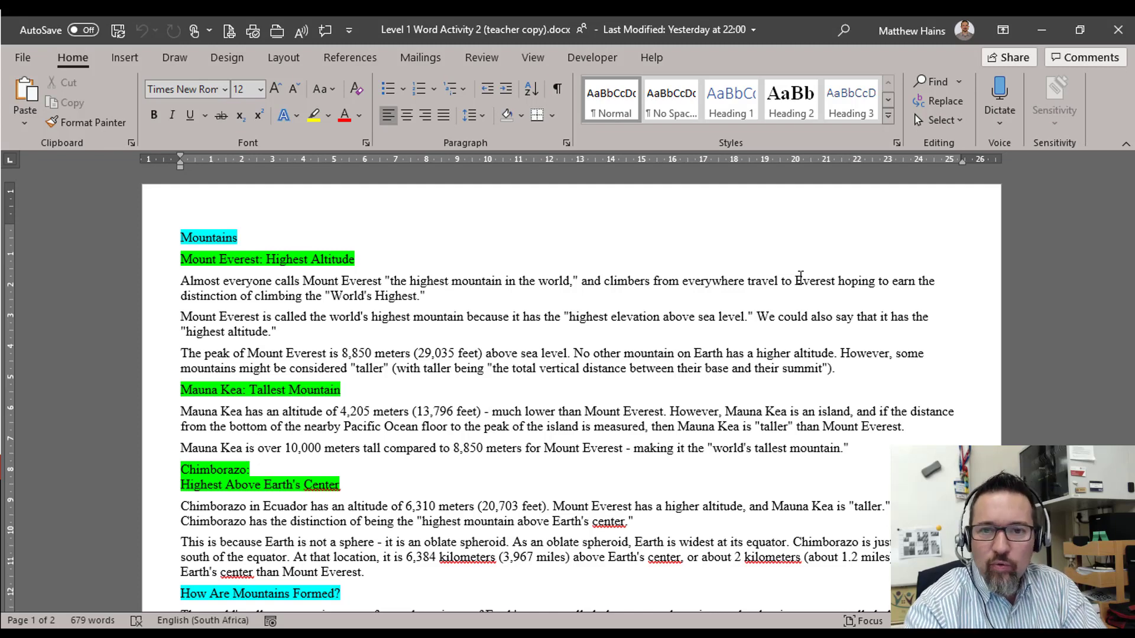
- Choose a new paper Size and a wider Margins preset from the Layout ribbon
{"action": "left_click", "coordinate": [275, 331]}
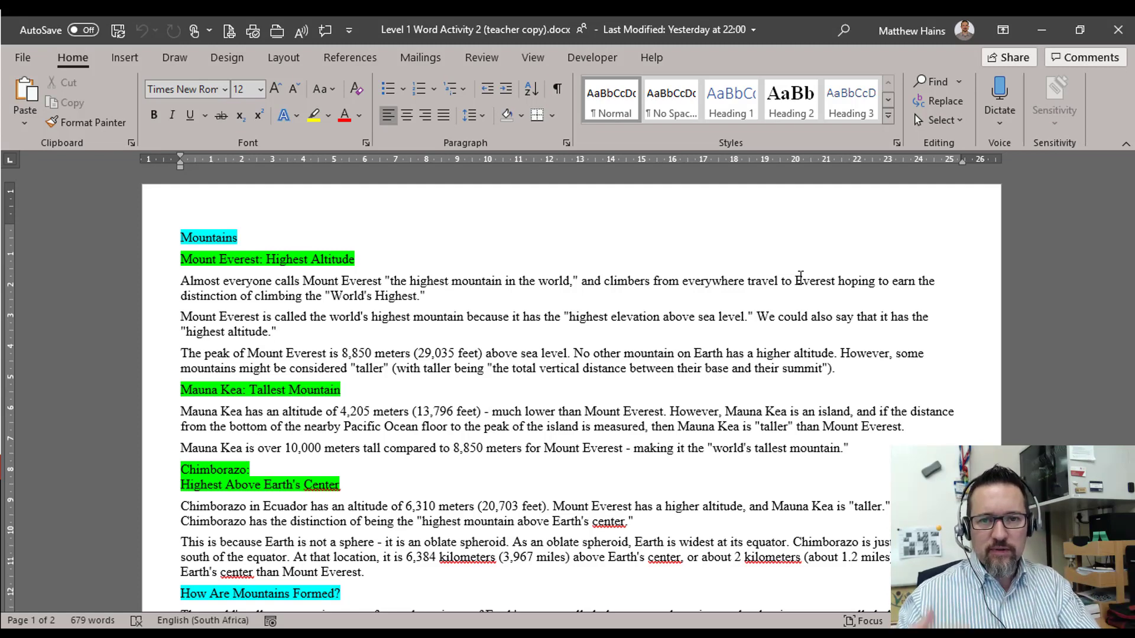
{"action": "left_click", "coordinate": [275, 331]}
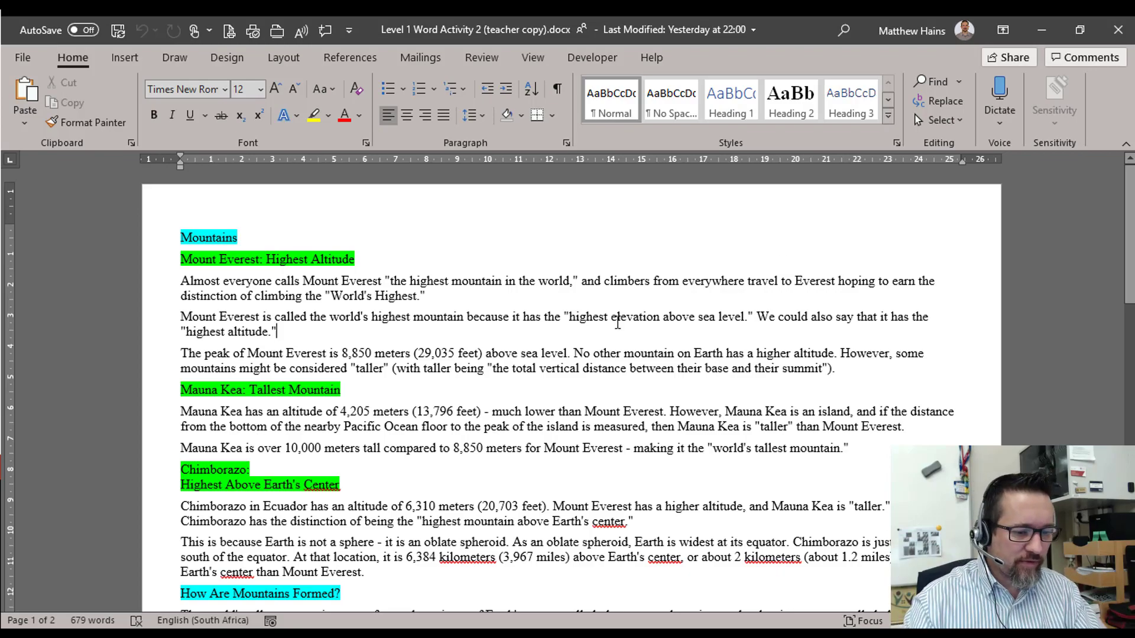
{"action": "scroll", "scroll_direction": "down", "scroll_amount": 3}
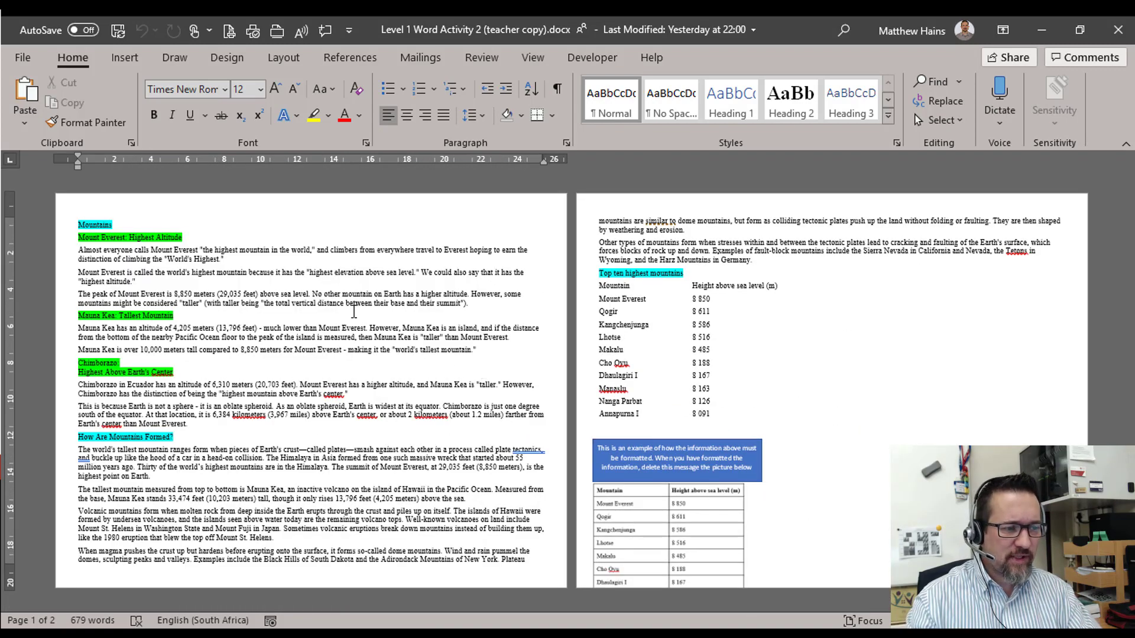
{"action": "left_click", "coordinate": [282, 57]}
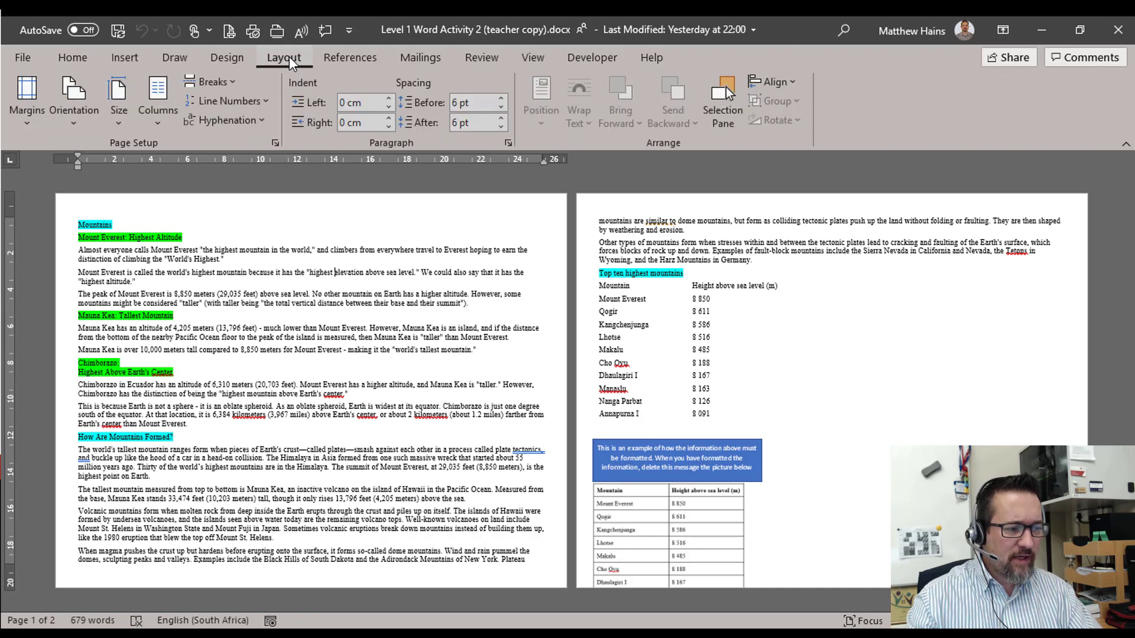
{"action": "left_click", "coordinate": [73, 102]}
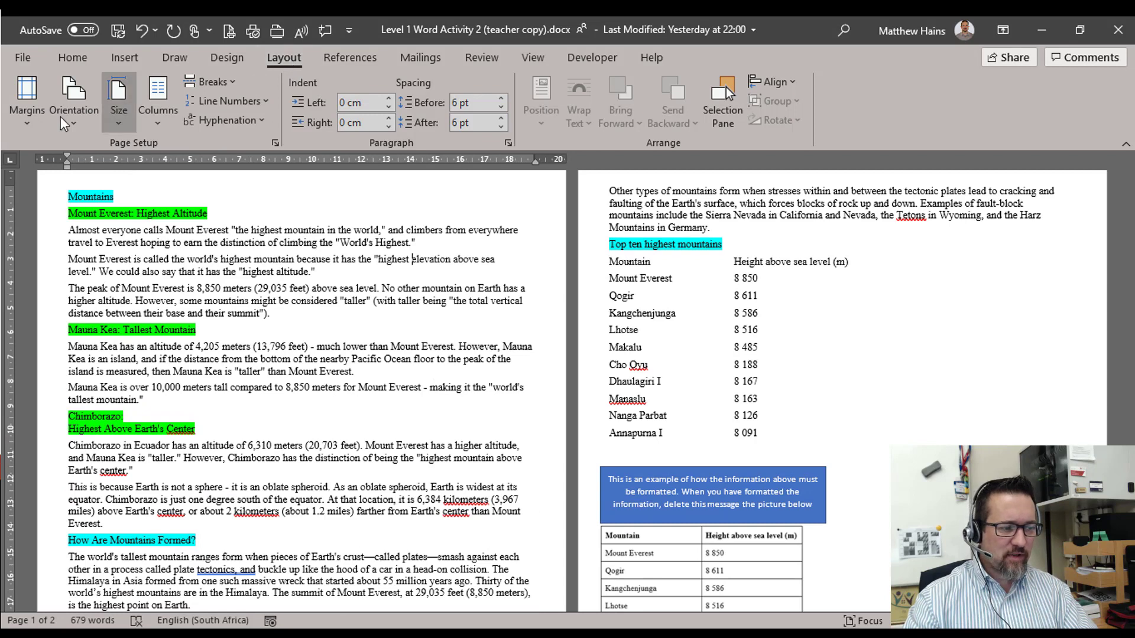
{"action": "left_click", "coordinate": [118, 101]}
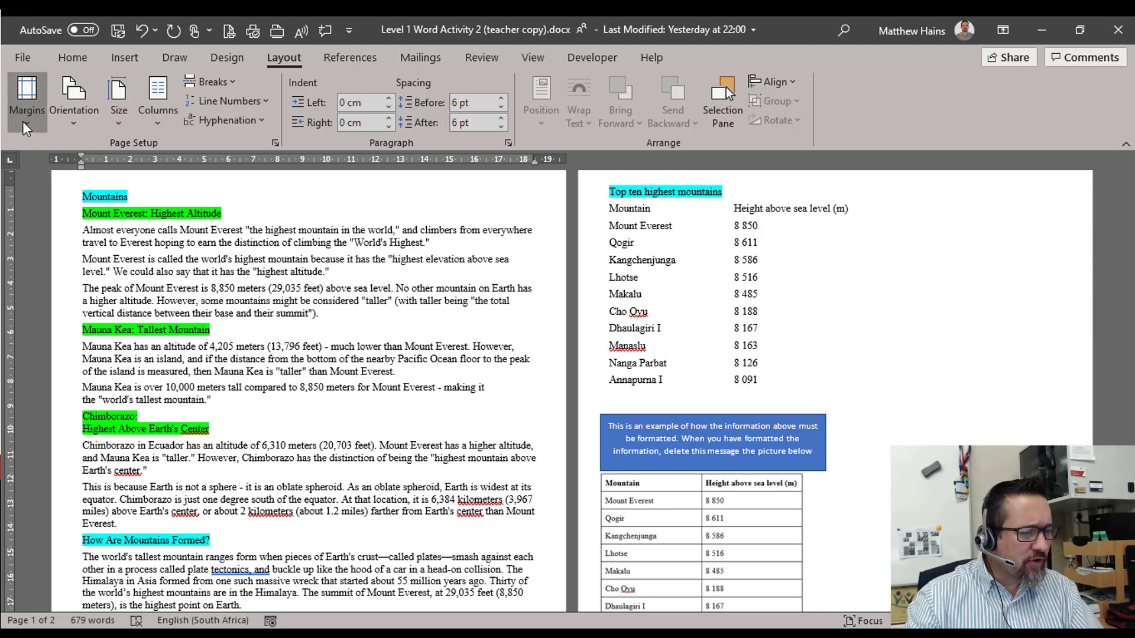
{"action": "left_click", "coordinate": [27, 98]}
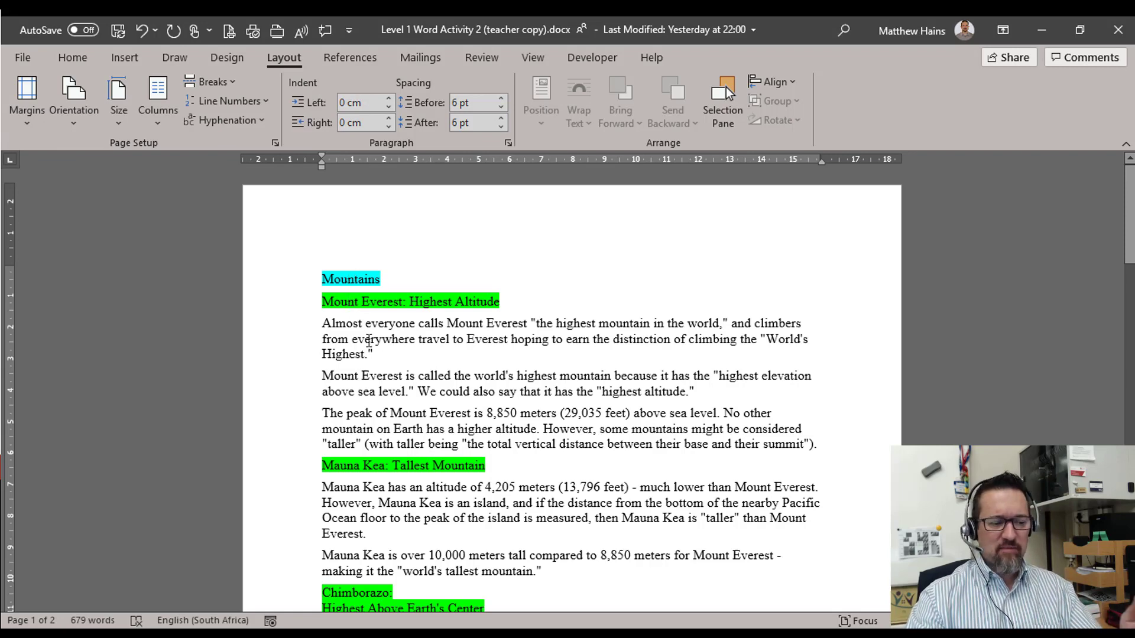
- Make the selected 'Mountains' title bold and larger via the mini toolbar, removing its highlight
{"action": "scroll", "scroll_direction": "down", "scroll_amount": 3}
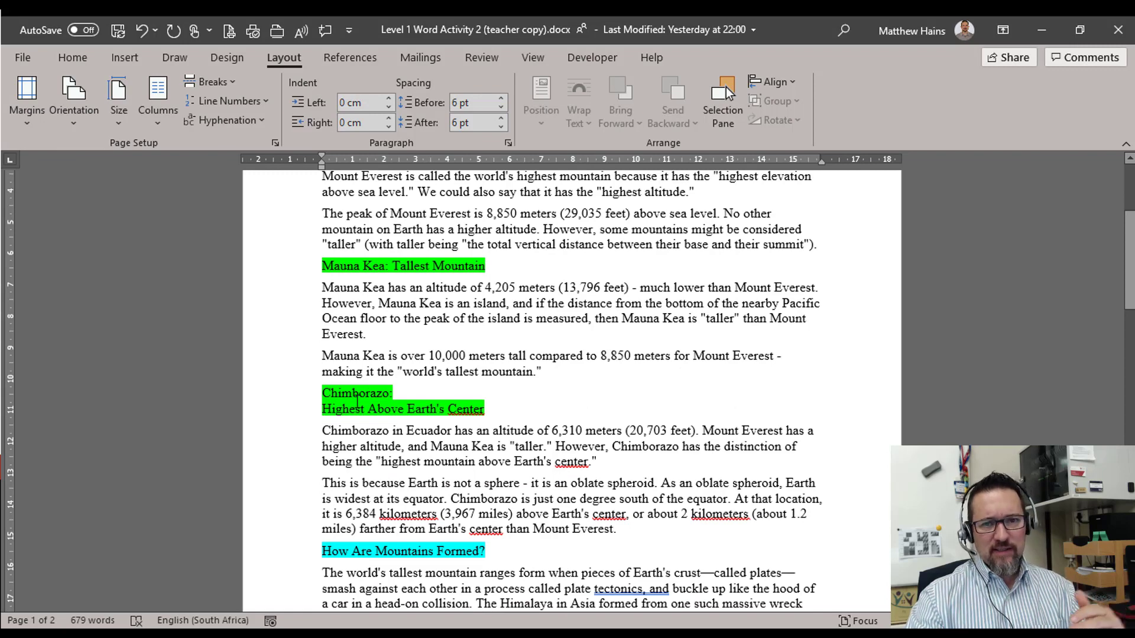
{"action": "scroll", "scroll_direction": "up", "scroll_amount": 3}
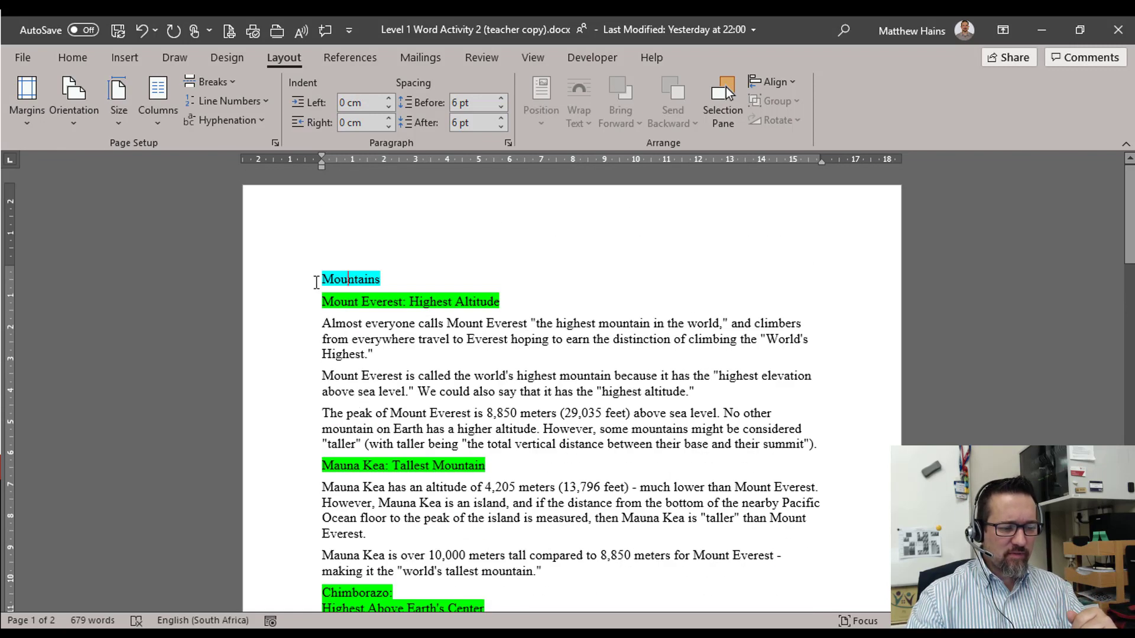
{"action": "double_click", "coordinate": [350, 279]}
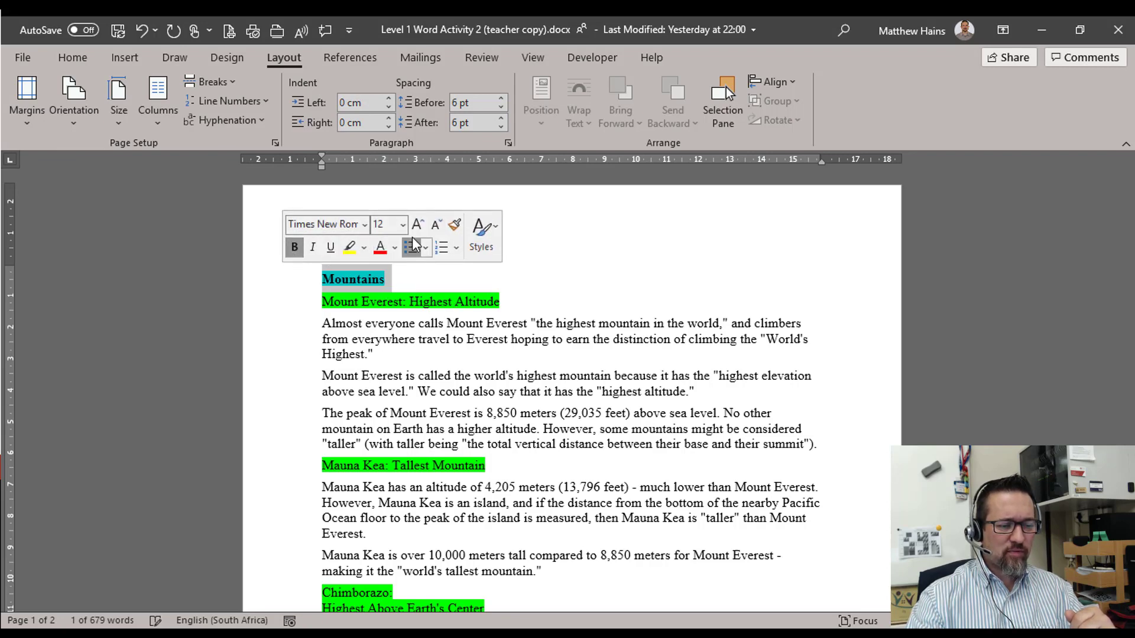
{"action": "left_click", "coordinate": [417, 225]}
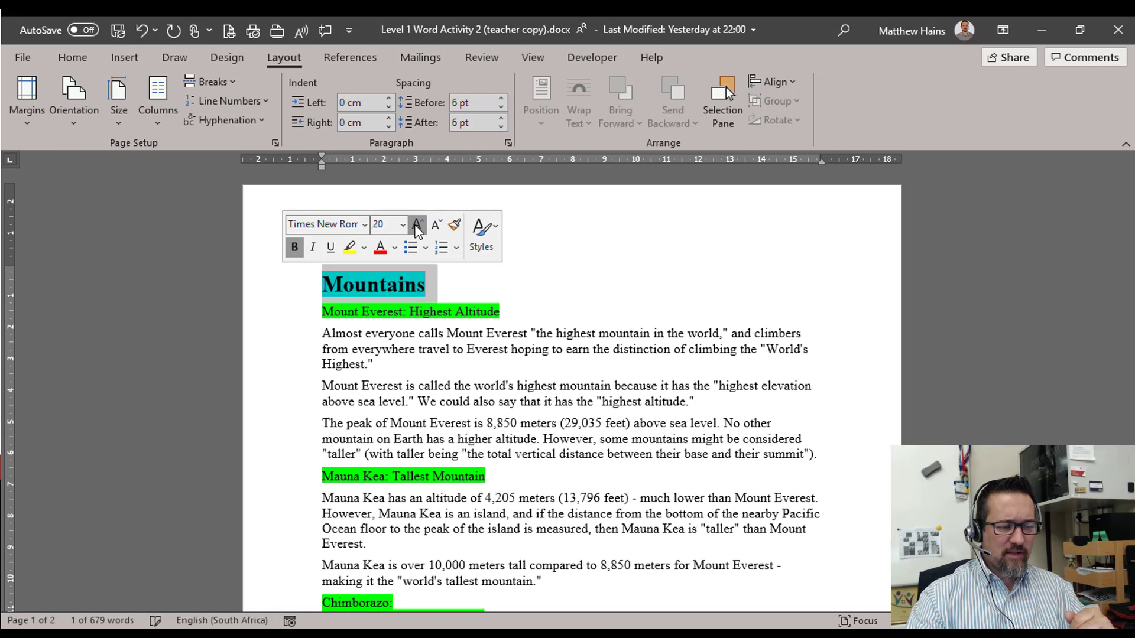
{"action": "left_click", "coordinate": [417, 224]}
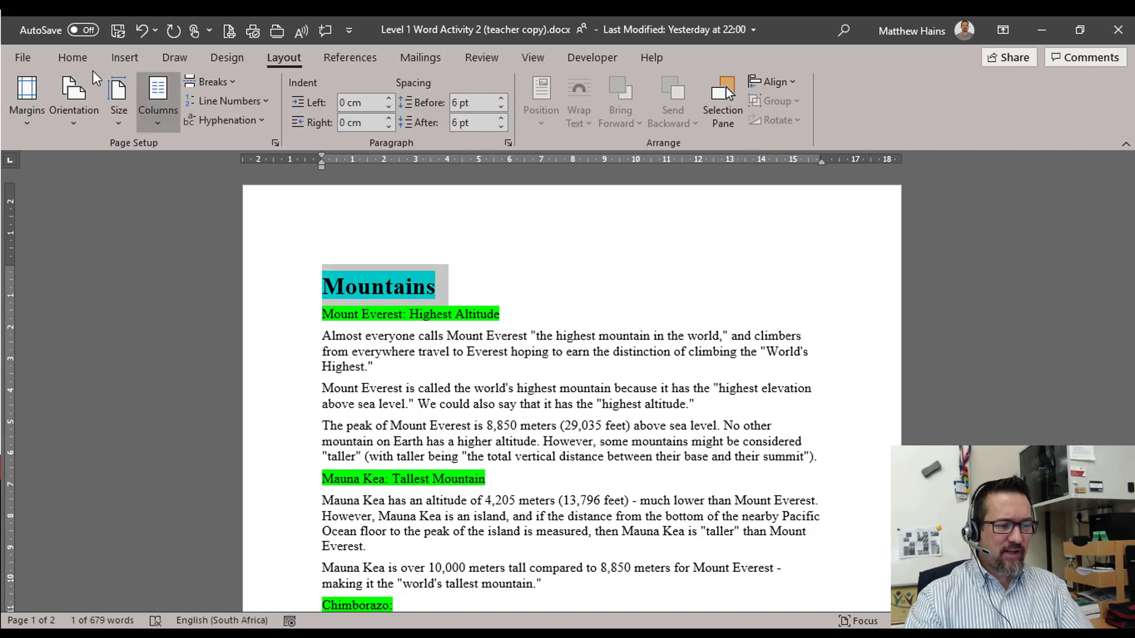
{"action": "left_click", "coordinate": [72, 57]}
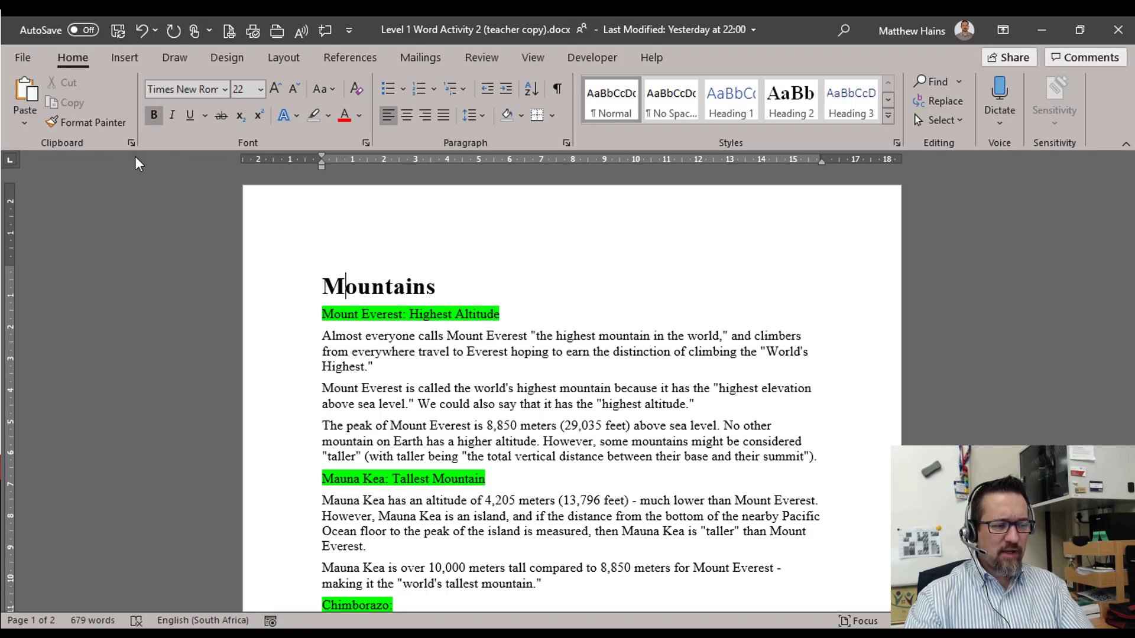
- Format the Mount Everest heading bold at 16 pt without highlight
{"action": "left_click", "coordinate": [92, 122]}
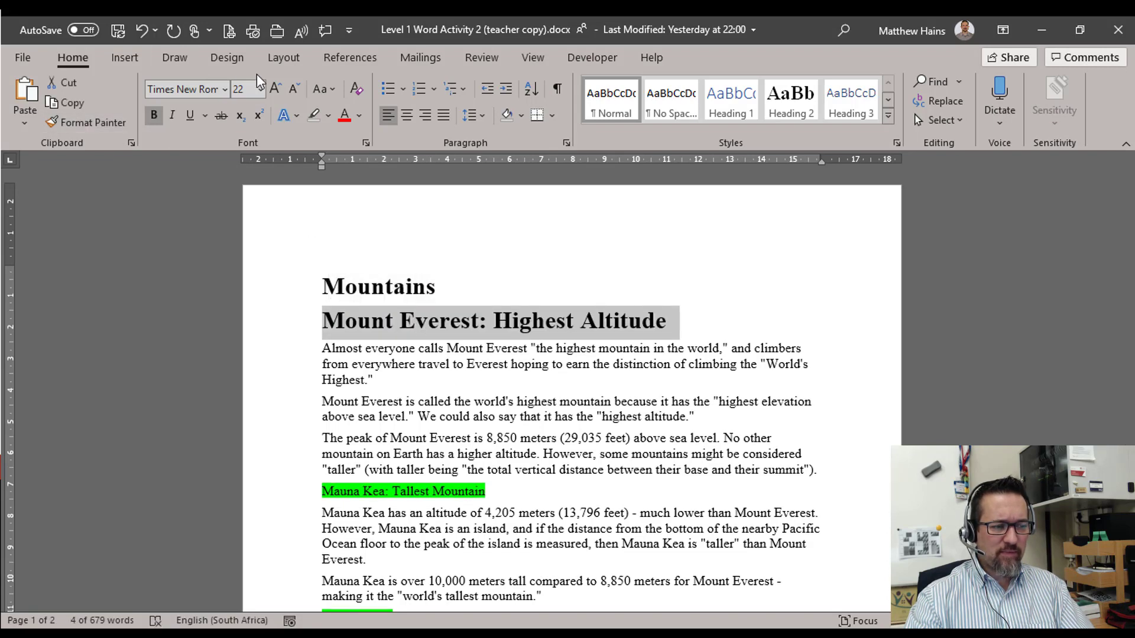
{"action": "left_click", "coordinate": [293, 89]}
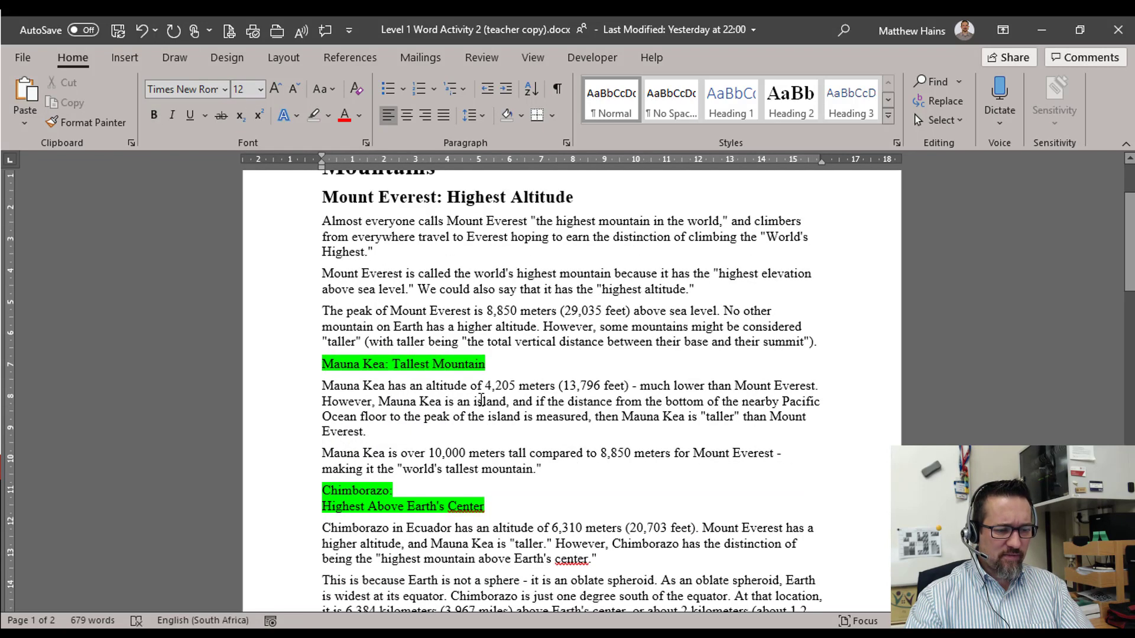
{"action": "scroll", "scroll_direction": "up", "scroll_amount": 3}
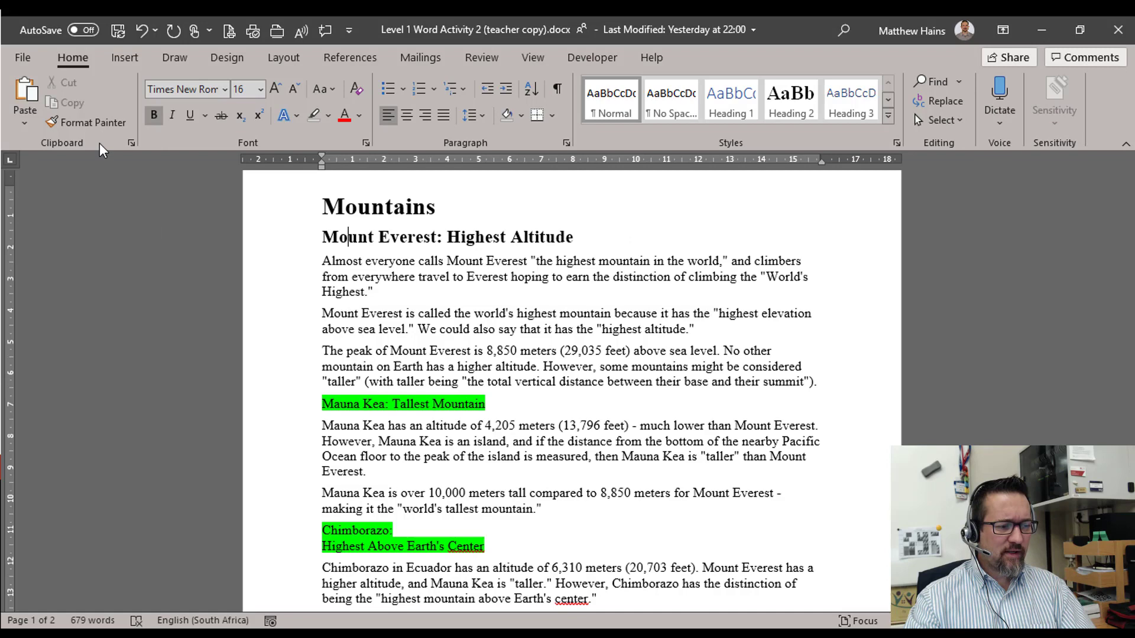
- Copy the Mount Everest heading format onto the Mauna Kea and Chimborazo headings with Format Painter
{"action": "left_click", "coordinate": [86, 122]}
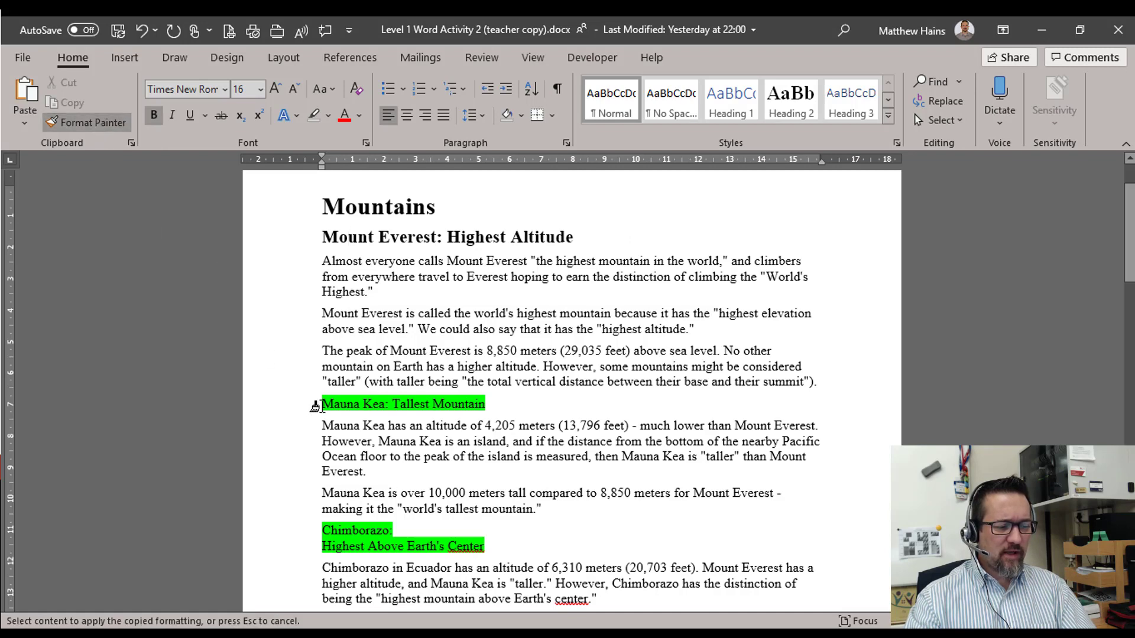
{"action": "left_click", "coordinate": [402, 405]}
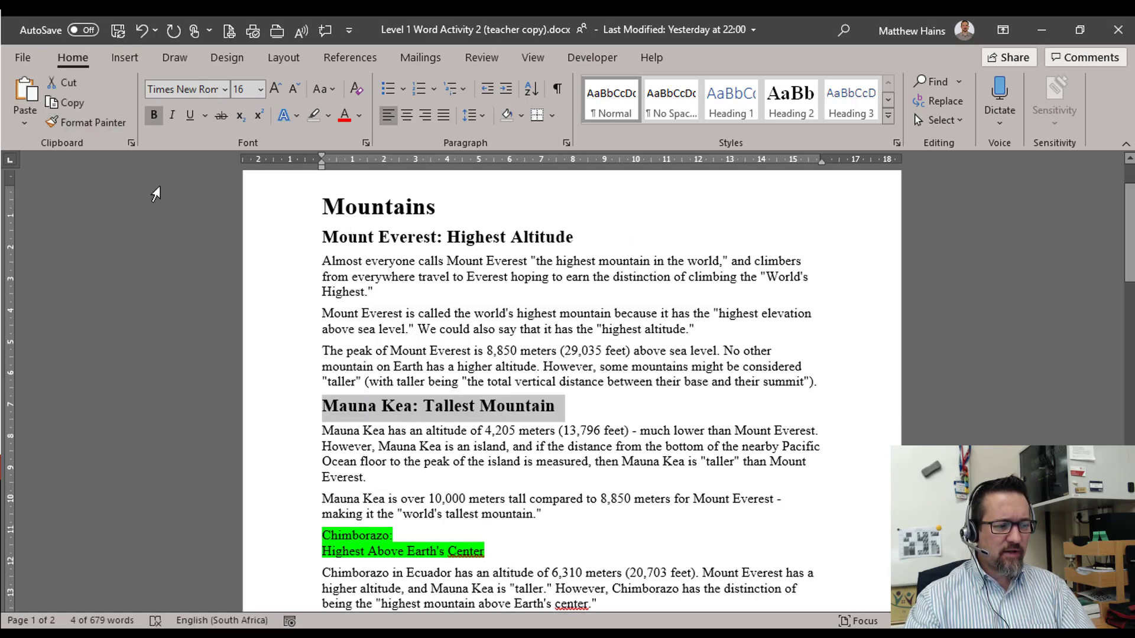
{"action": "left_click", "coordinate": [92, 122]}
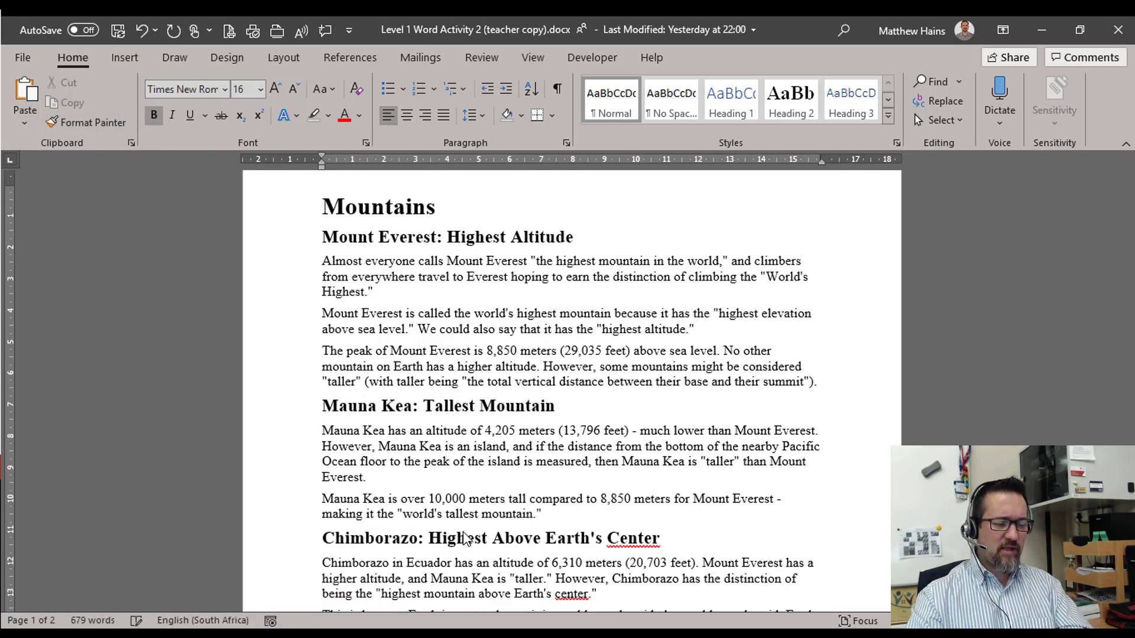
{"action": "left_click", "coordinate": [773, 499]}
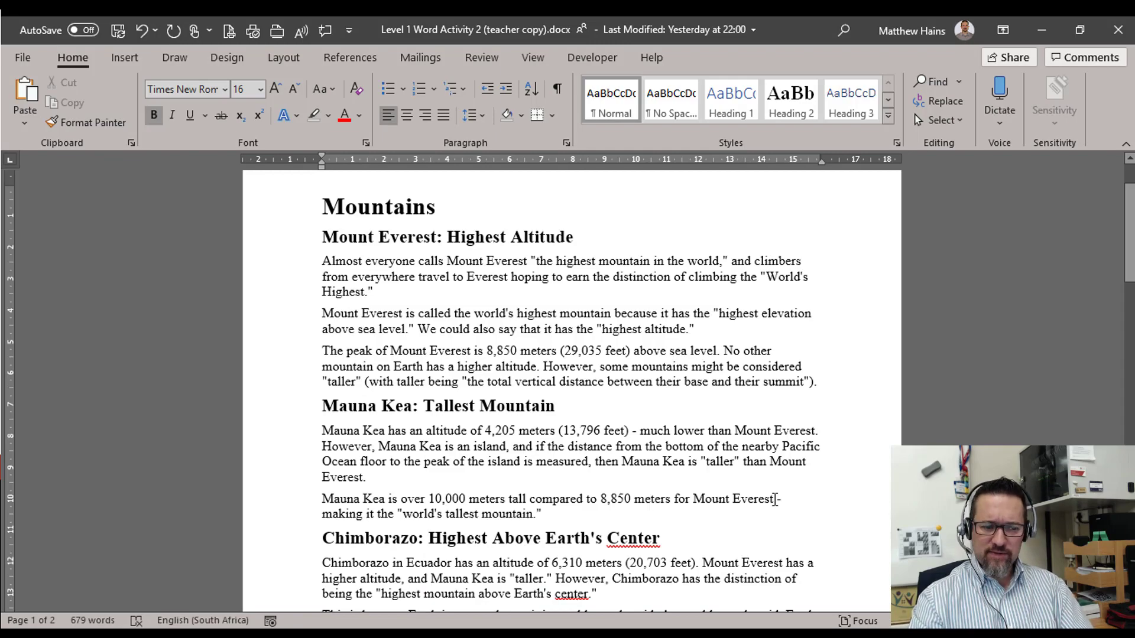
- Apply the large bold heading format to 'How Are Mountains Formed?' and 'Top ten highest mountains' with Format Painter
{"action": "scroll", "scroll_direction": "down", "scroll_amount": 3}
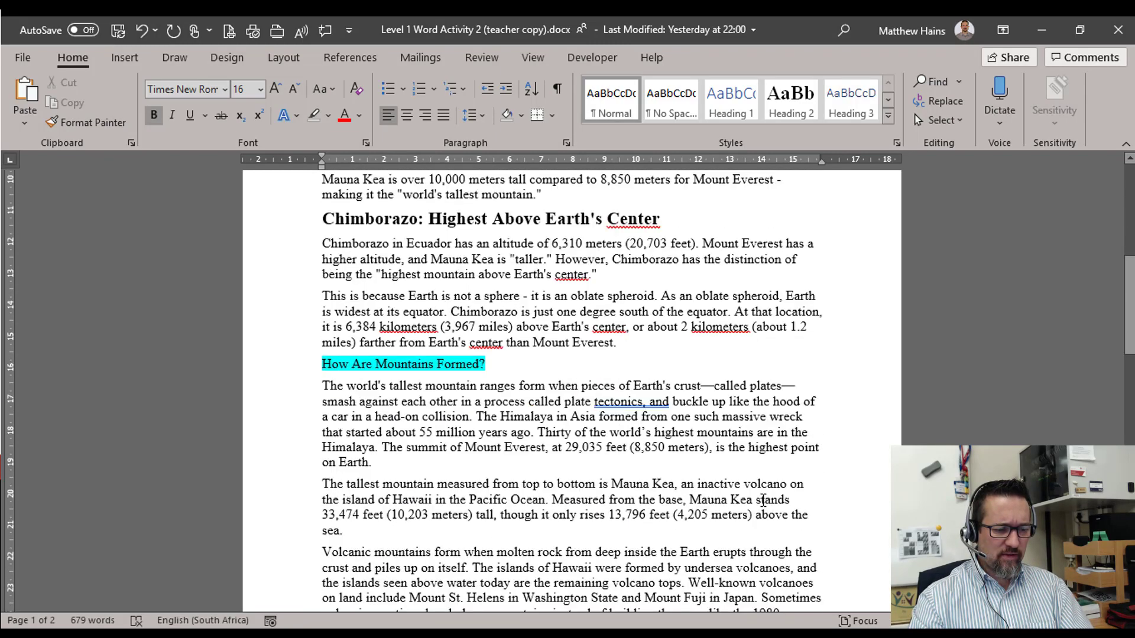
{"action": "scroll", "scroll_direction": "up", "scroll_amount": 3}
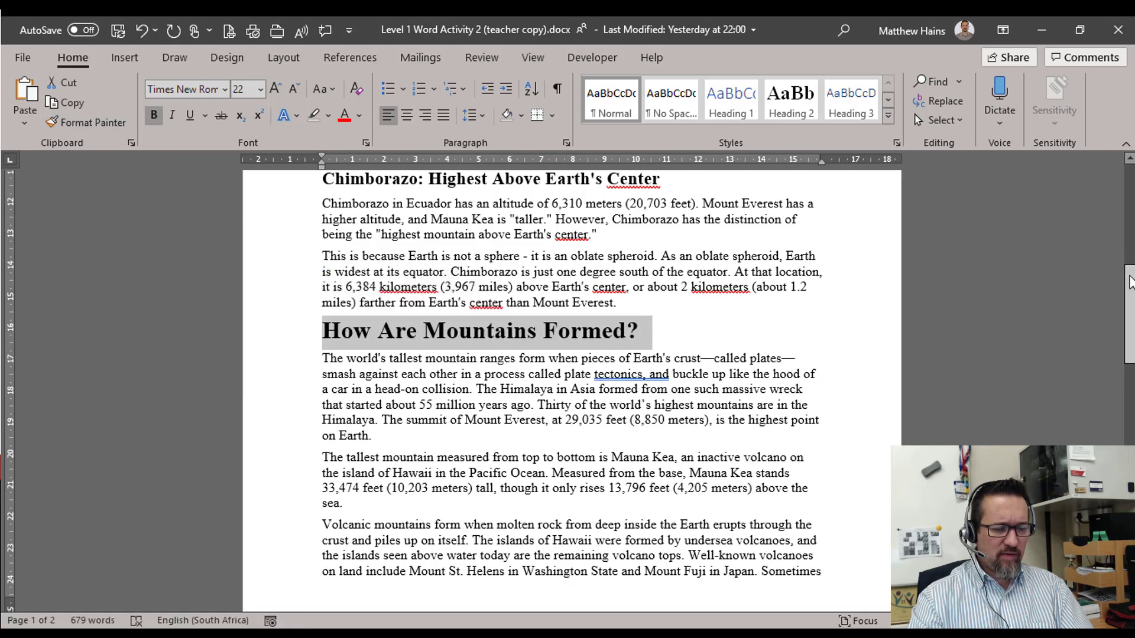
{"action": "scroll", "scroll_direction": "down", "scroll_amount": 3}
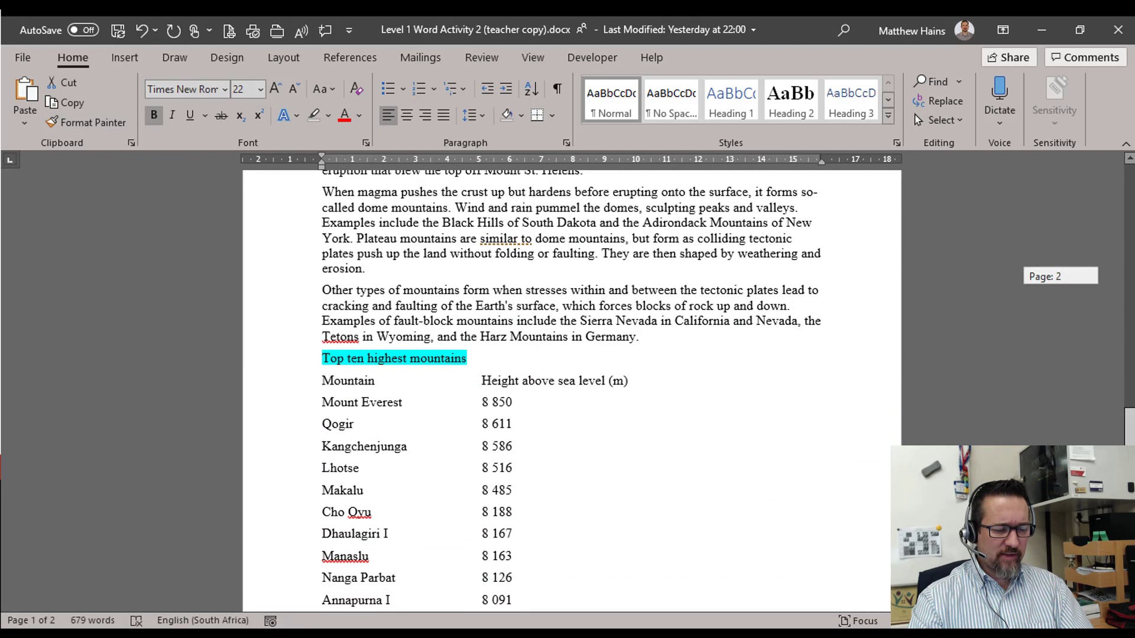
{"action": "left_click", "coordinate": [85, 122]}
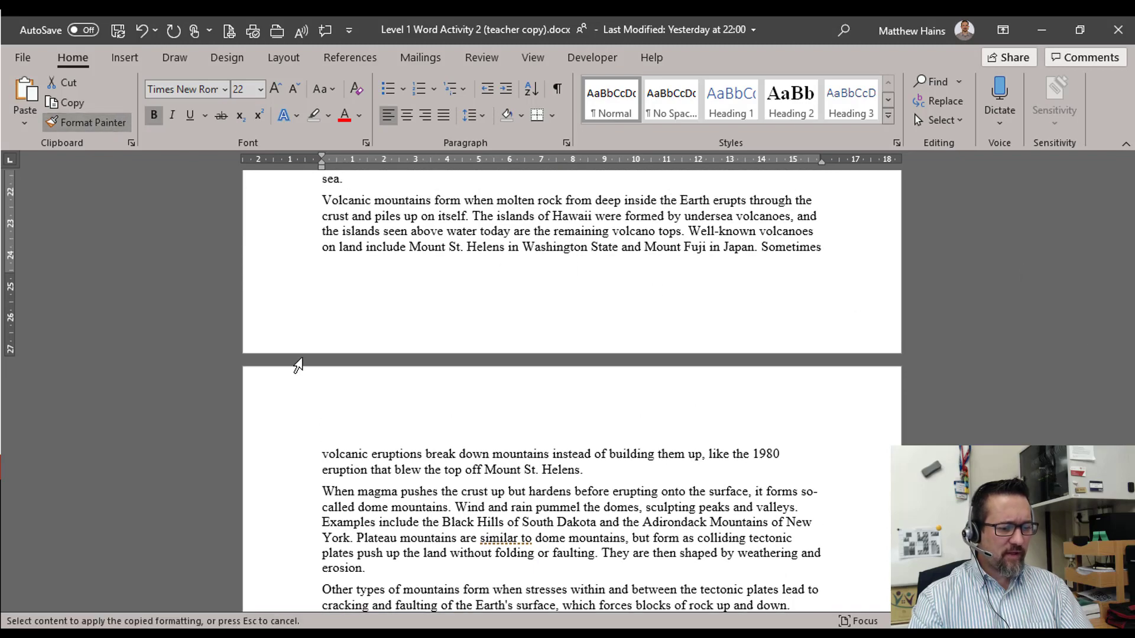
{"action": "scroll", "scroll_direction": "down", "scroll_amount": 3}
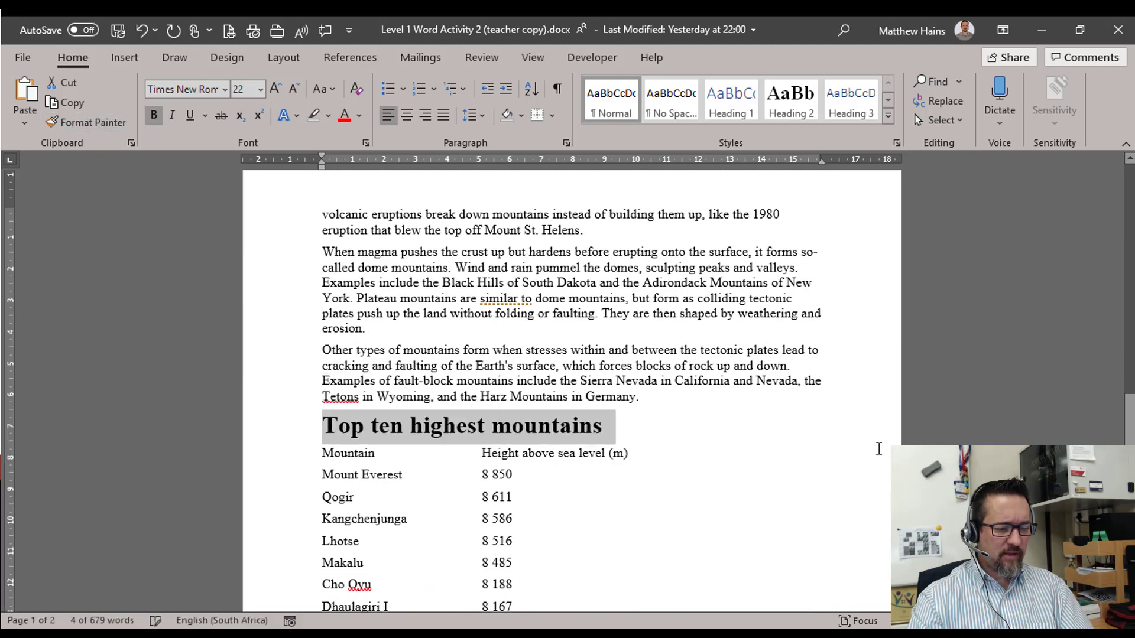
{"action": "scroll", "scroll_direction": "down", "scroll_amount": 3}
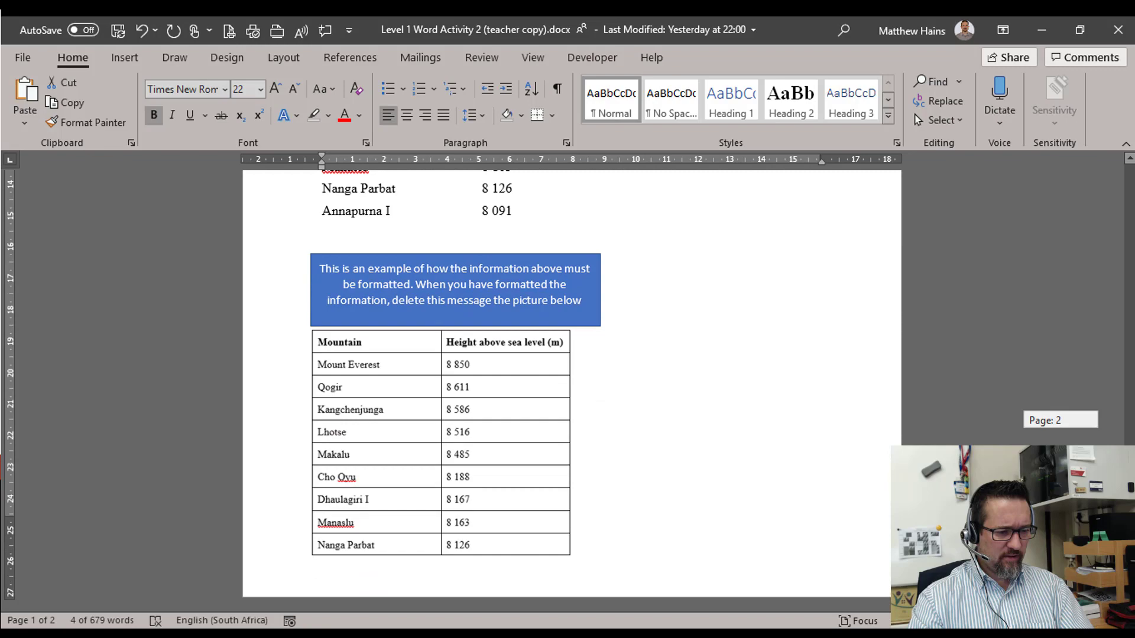
{"action": "scroll", "scroll_direction": "up", "scroll_amount": 3}
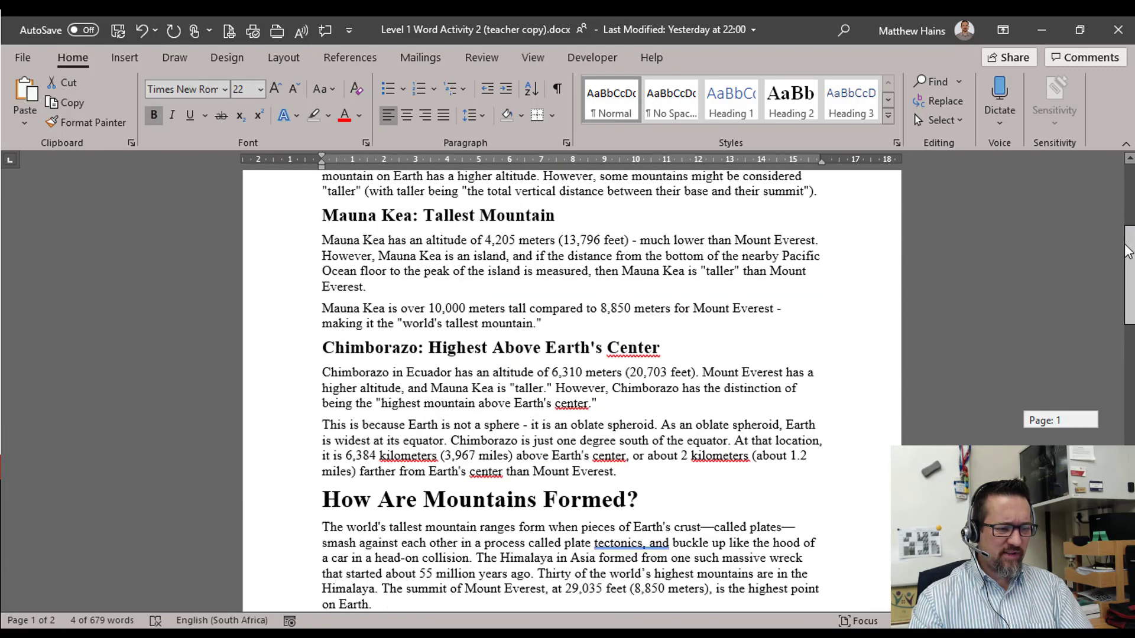
{"action": "scroll", "scroll_direction": "up", "scroll_amount": 3}
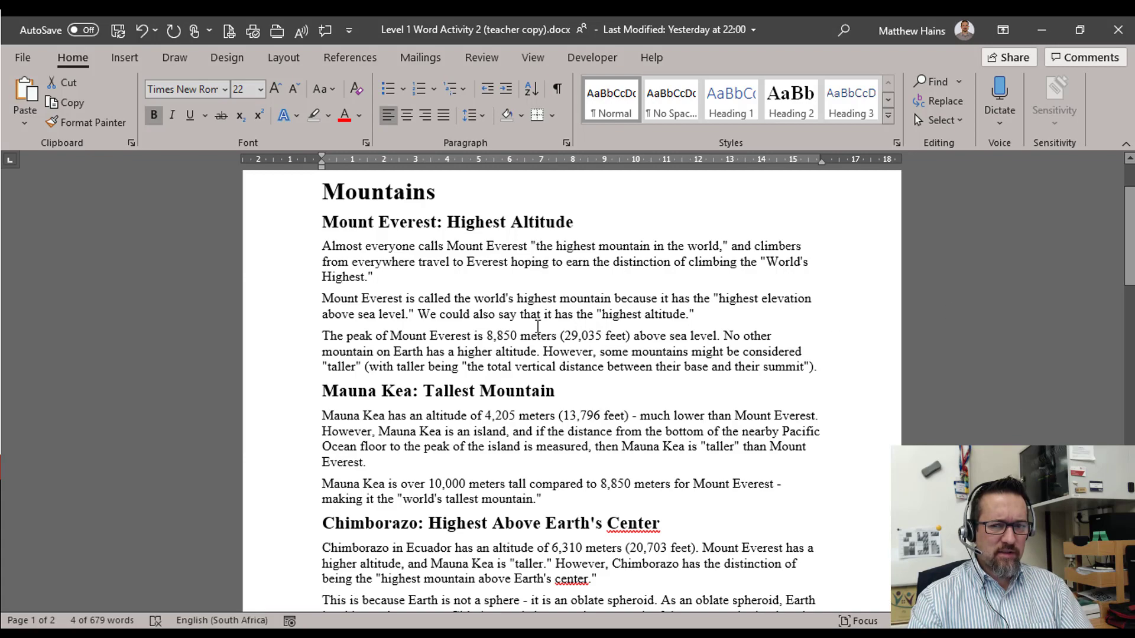
{"action": "scroll", "scroll_direction": "down", "scroll_amount": 3}
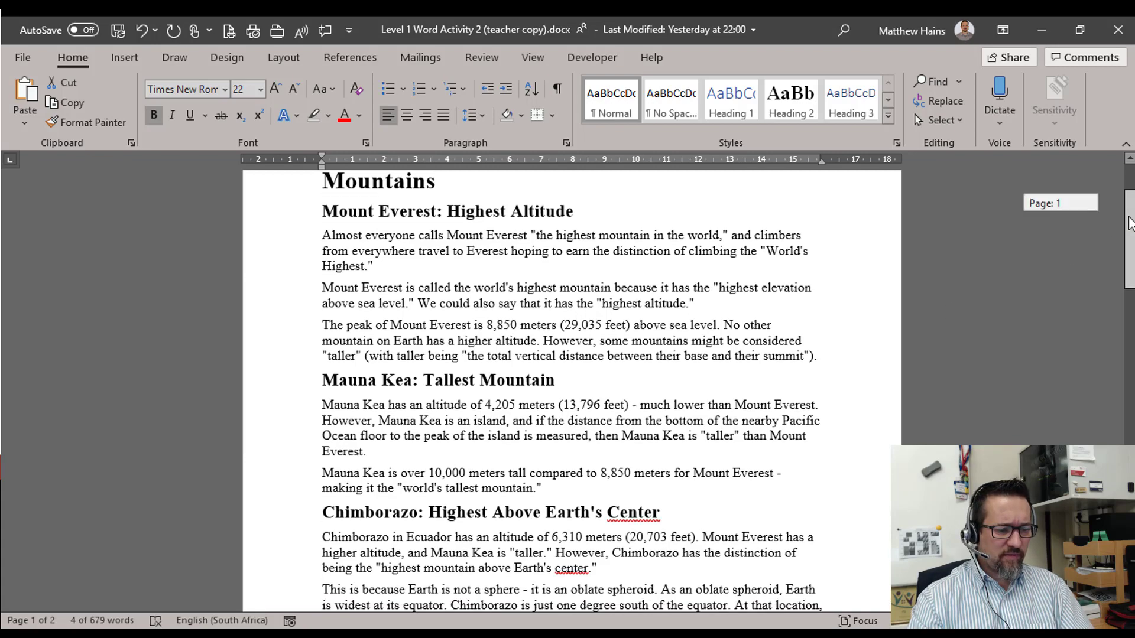
{"action": "scroll", "scroll_direction": "down", "scroll_amount": 3}
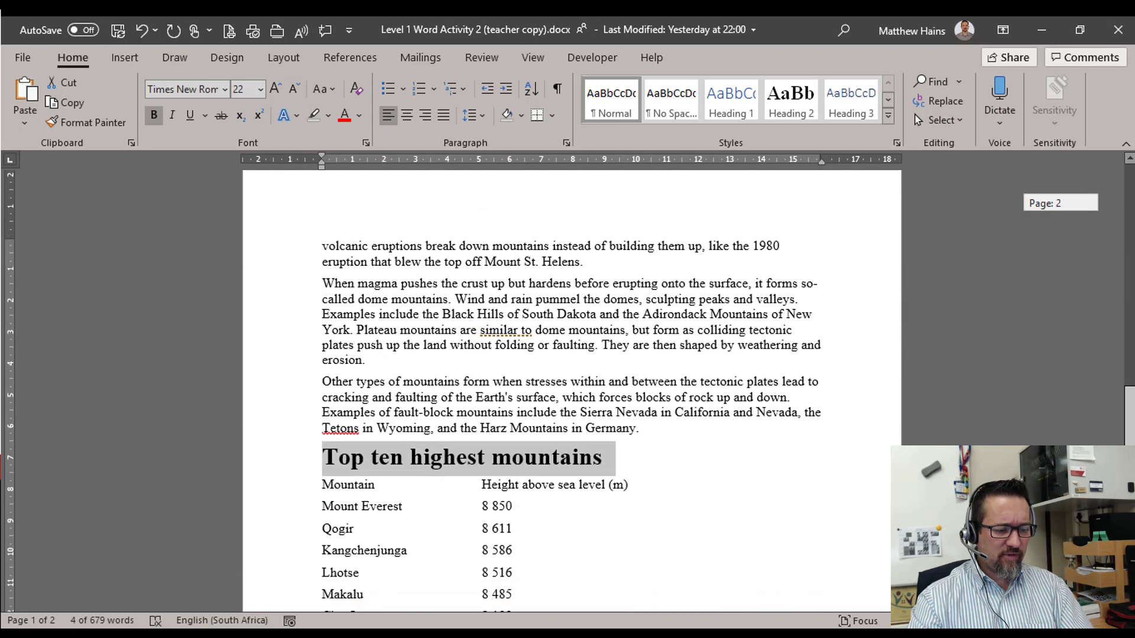
{"action": "scroll", "scroll_direction": "down", "scroll_amount": 3}
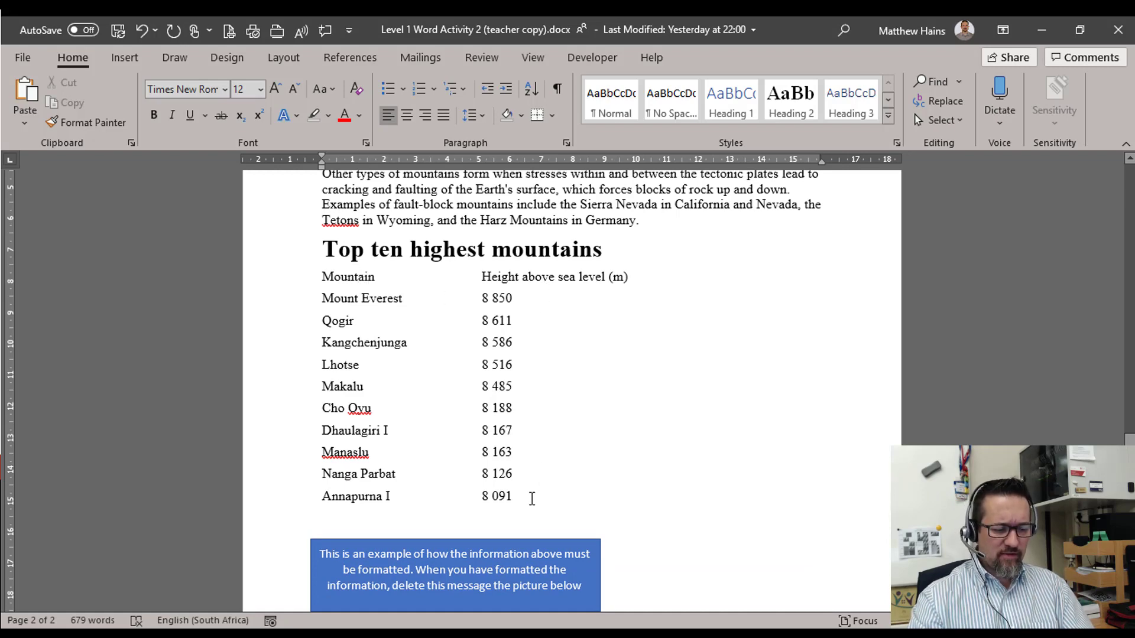
- Select the example picture below the mountain list to delete it
{"action": "scroll", "scroll_direction": "down", "scroll_amount": 3}
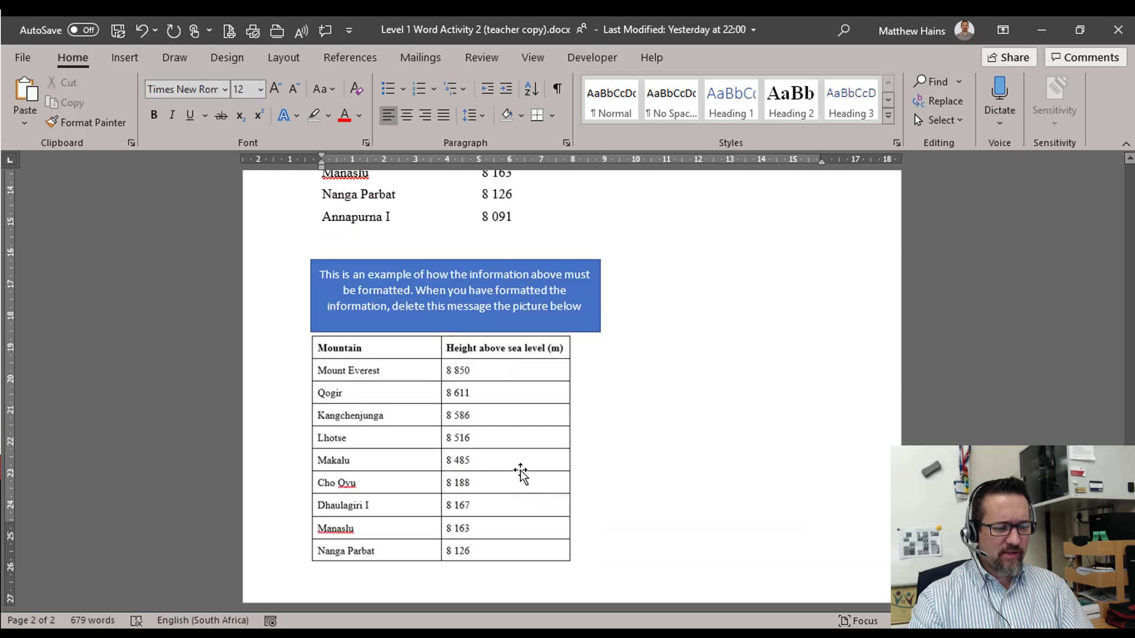
{"action": "left_click", "coordinate": [454, 289]}
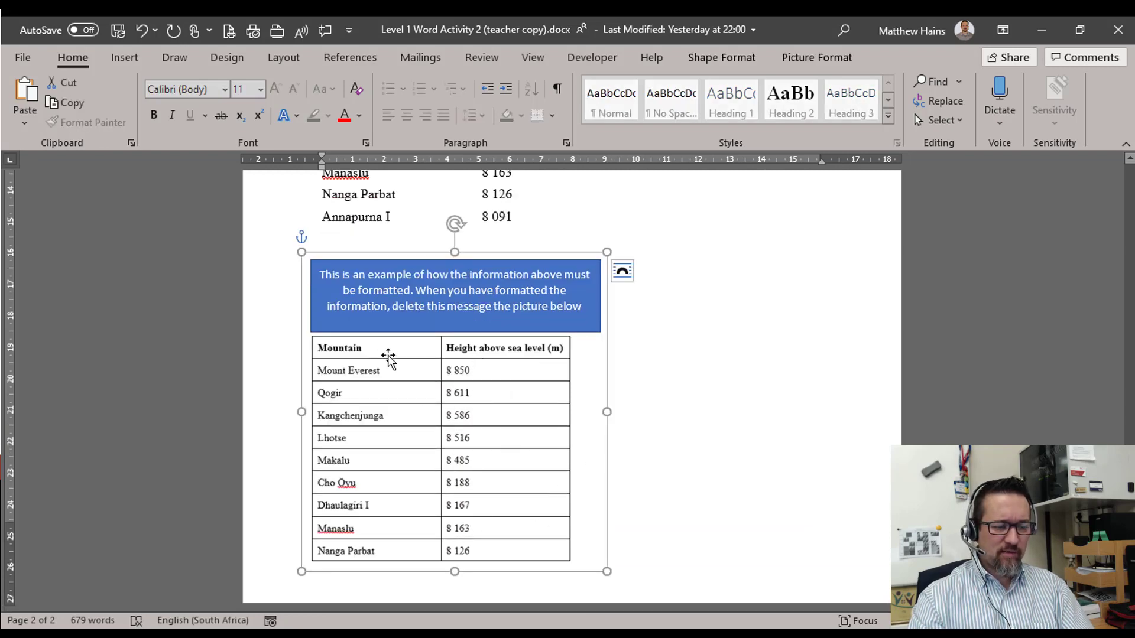
{"action": "mouse_move", "coordinate": [368, 380]}
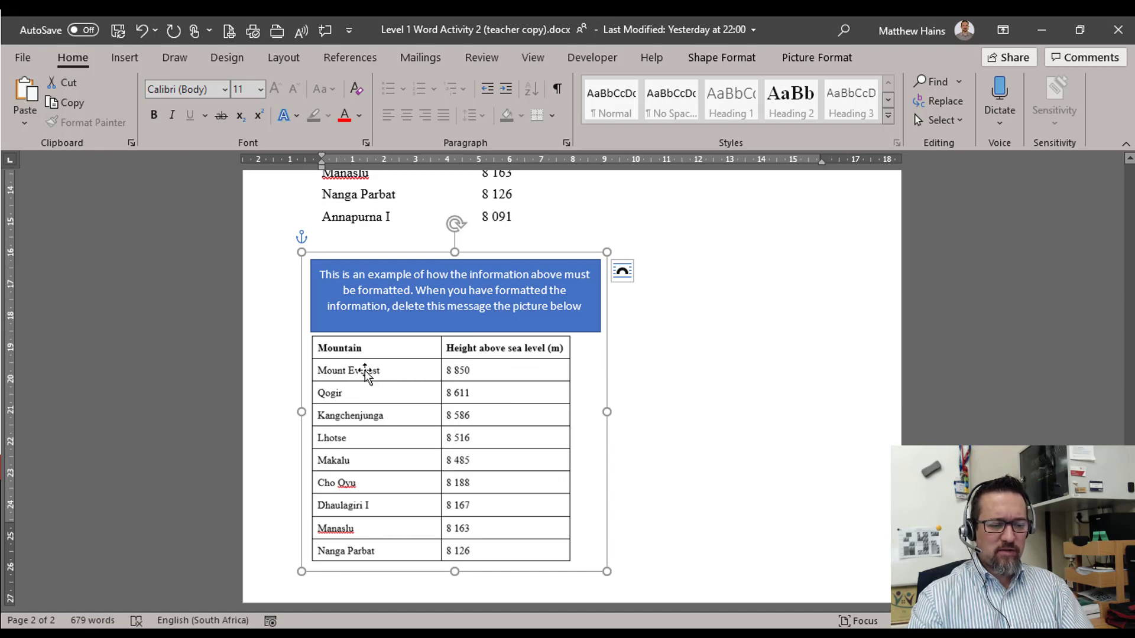
{"action": "mouse_move", "coordinate": [480, 385]}
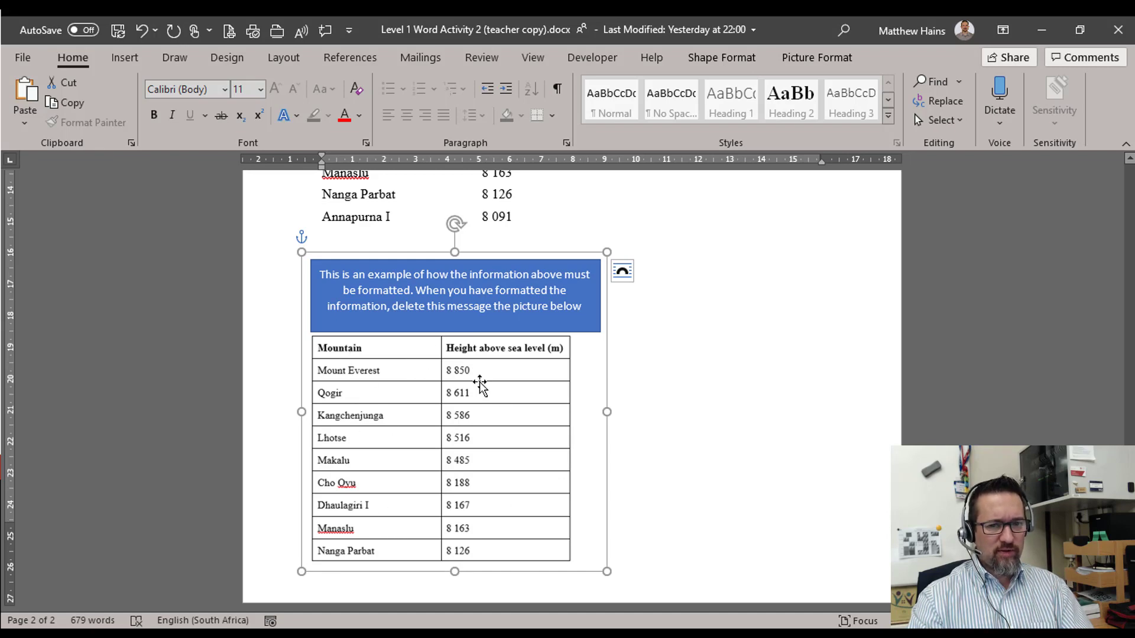
{"action": "mouse_move", "coordinate": [389, 418]}
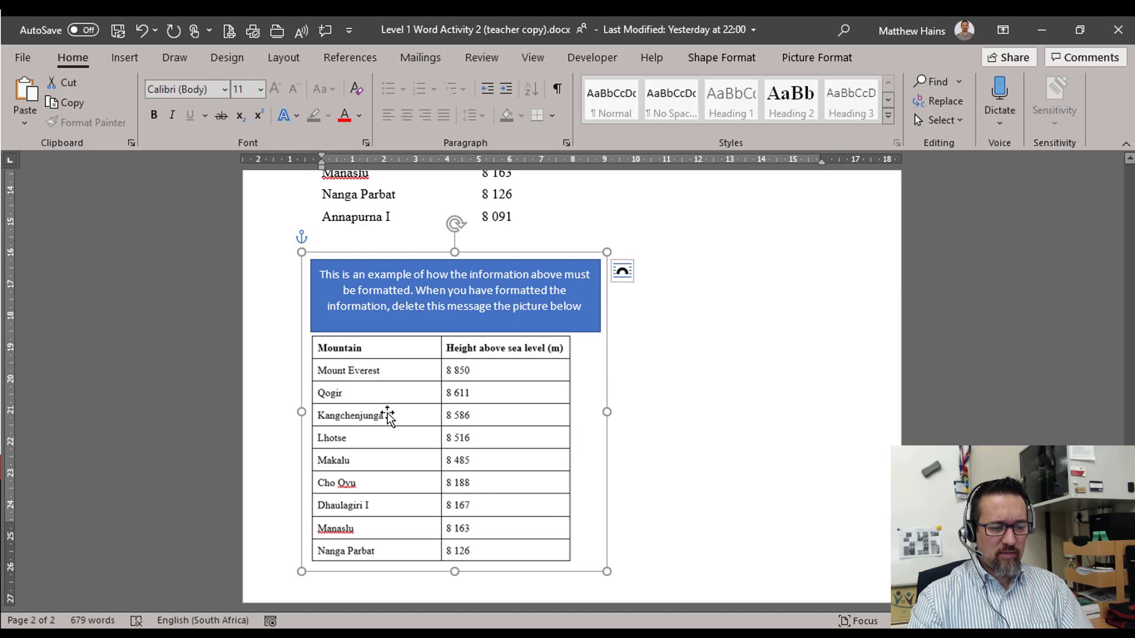
{"action": "mouse_move", "coordinate": [16, 366]}
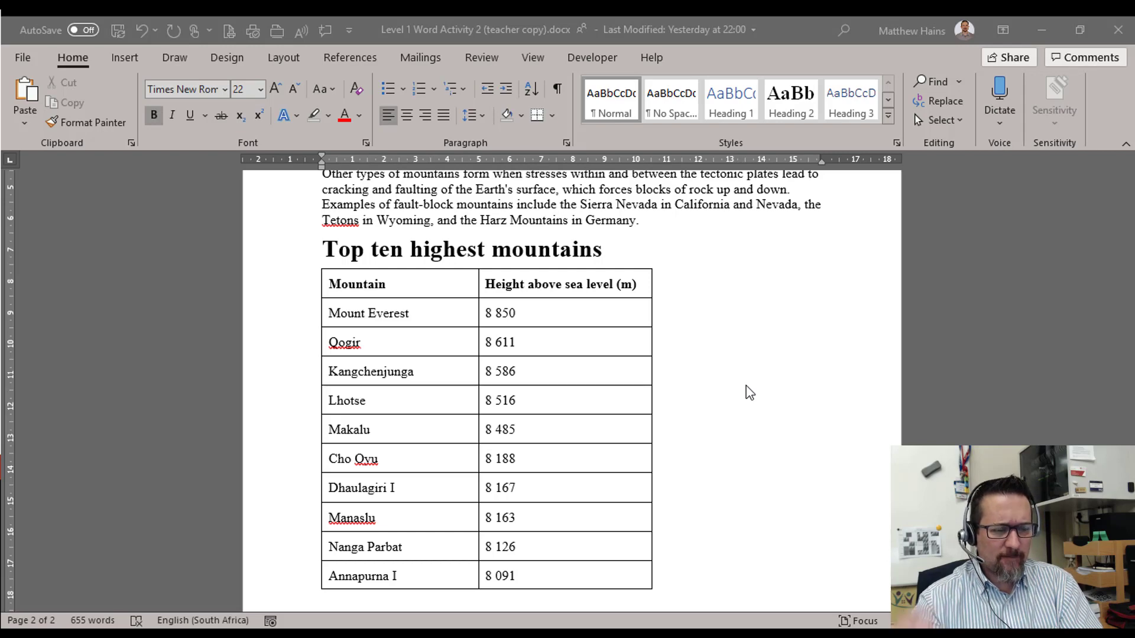
{"action": "mouse_move", "coordinate": [397, 296]}
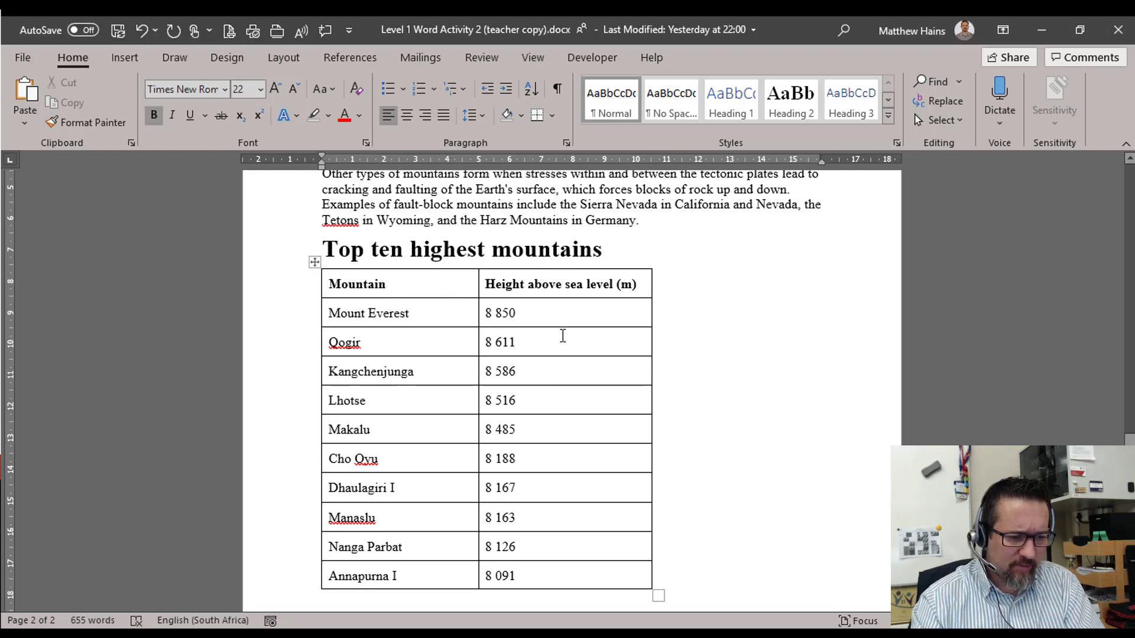
{"action": "mouse_move", "coordinate": [542, 592]}
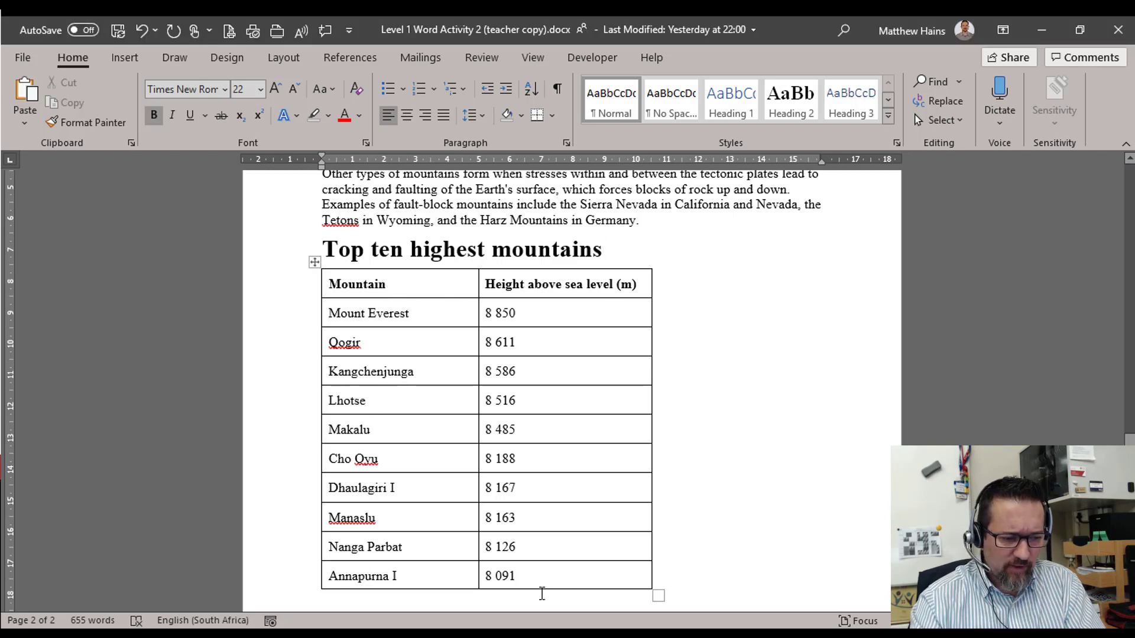
{"action": "mouse_move", "coordinate": [433, 281]}
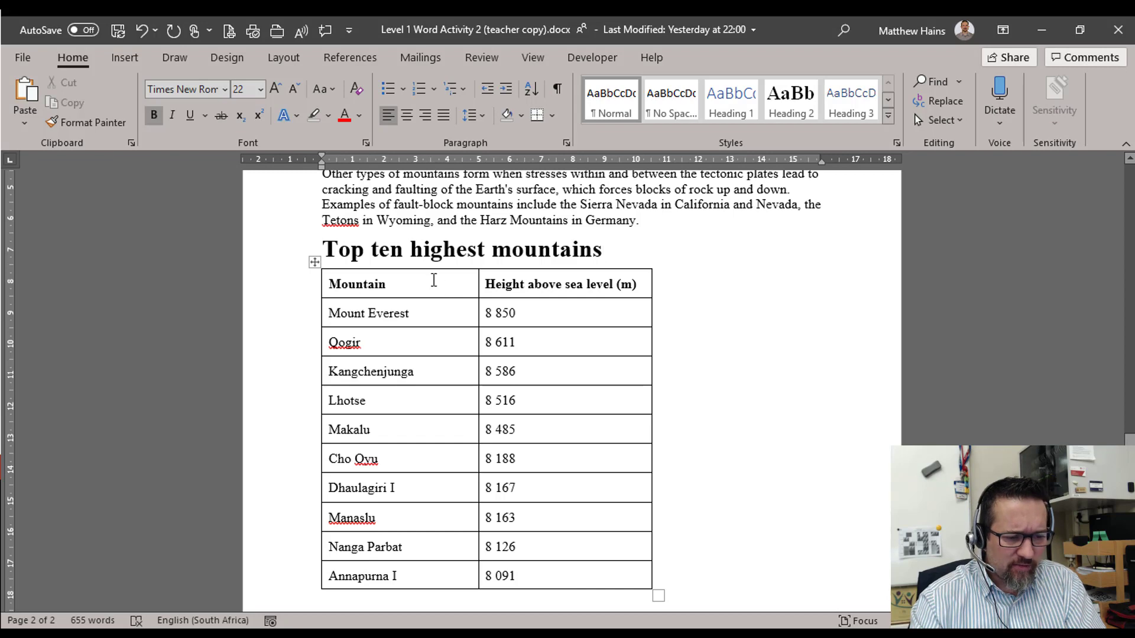
- Shade the table's header row light blue from Table Design, then return to the top of the document
{"action": "left_click", "coordinate": [560, 283]}
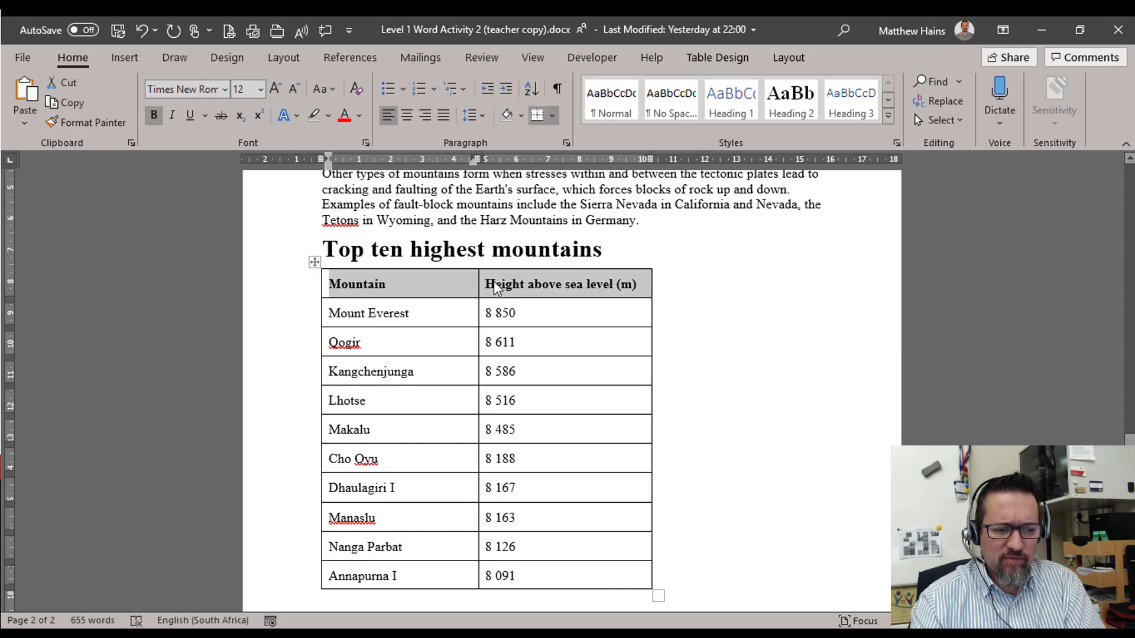
{"action": "mouse_move", "coordinate": [549, 140]}
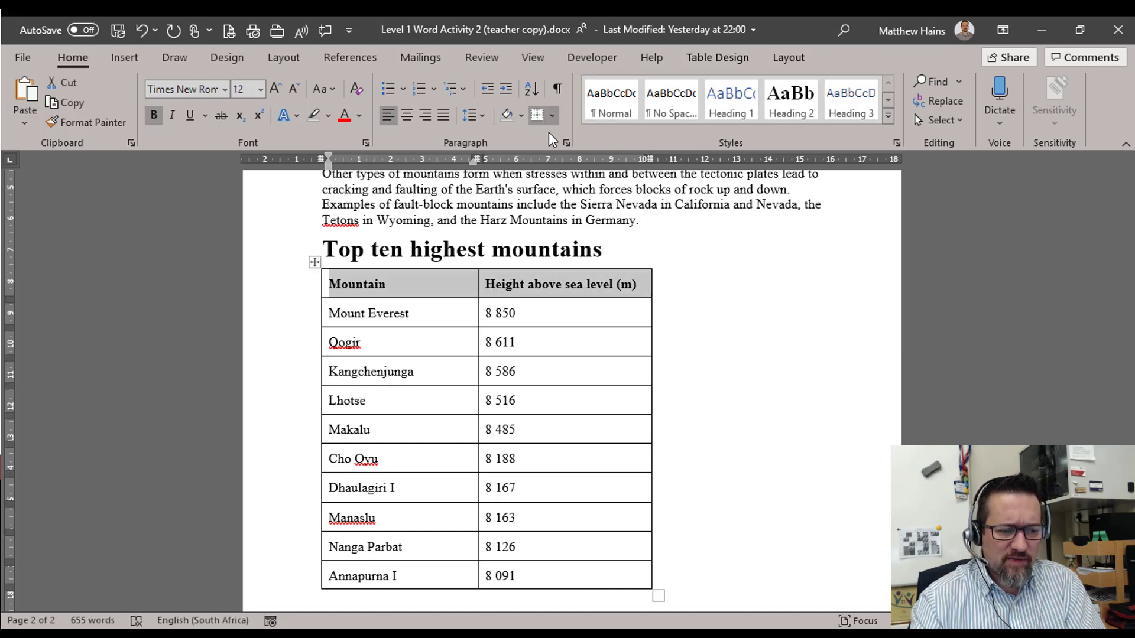
{"action": "left_click", "coordinate": [552, 116]}
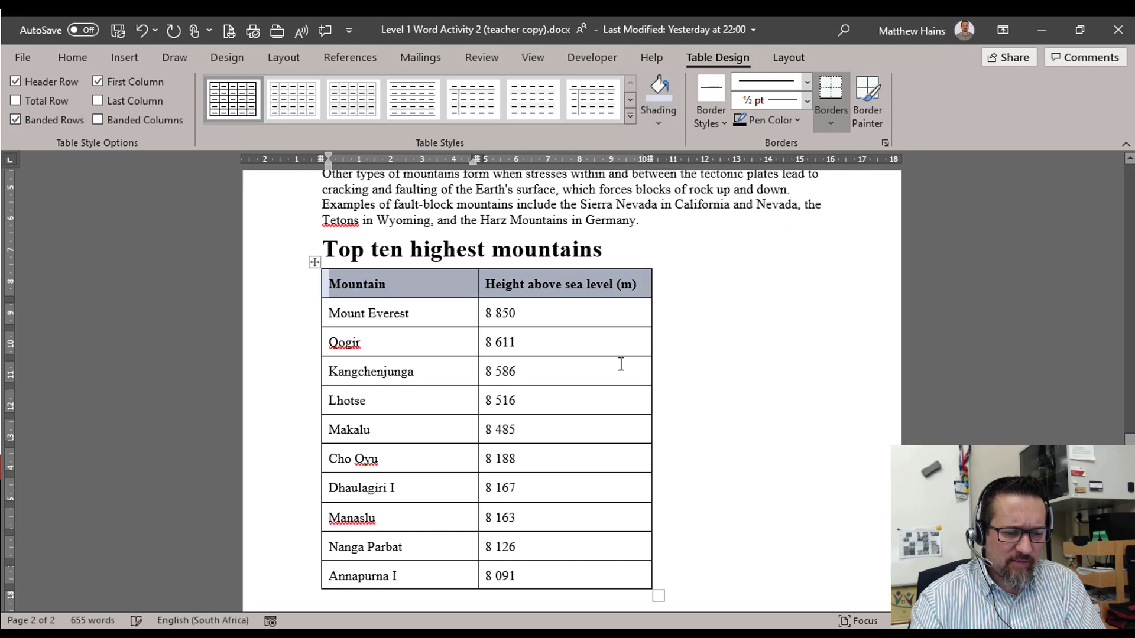
{"action": "scroll", "scroll_direction": "down", "scroll_amount": 3}
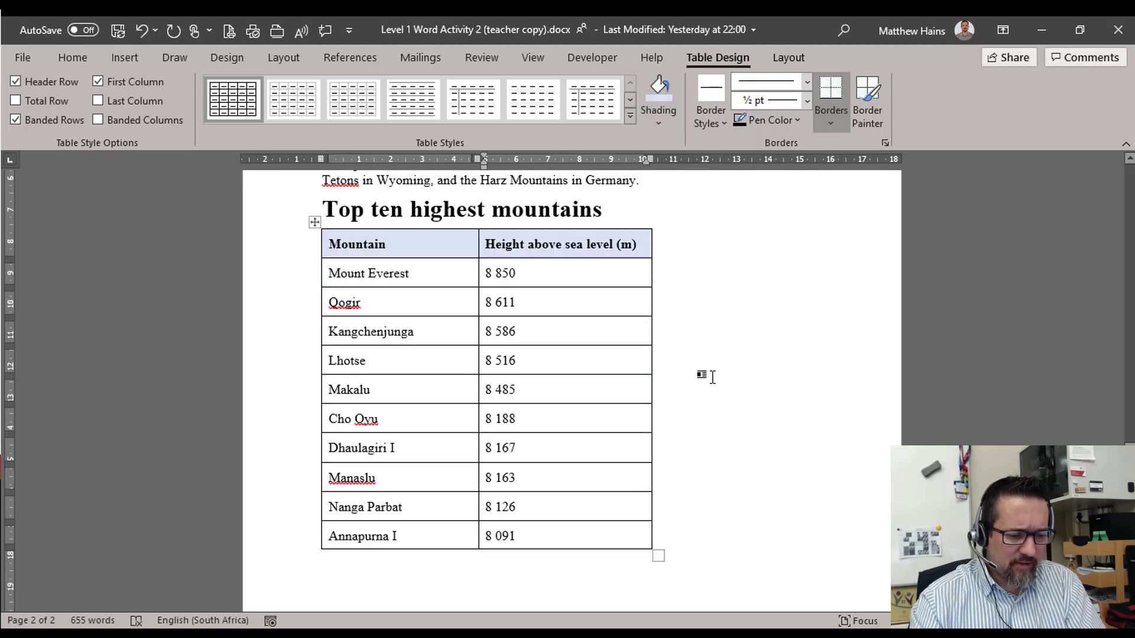
{"action": "scroll", "scroll_direction": "up", "scroll_amount": 3}
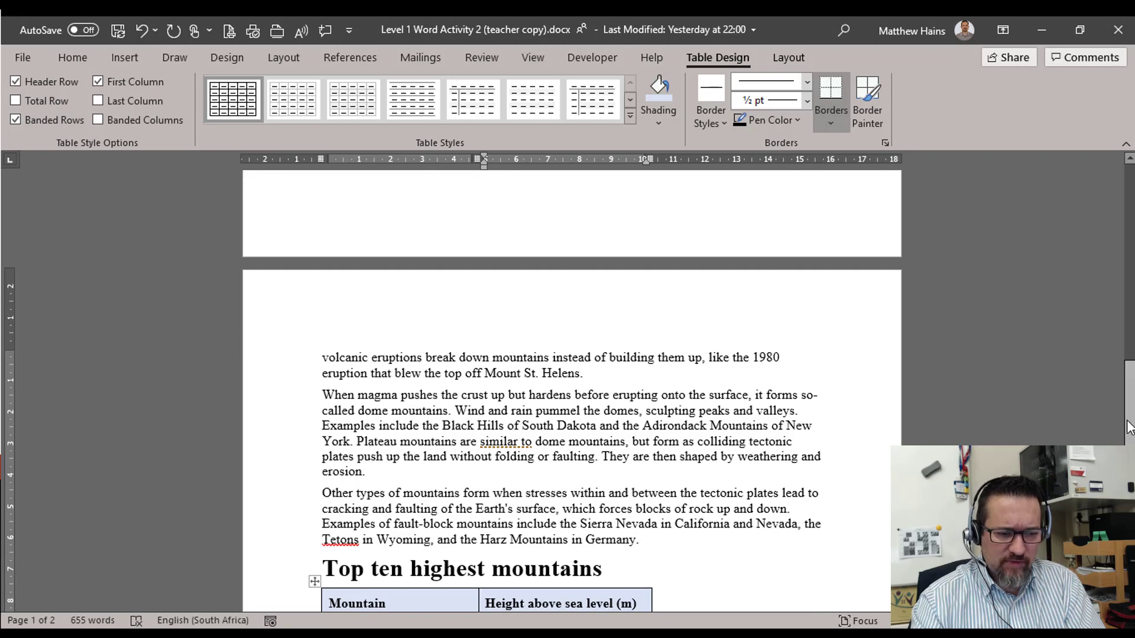
{"action": "scroll", "scroll_direction": "up", "scroll_amount": 3}
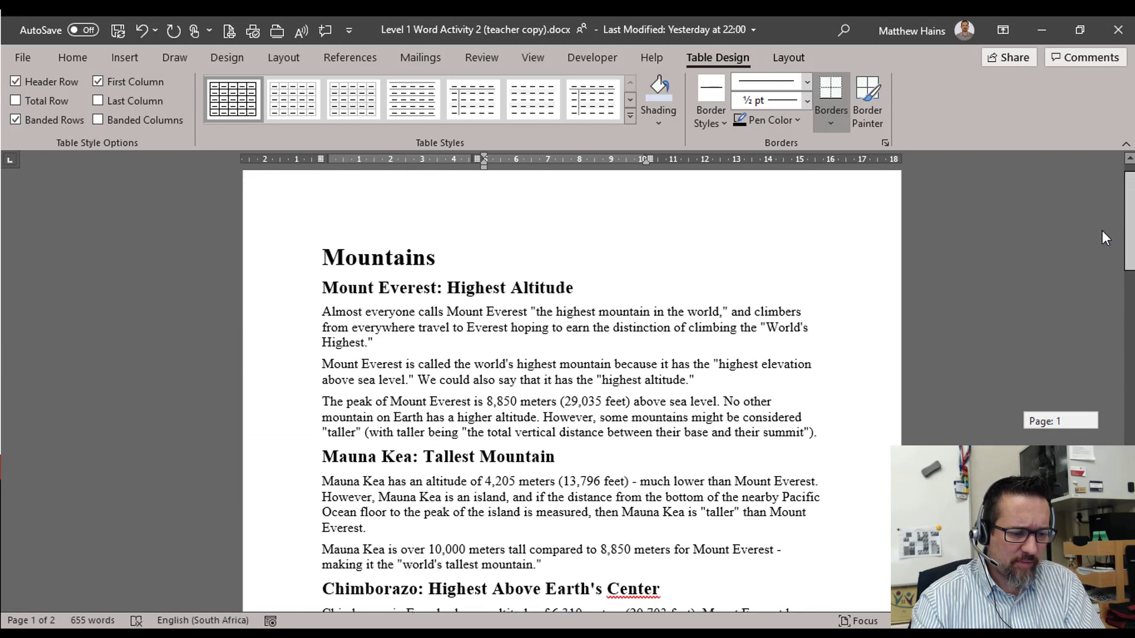
{"action": "scroll", "scroll_direction": "up", "scroll_amount": 3}
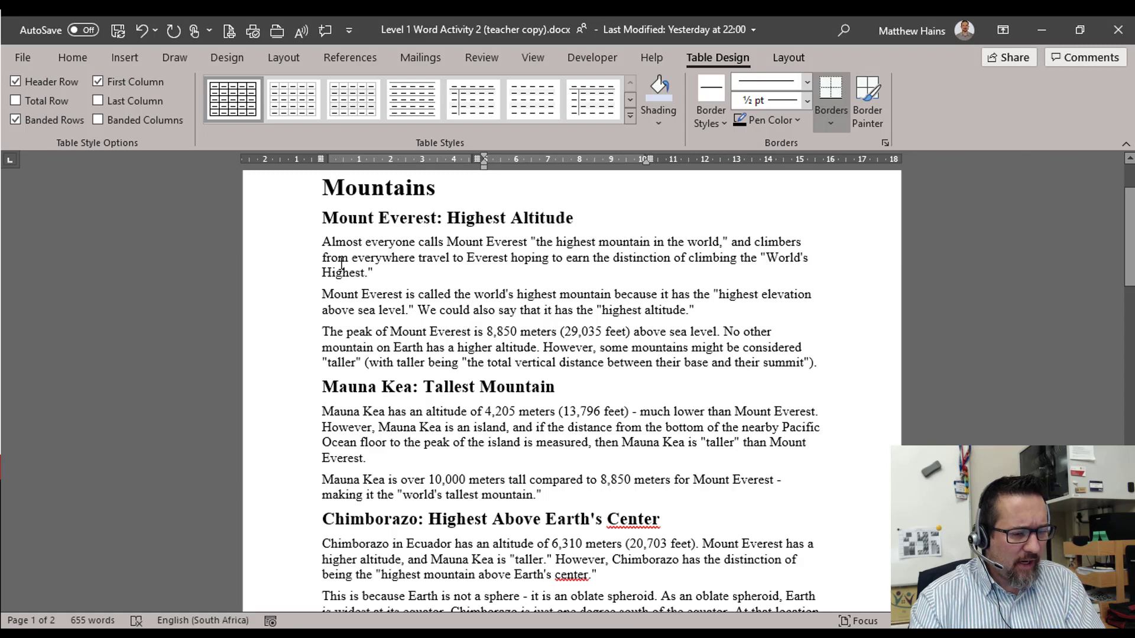
- Set the three Mount Everest paragraphs in Calibri and justify them
{"action": "left_click", "coordinate": [72, 57]}
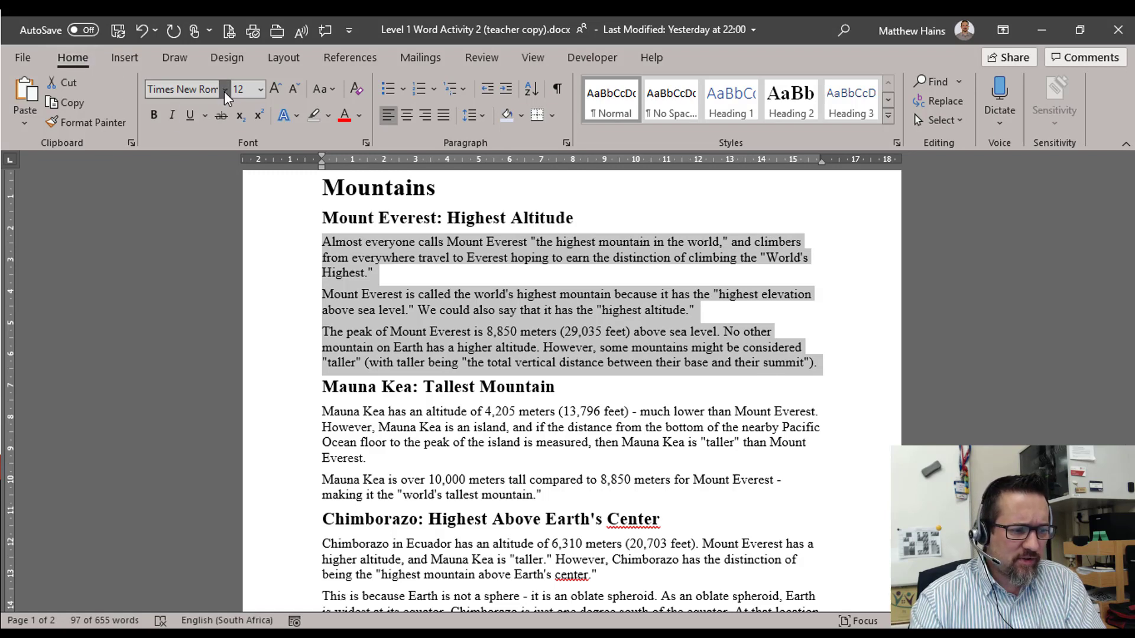
{"action": "left_click", "coordinate": [257, 88]}
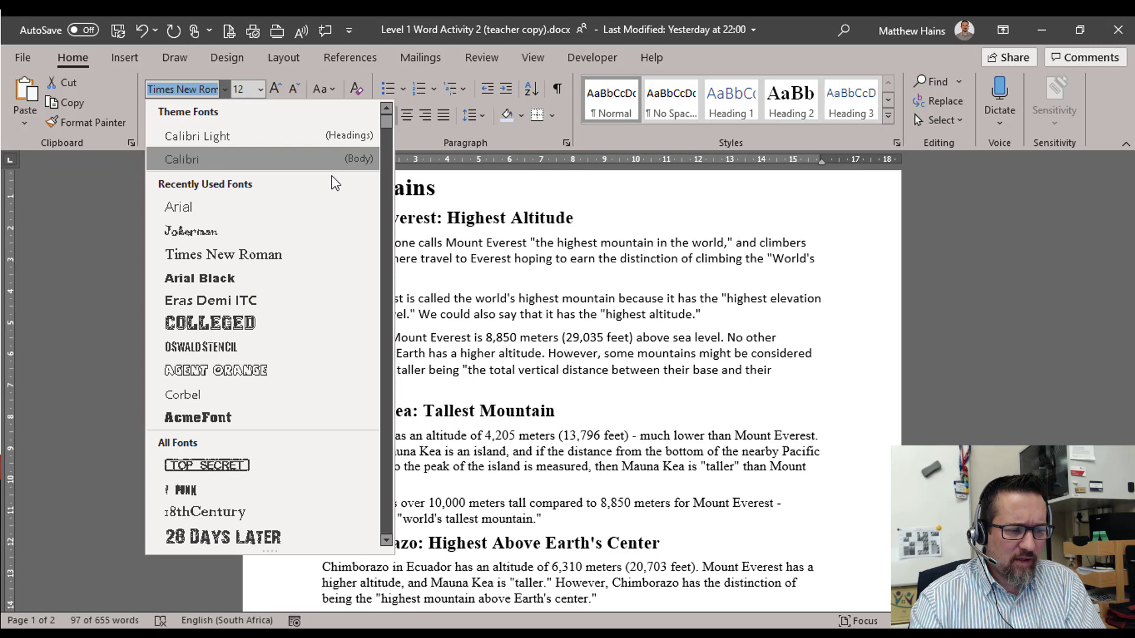
{"action": "left_click", "coordinate": [181, 158]}
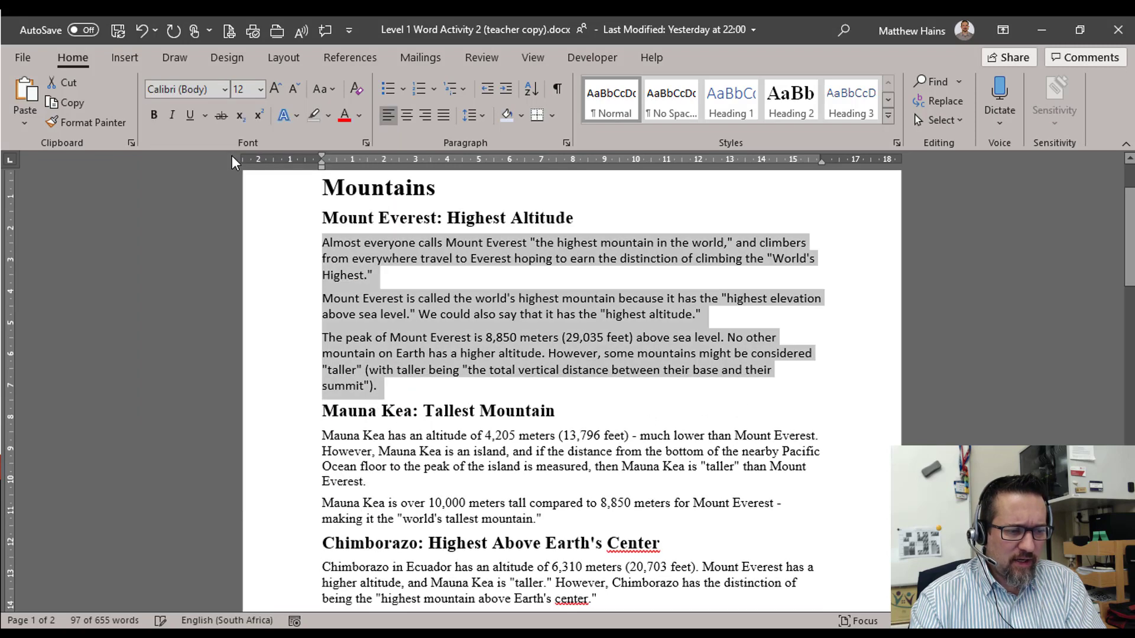
{"action": "mouse_move", "coordinate": [446, 140]}
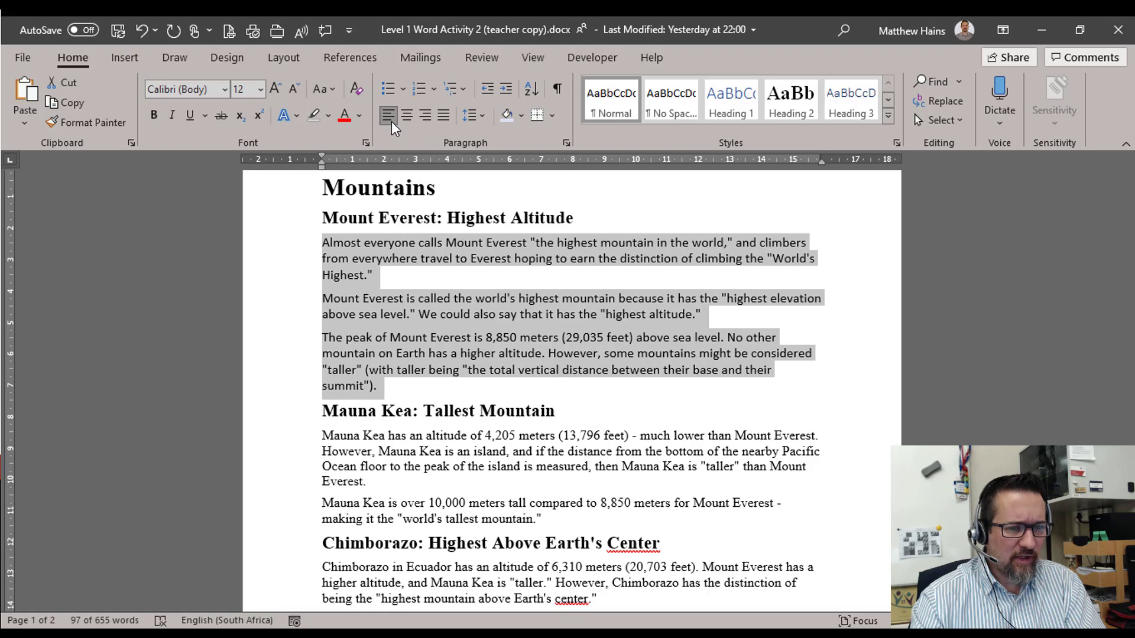
{"action": "mouse_move", "coordinate": [407, 116]}
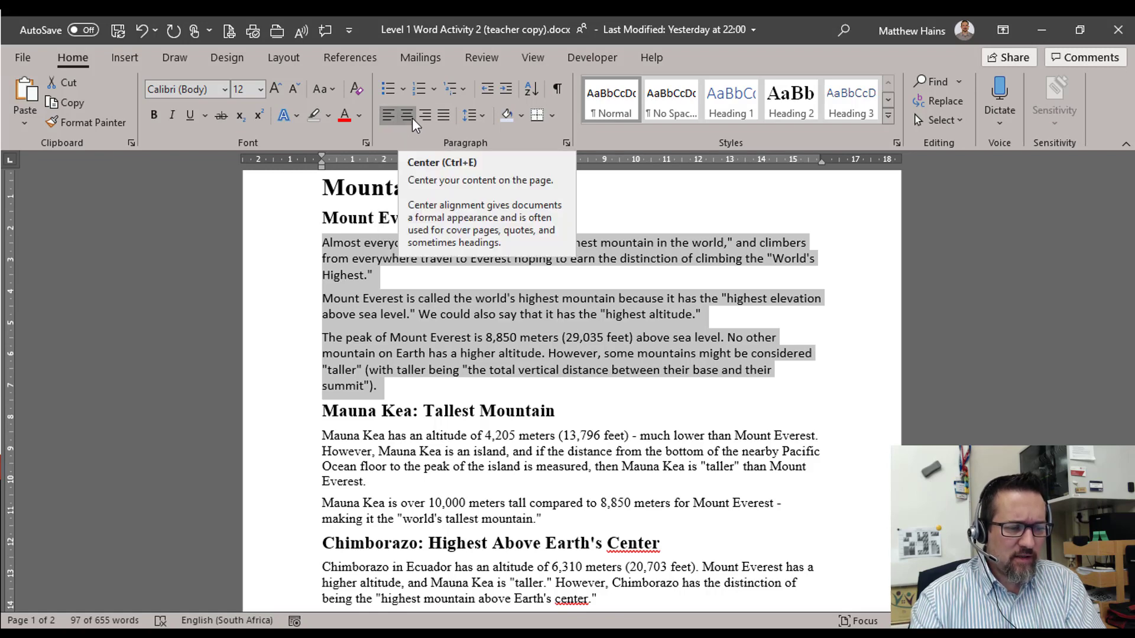
{"action": "mouse_move", "coordinate": [443, 116]}
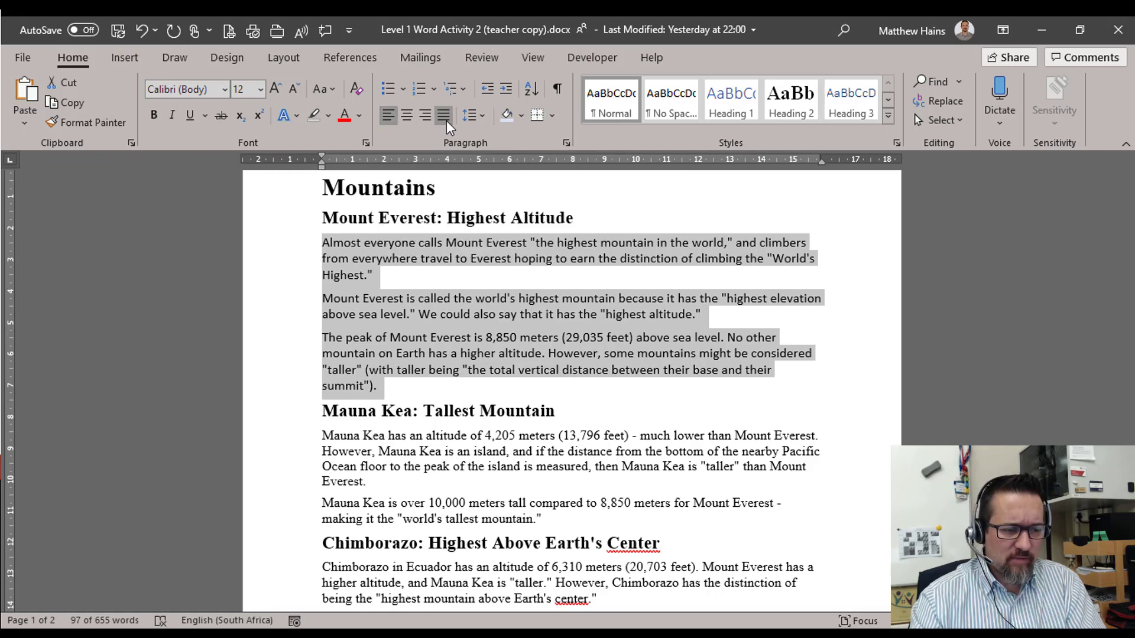
{"action": "left_click", "coordinate": [443, 116]}
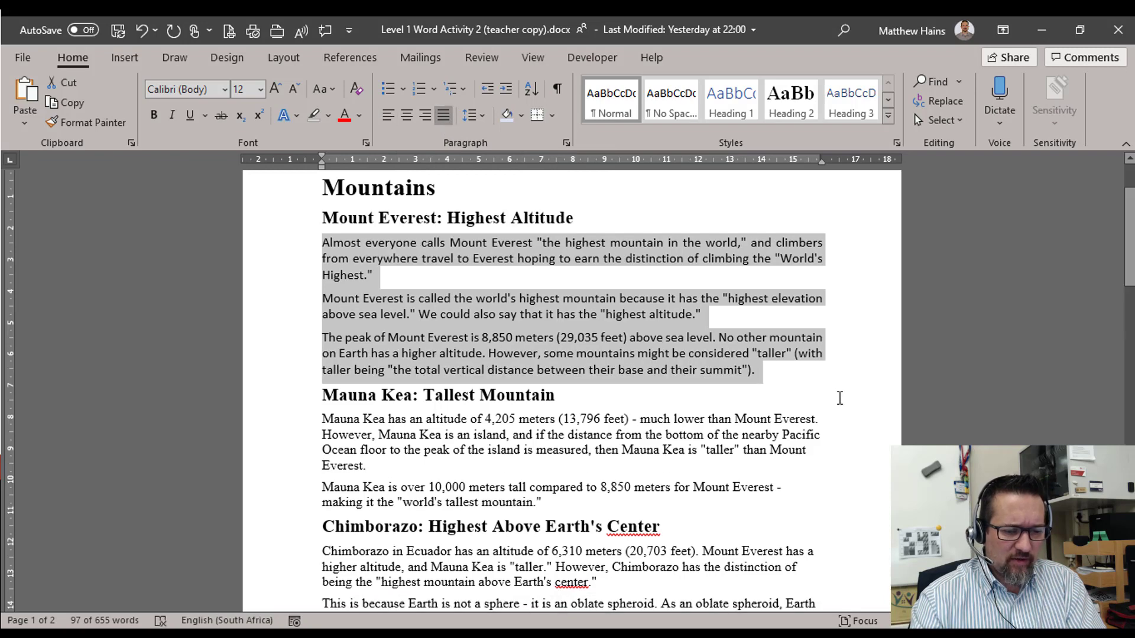
{"action": "mouse_move", "coordinate": [623, 304]}
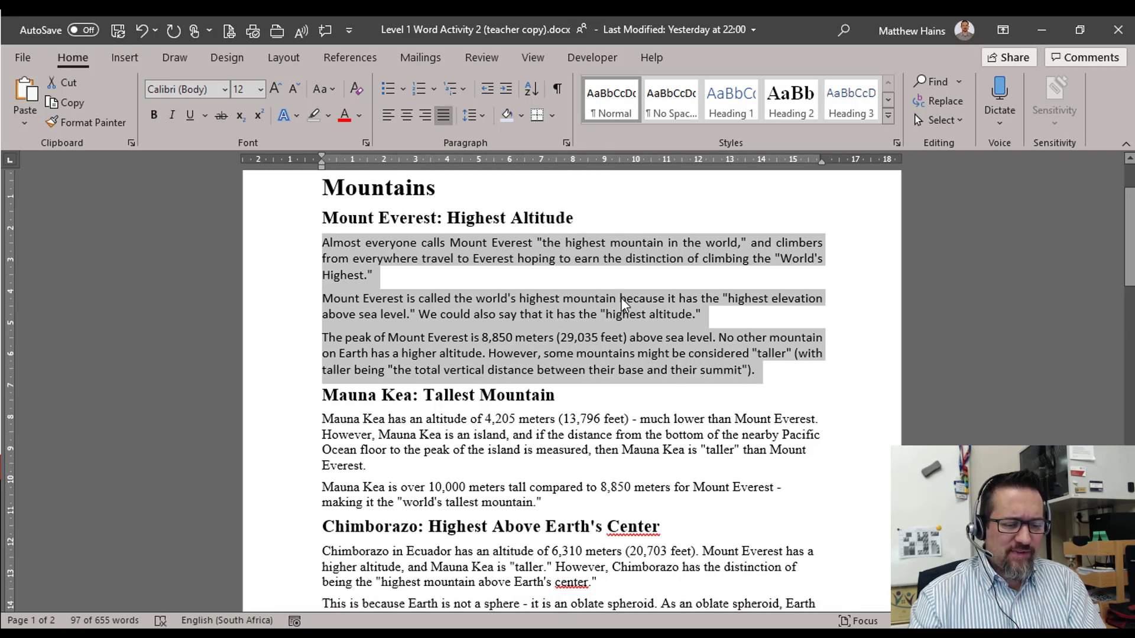
{"action": "scroll", "scroll_direction": "down", "scroll_amount": 3}
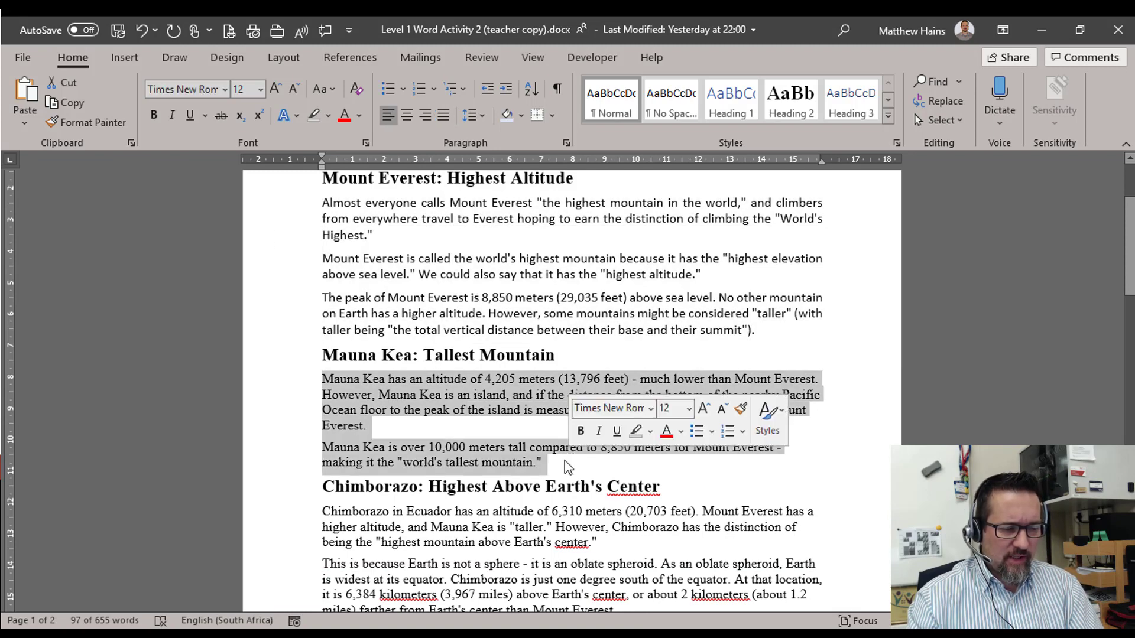
- Set the Mauna Kea paragraphs in Calibri justified, then paint the same format onto the Chimborazo paragraphs
{"action": "left_click", "coordinate": [259, 89]}
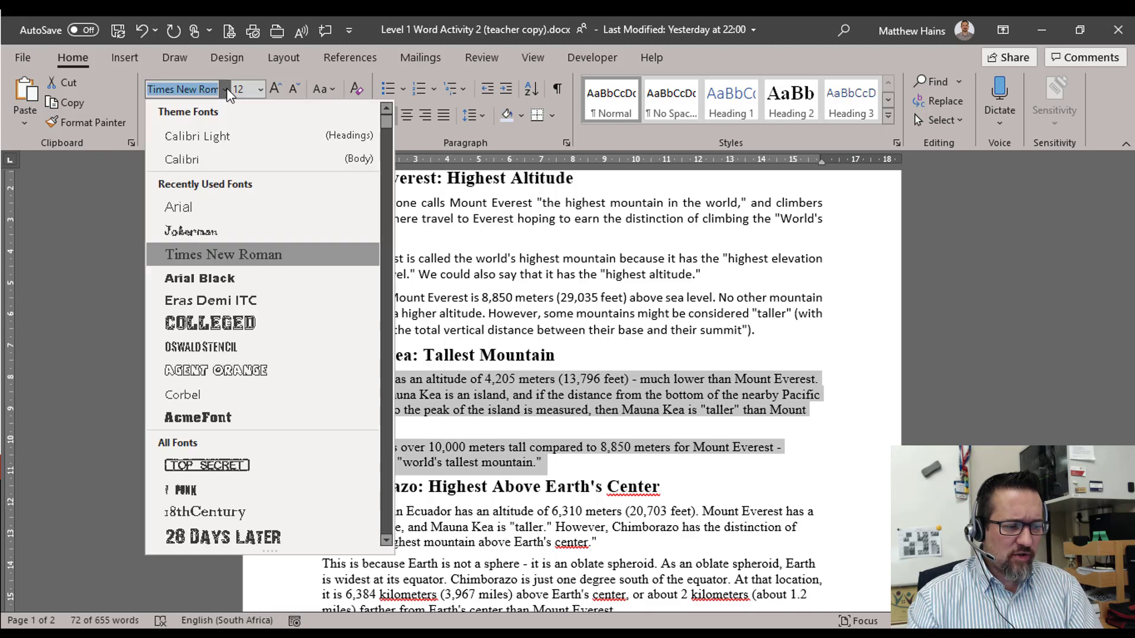
{"action": "left_click", "coordinate": [181, 159]}
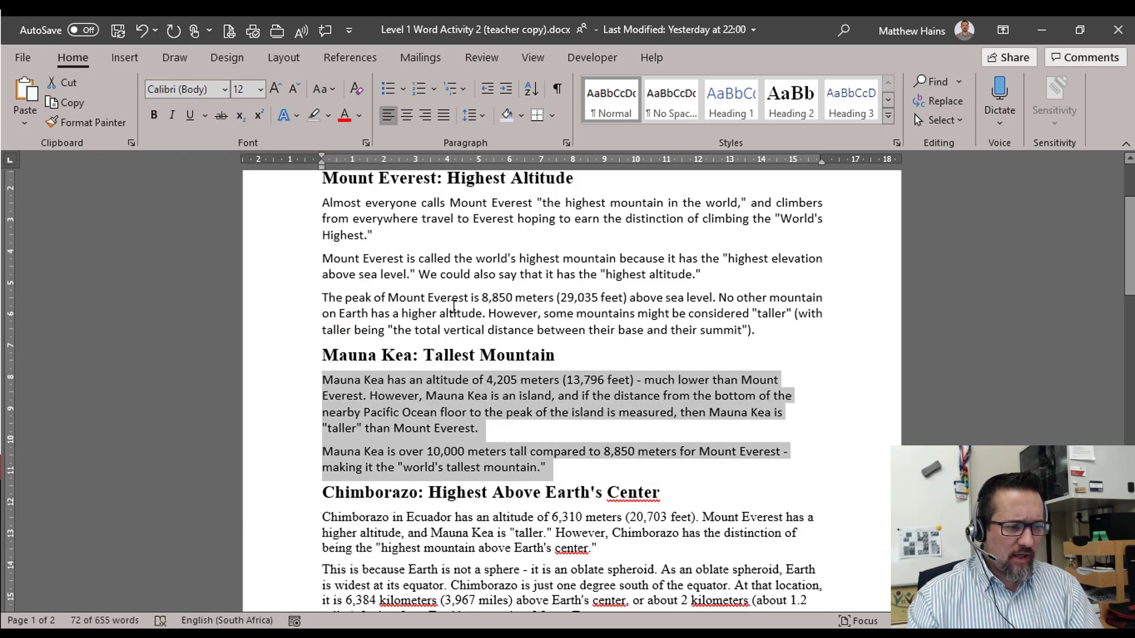
{"action": "left_click", "coordinate": [398, 446]}
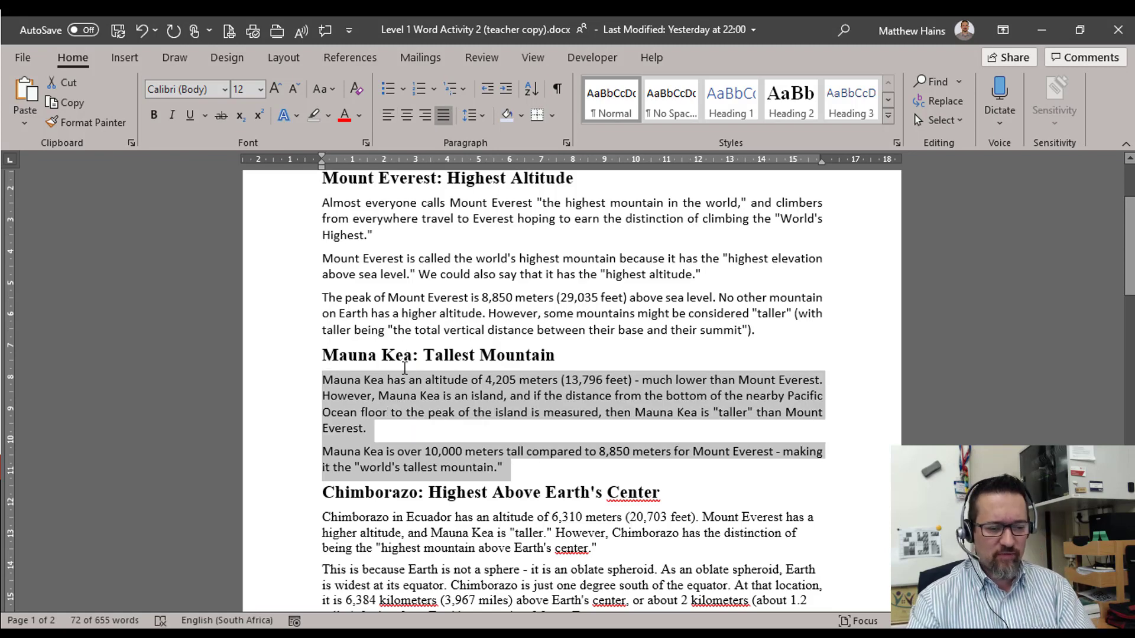
{"action": "scroll", "scroll_direction": "down", "scroll_amount": 3}
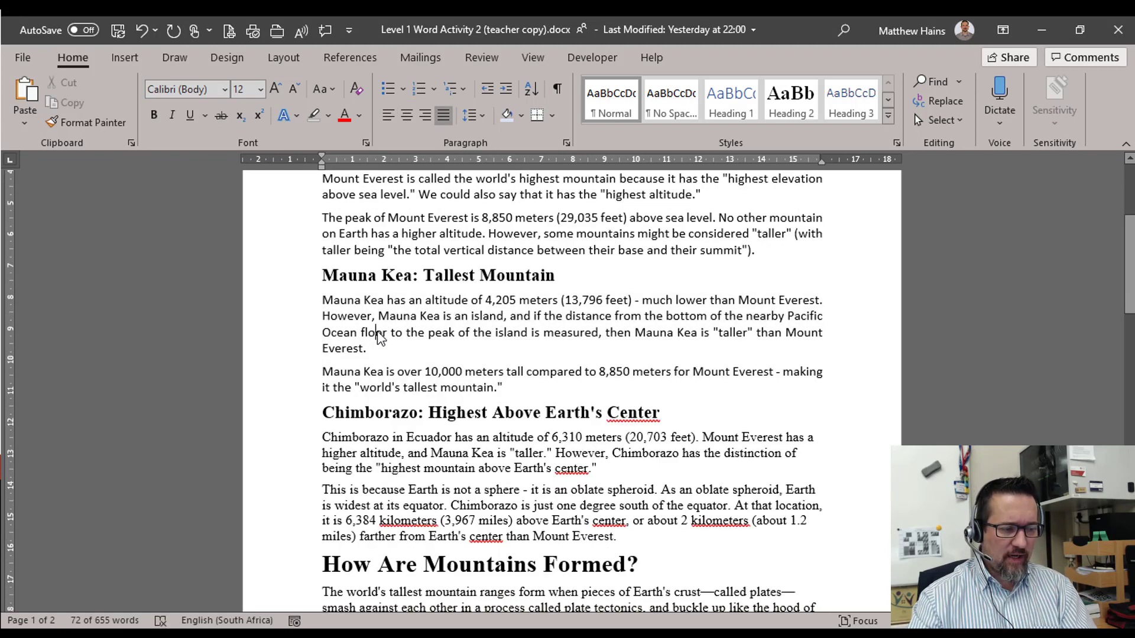
{"action": "left_click", "coordinate": [86, 121]}
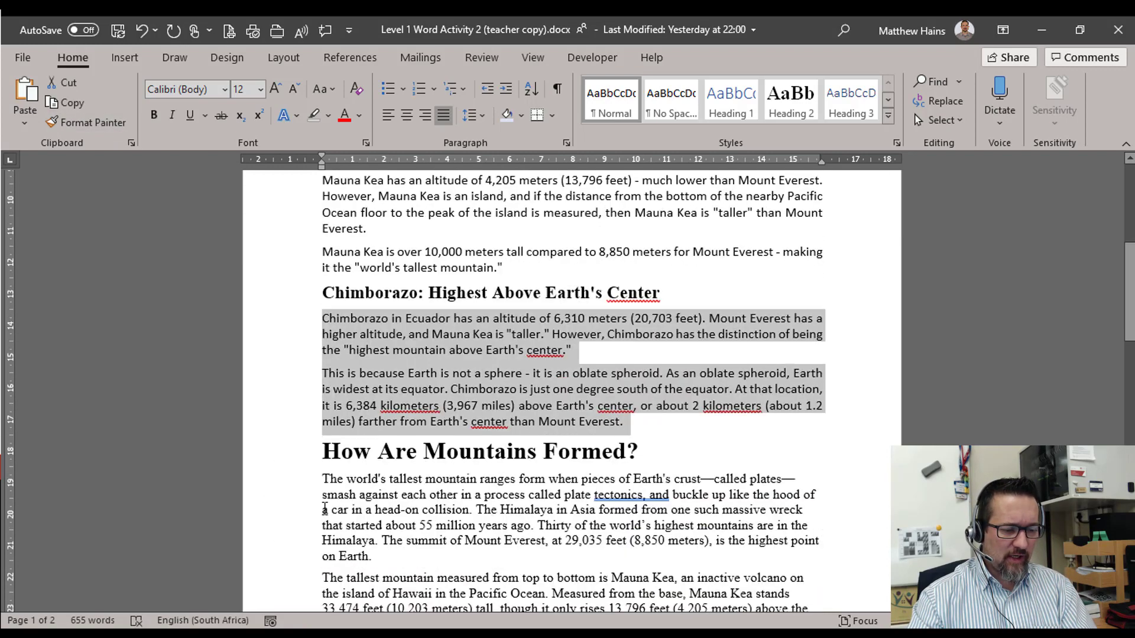
{"action": "scroll", "scroll_direction": "down", "scroll_amount": 3}
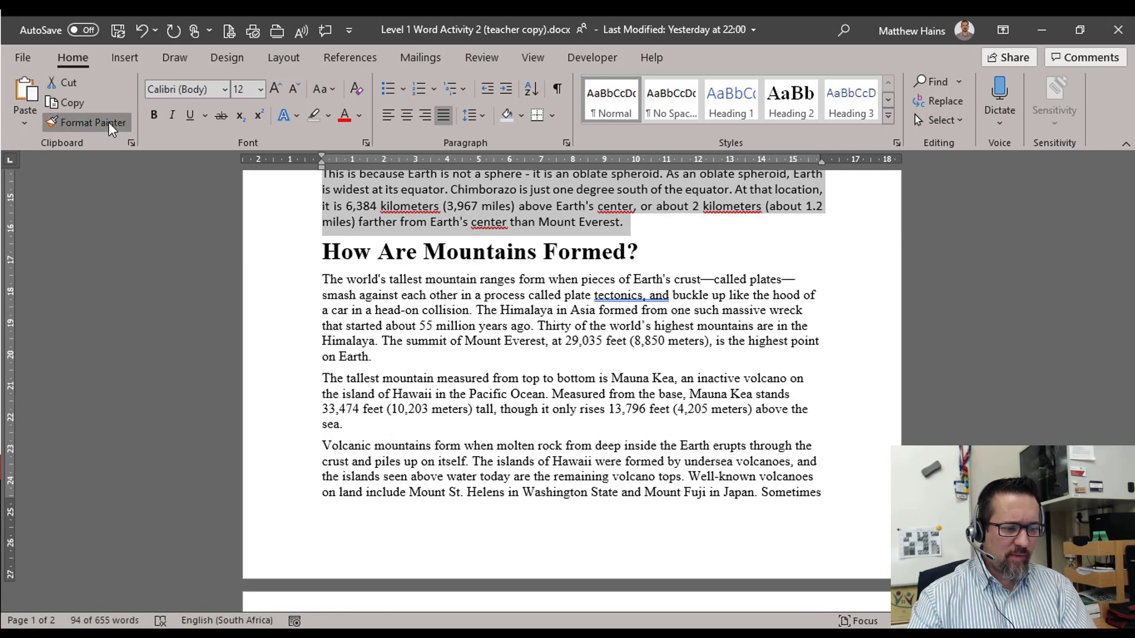
- Paint the Calibri body-text format onto the Top ten highest mountains table
{"action": "left_click", "coordinate": [92, 121]}
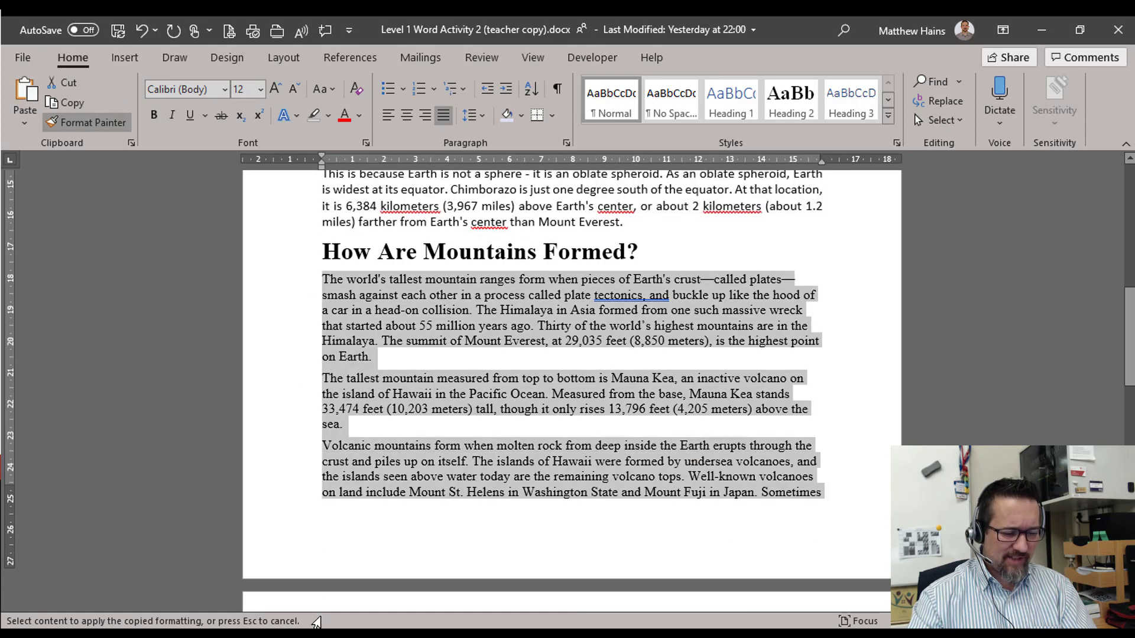
{"action": "scroll", "scroll_direction": "down", "scroll_amount": 3}
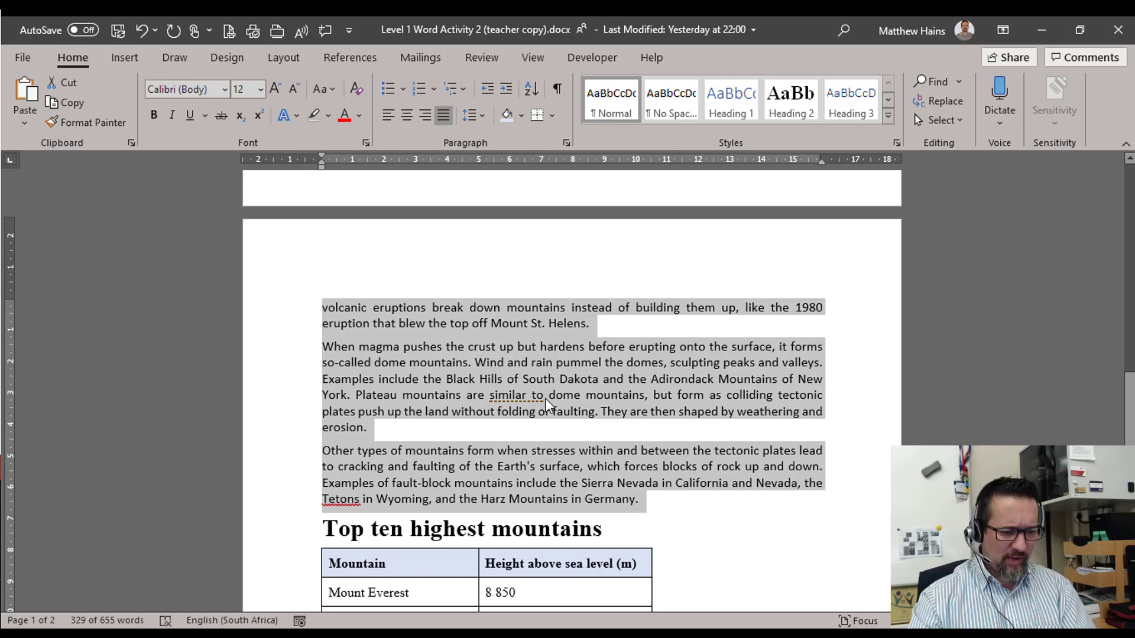
{"action": "scroll", "scroll_direction": "down", "scroll_amount": 3}
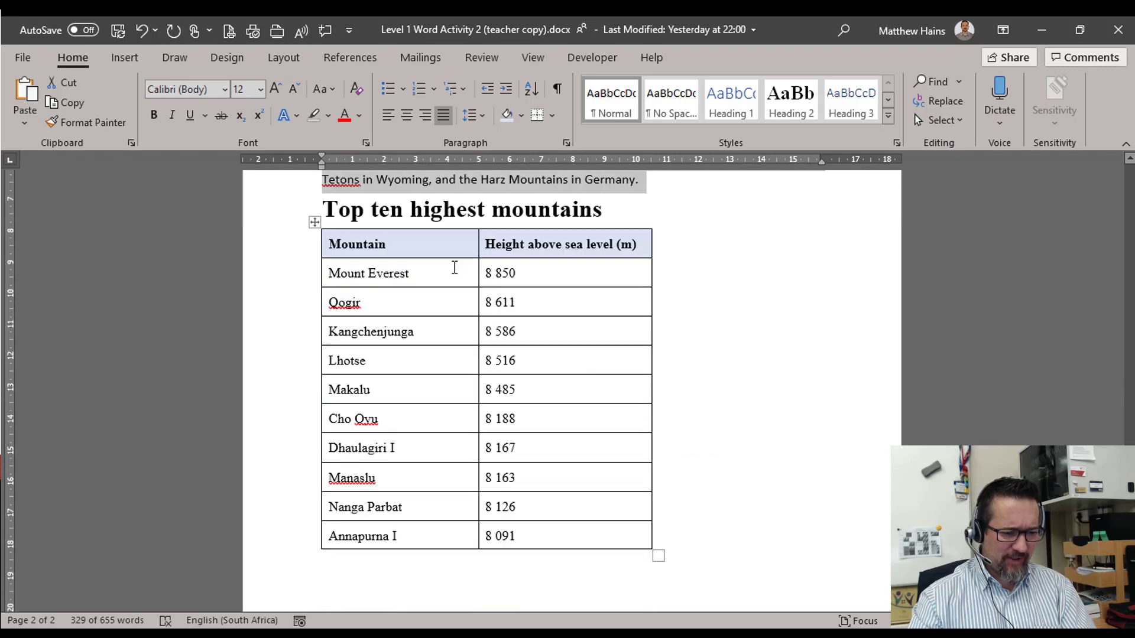
{"action": "left_click", "coordinate": [427, 243]}
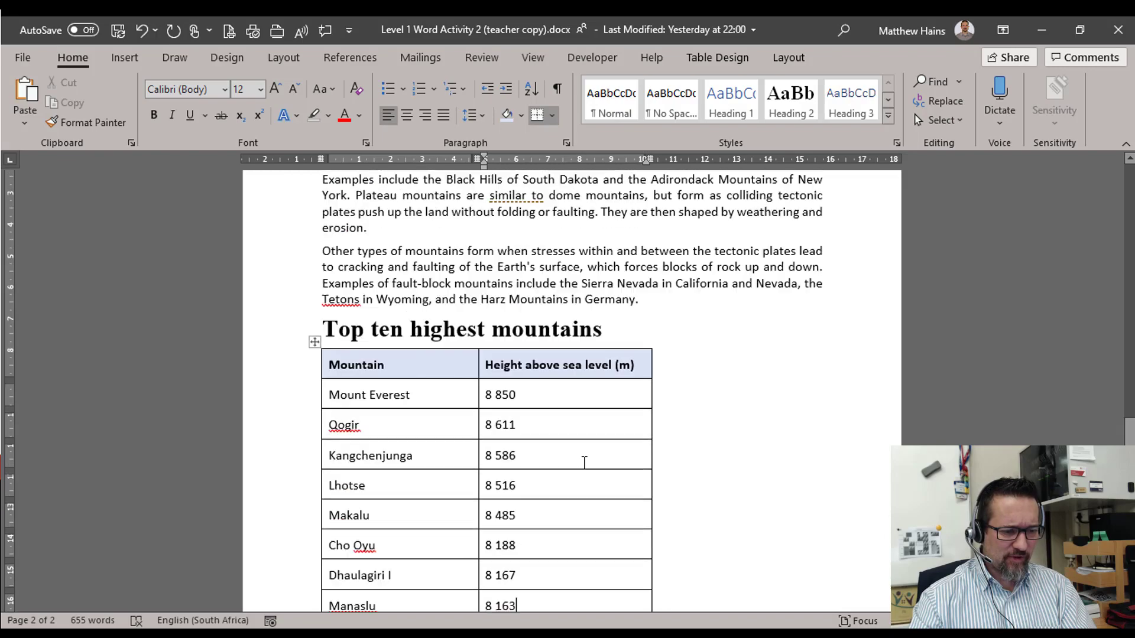
{"action": "scroll", "scroll_direction": "up", "scroll_amount": 3}
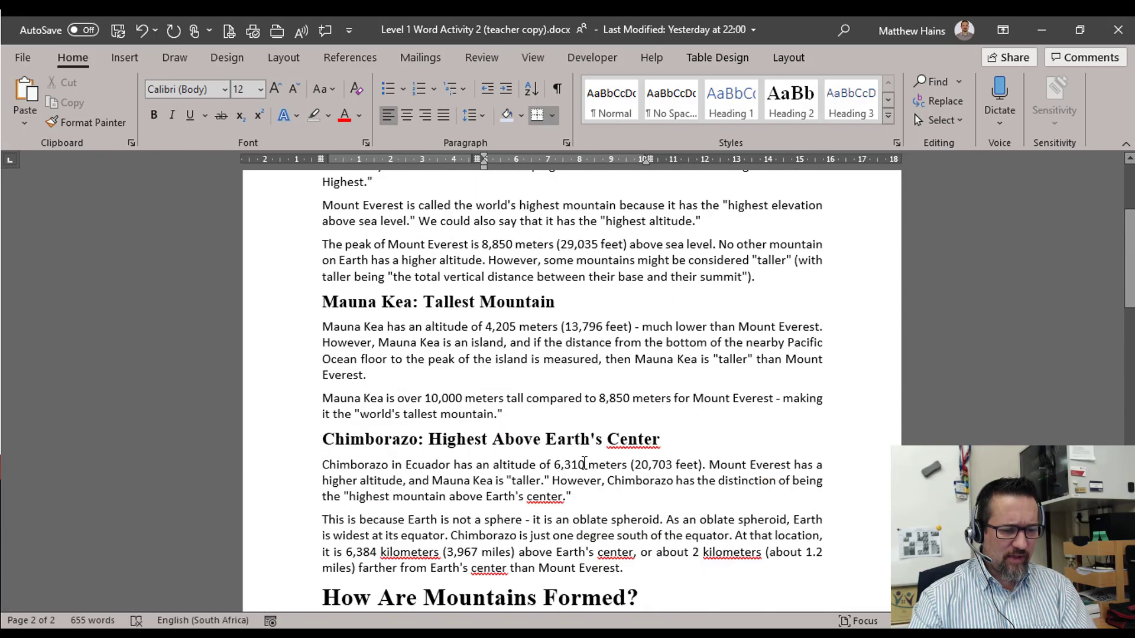
{"action": "scroll", "scroll_direction": "up", "scroll_amount": 3}
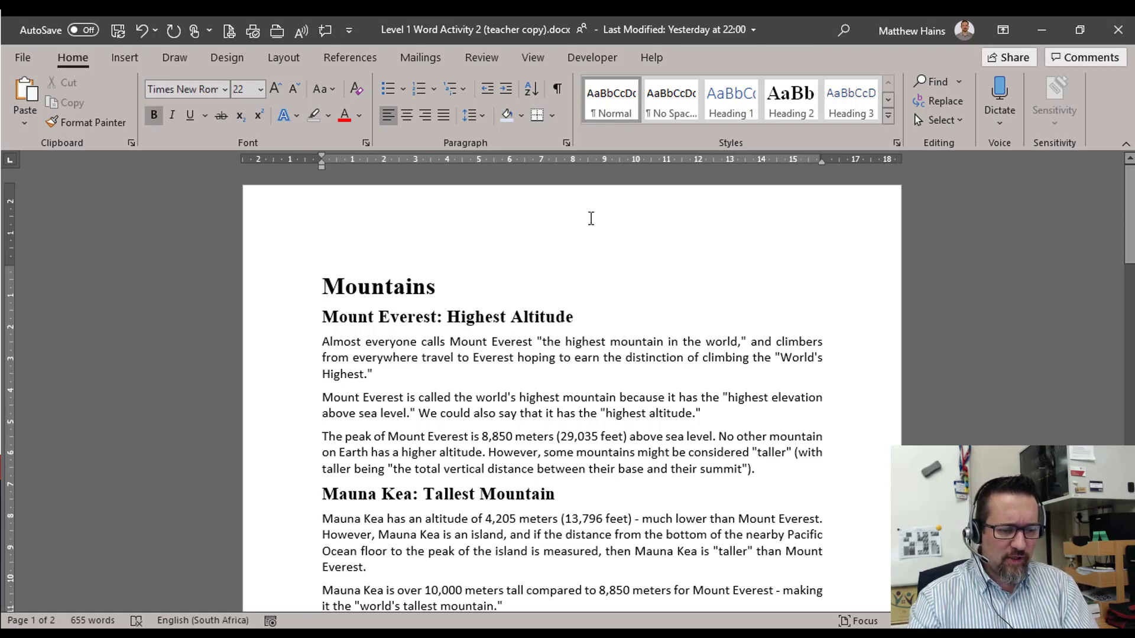
- Insert a Blank header into the document from the Insert ribbon
{"action": "double_click", "coordinate": [572, 224]}
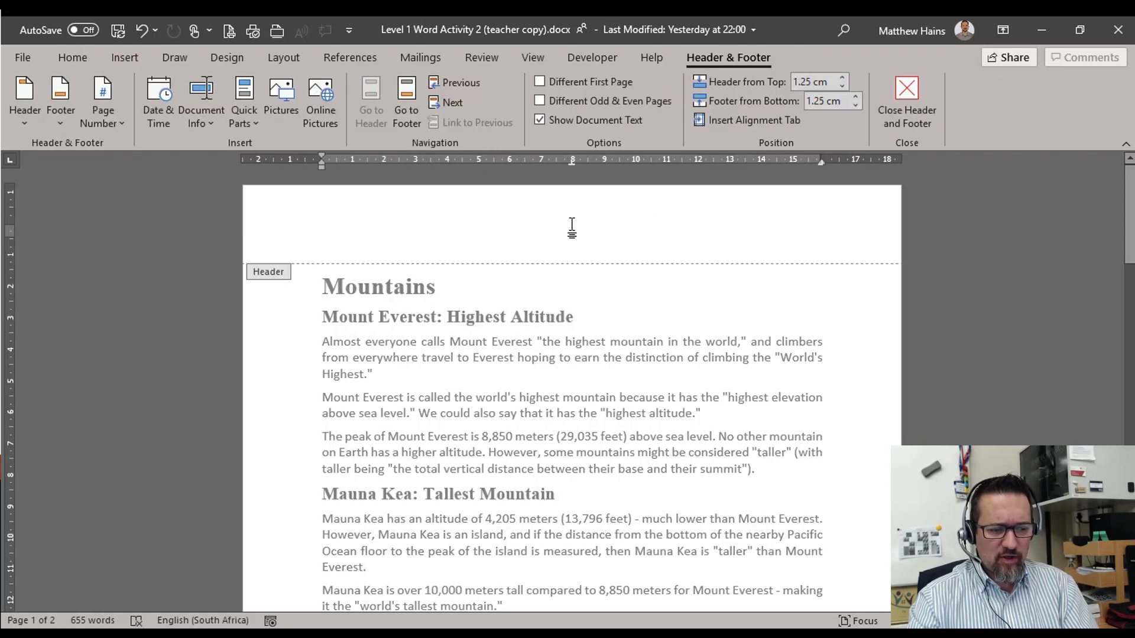
{"action": "left_click", "coordinate": [907, 102]}
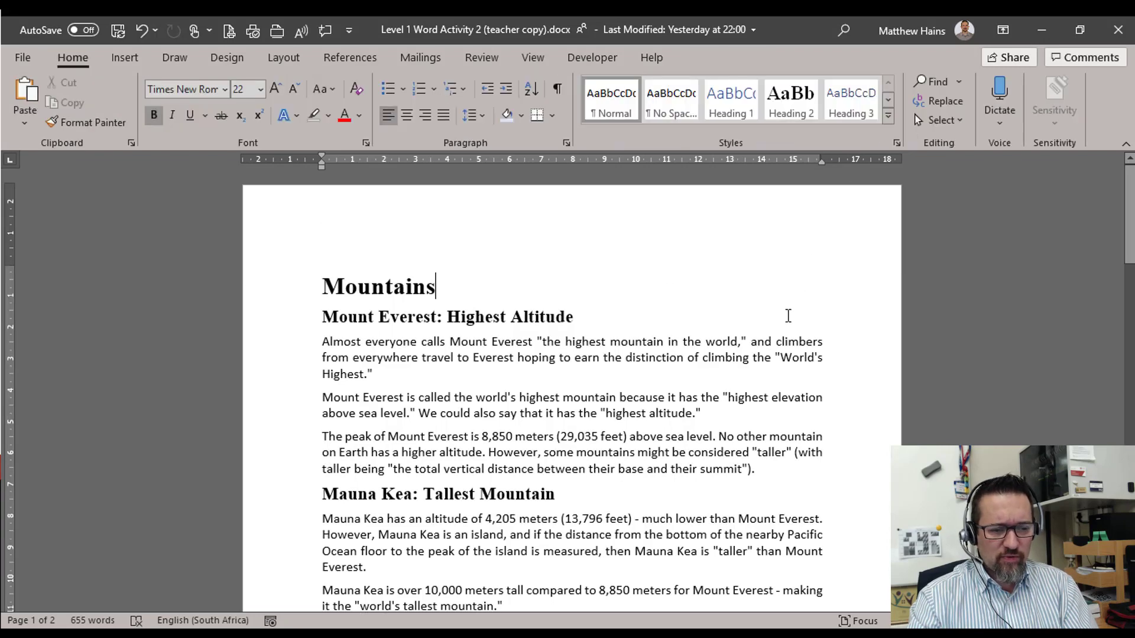
{"action": "left_click", "coordinate": [124, 57]}
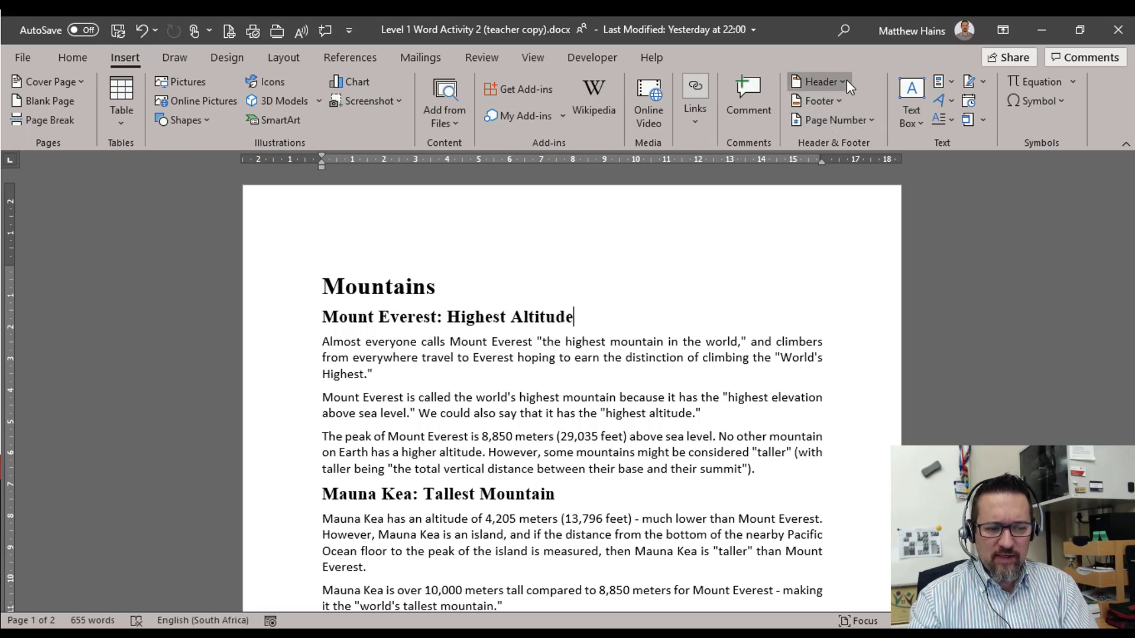
{"action": "left_click", "coordinate": [820, 82]}
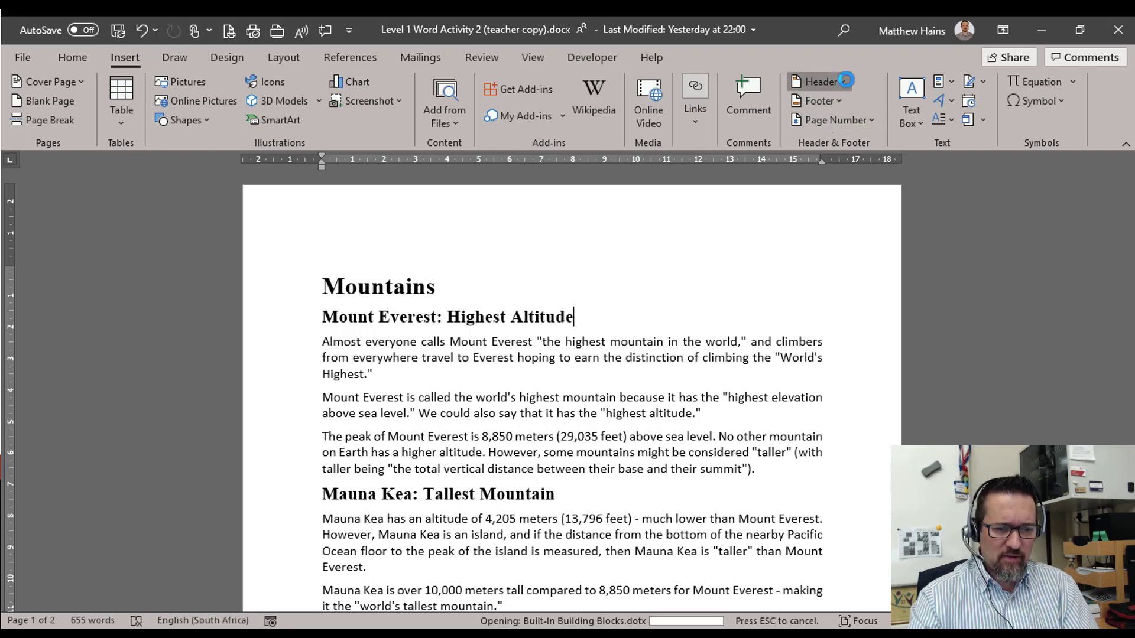
{"action": "left_click", "coordinate": [818, 82]}
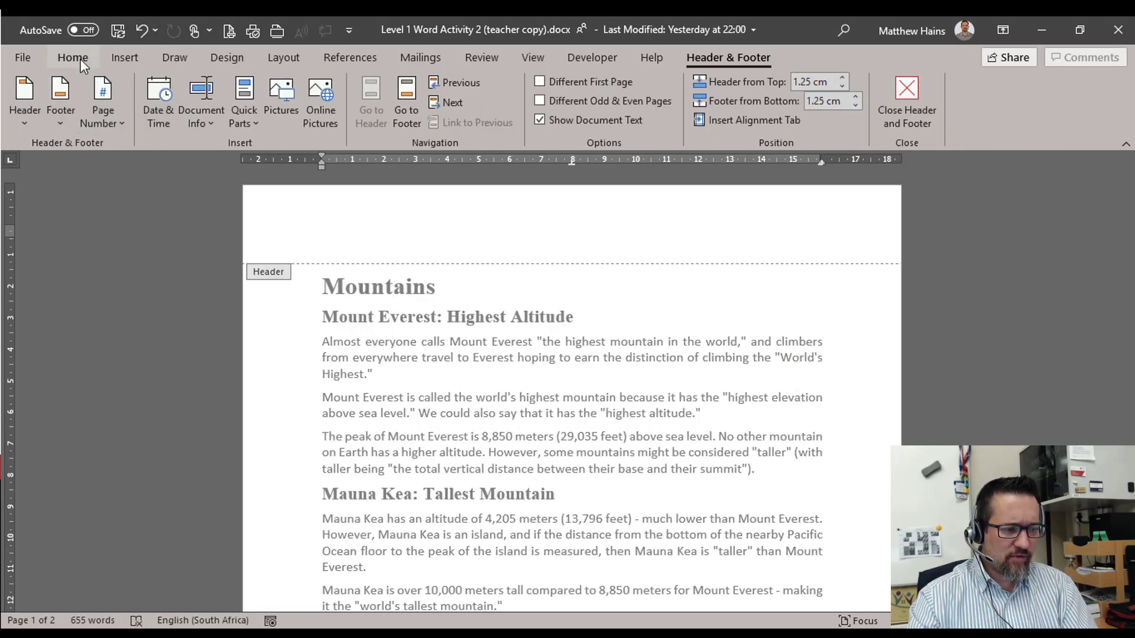
- Enter 'Mountains of the world' as the bold centred header text and close the header
{"action": "left_click", "coordinate": [72, 56]}
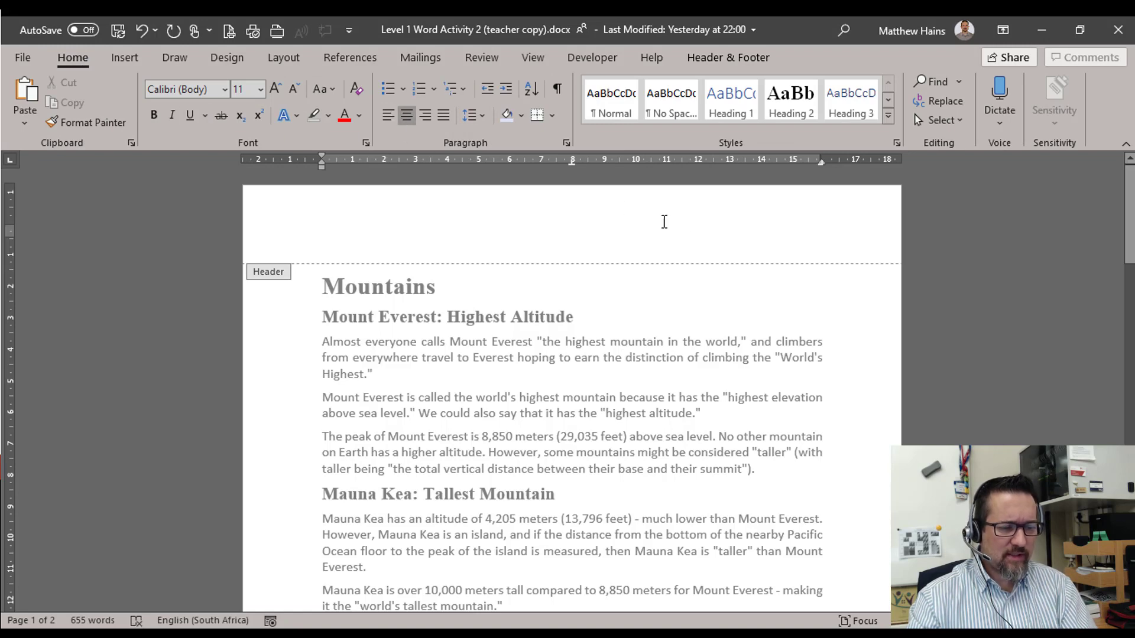
{"action": "type", "text": "Mountains o"}
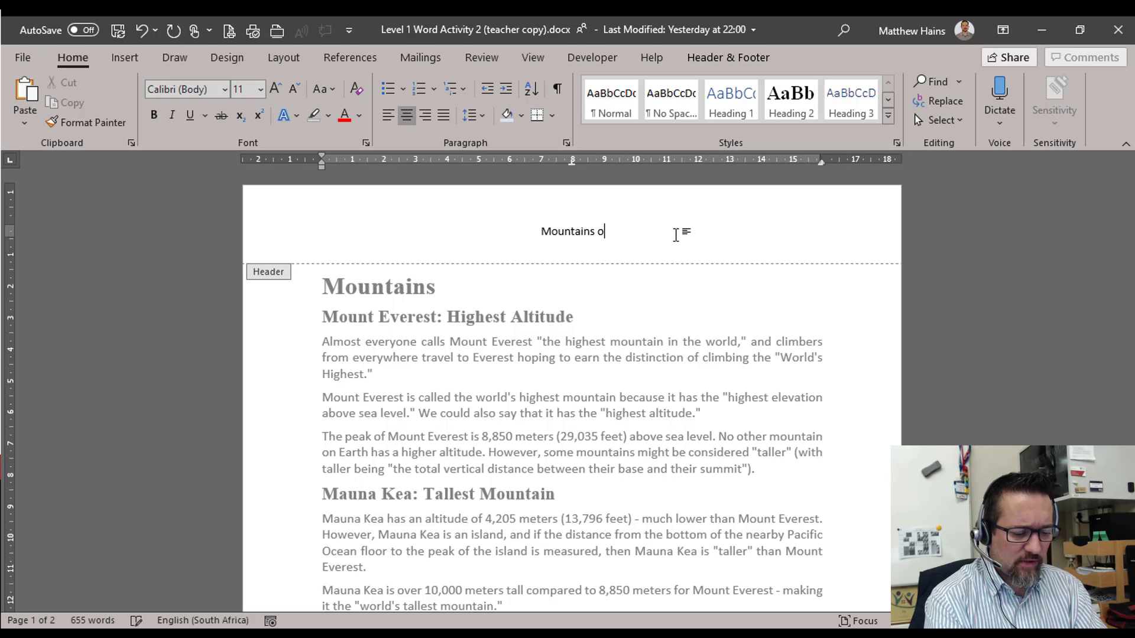
{"action": "type", "text": "f the world"}
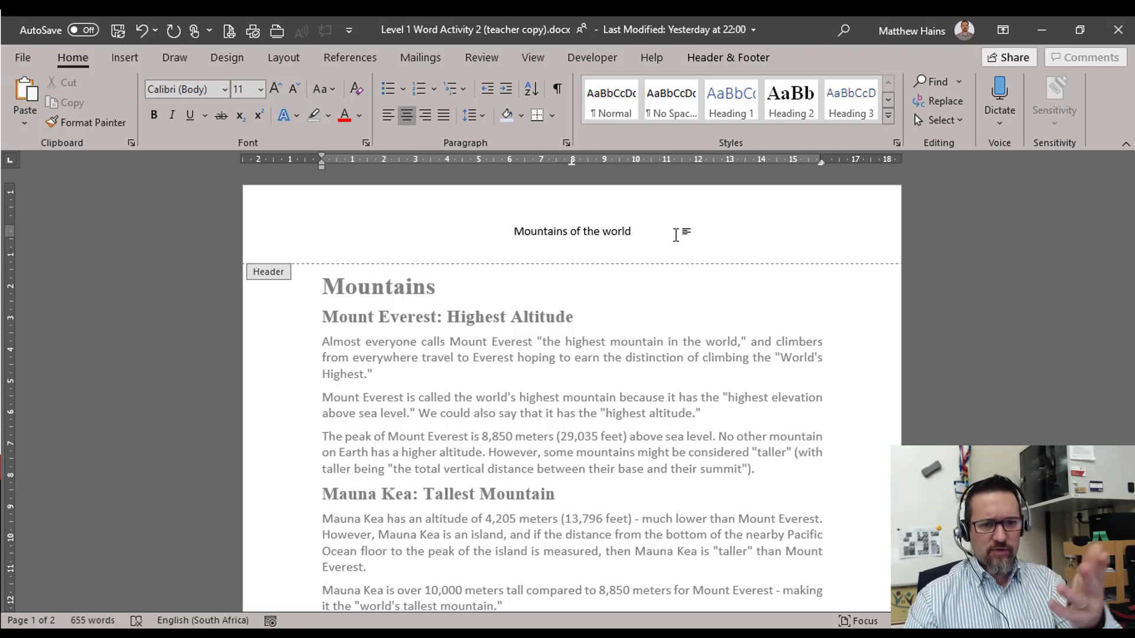
{"action": "double_click", "coordinate": [572, 230]}
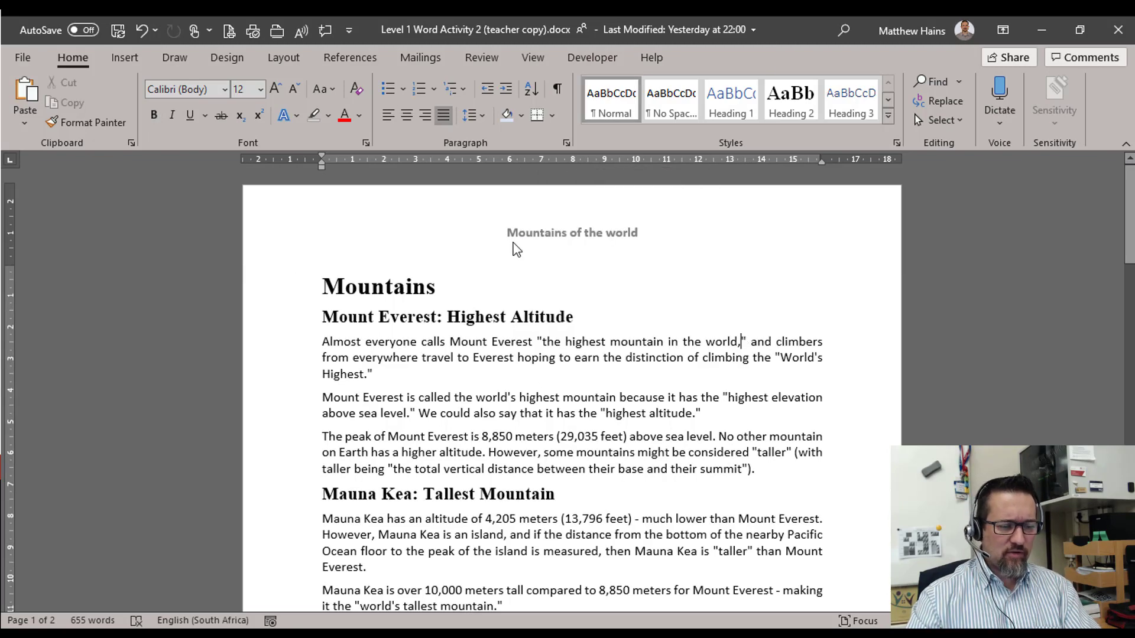
- Scroll to the bottom of page 1 to reach the empty footer area
{"action": "scroll", "scroll_direction": "down", "scroll_amount": 3}
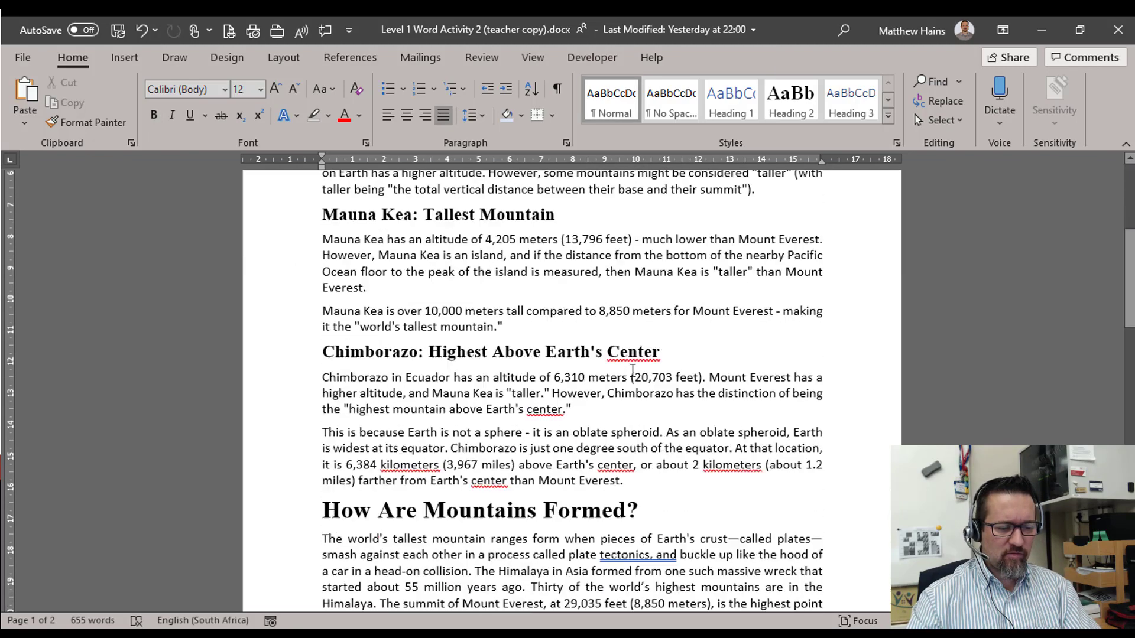
{"action": "scroll", "scroll_direction": "down", "scroll_amount": 3}
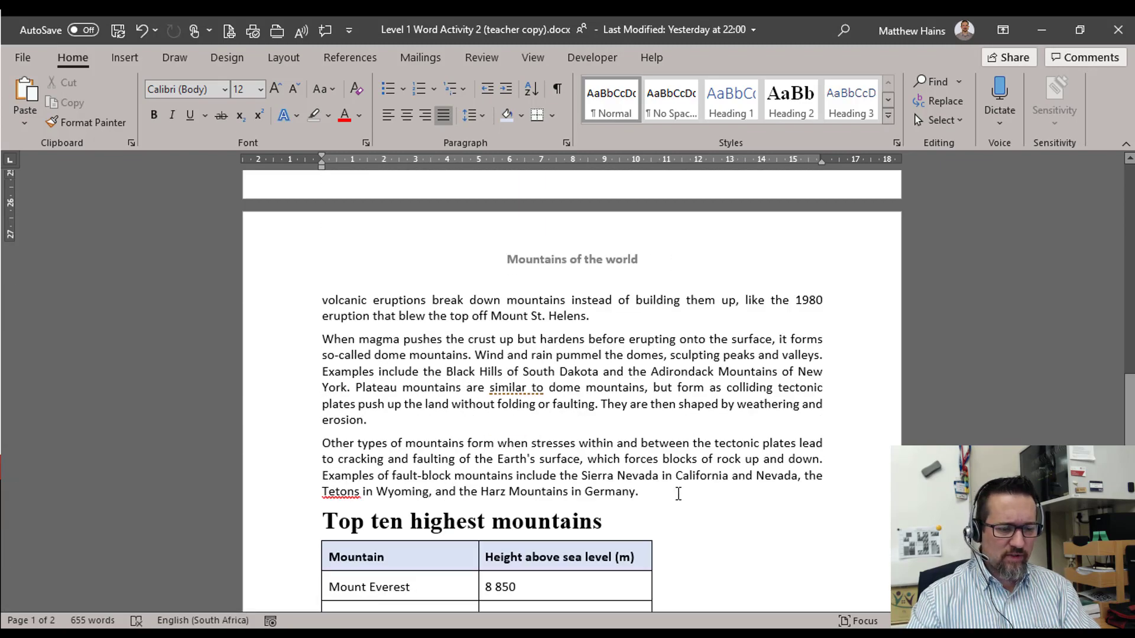
{"action": "scroll", "scroll_direction": "up", "scroll_amount": 3}
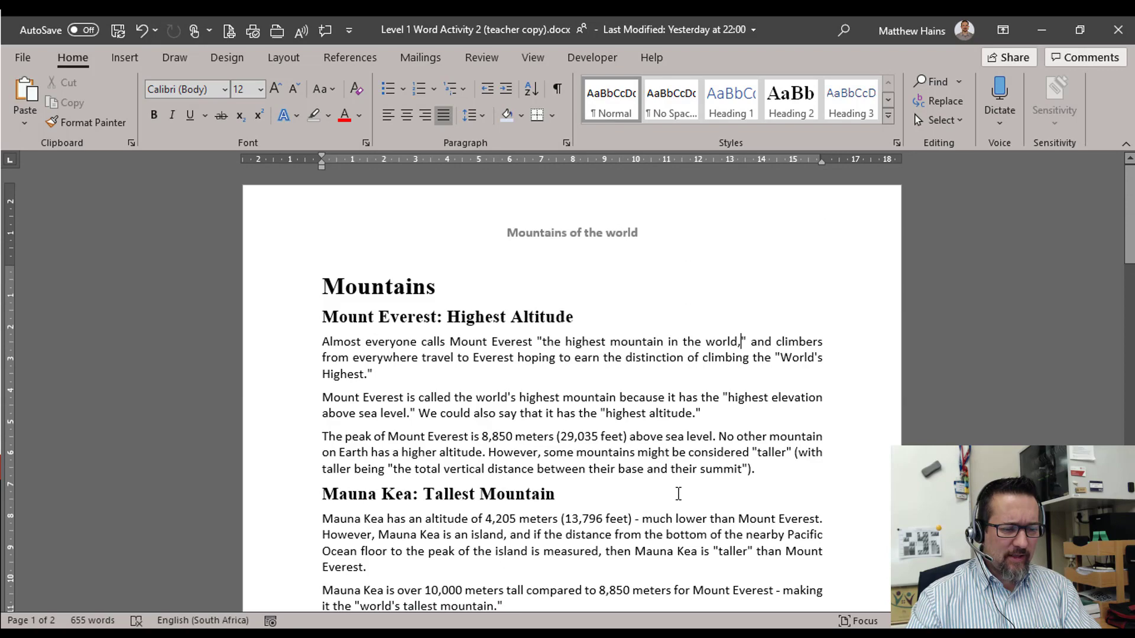
{"action": "scroll", "scroll_direction": "down", "scroll_amount": 3}
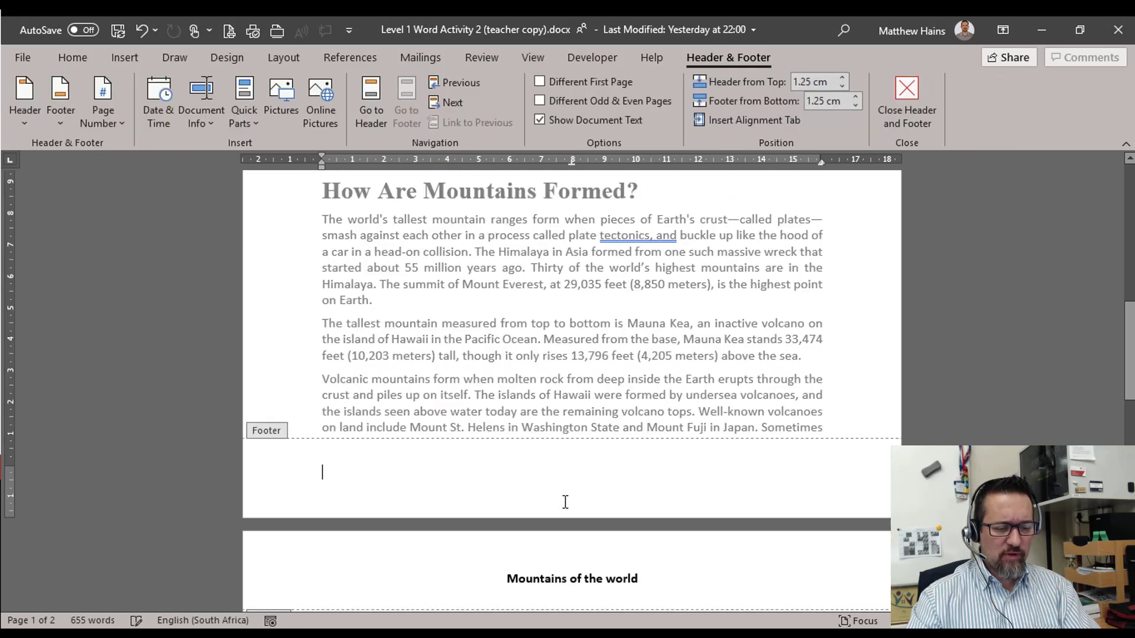
{"action": "mouse_move", "coordinate": [589, 512]}
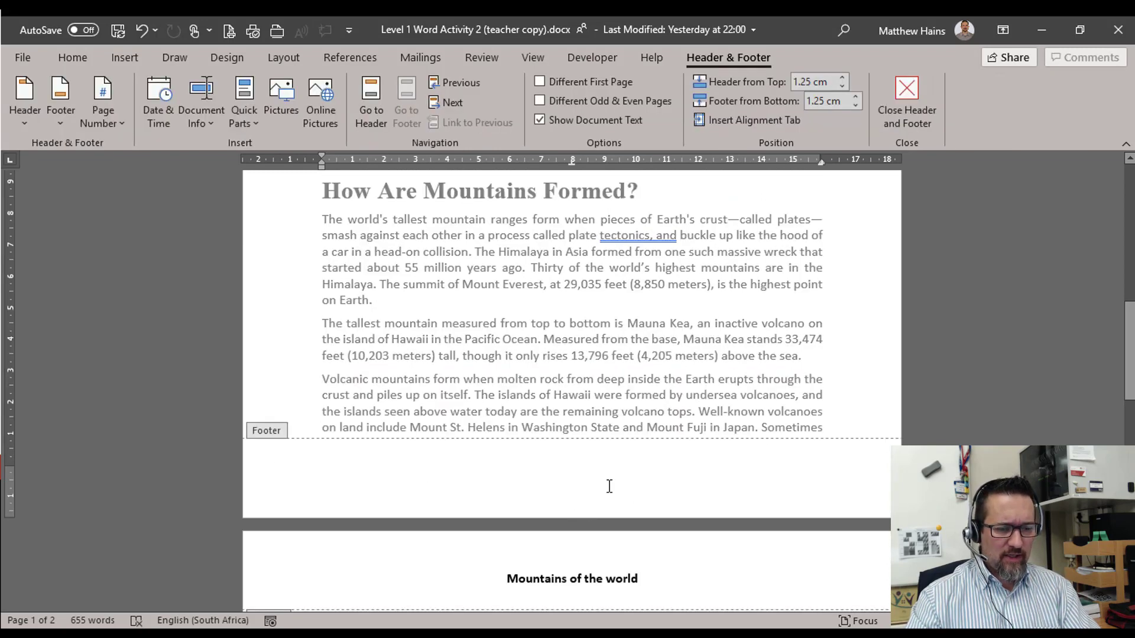
{"action": "mouse_move", "coordinate": [293, 146]}
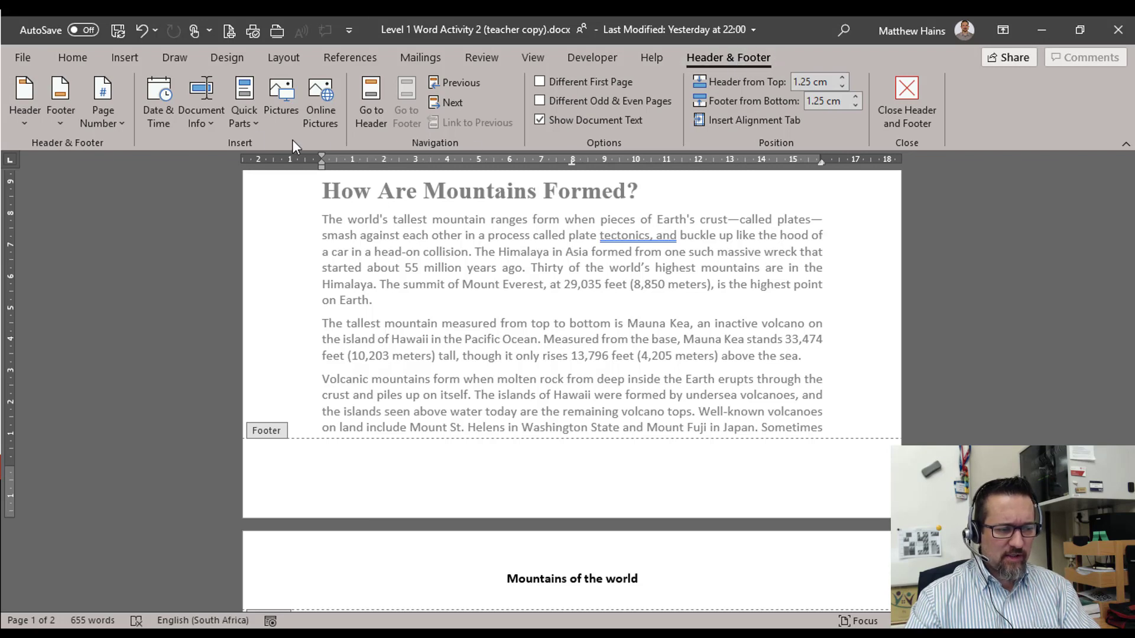
- Insert a Plain Number 2 page number centred at the bottom of every page
{"action": "left_click", "coordinate": [102, 102]}
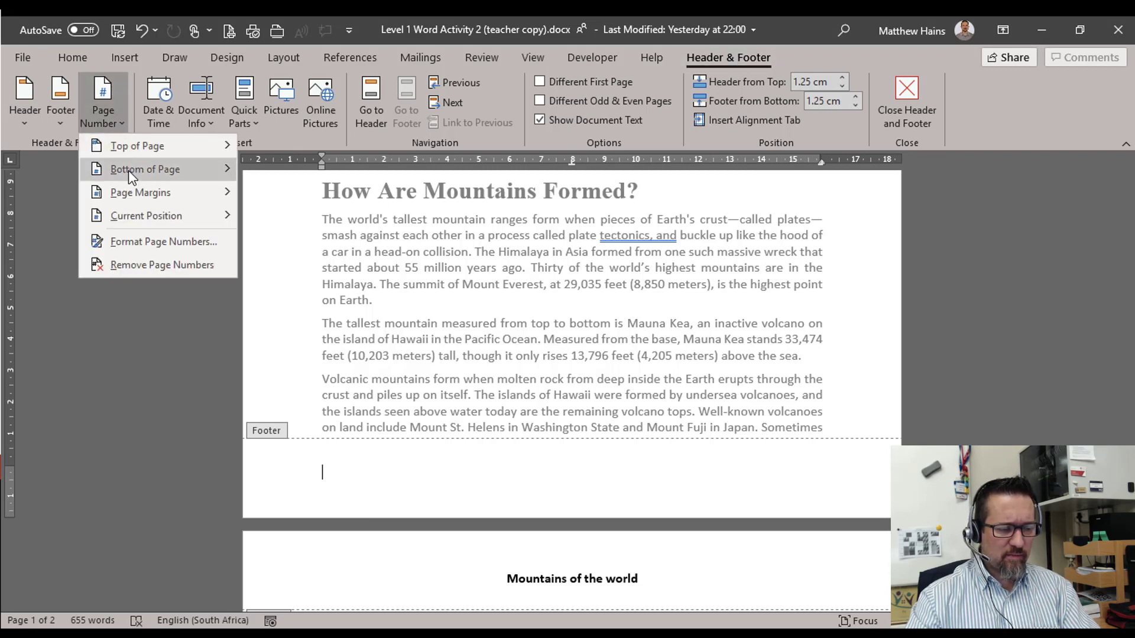
{"action": "left_click", "coordinate": [144, 169]}
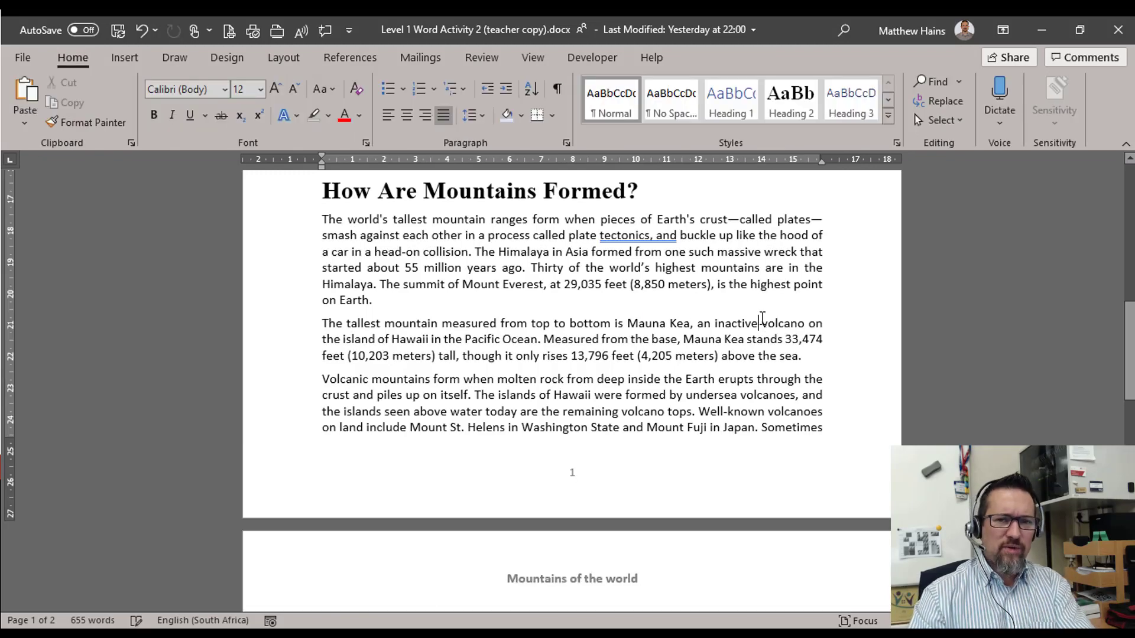
{"action": "scroll", "scroll_direction": "down", "scroll_amount": 3}
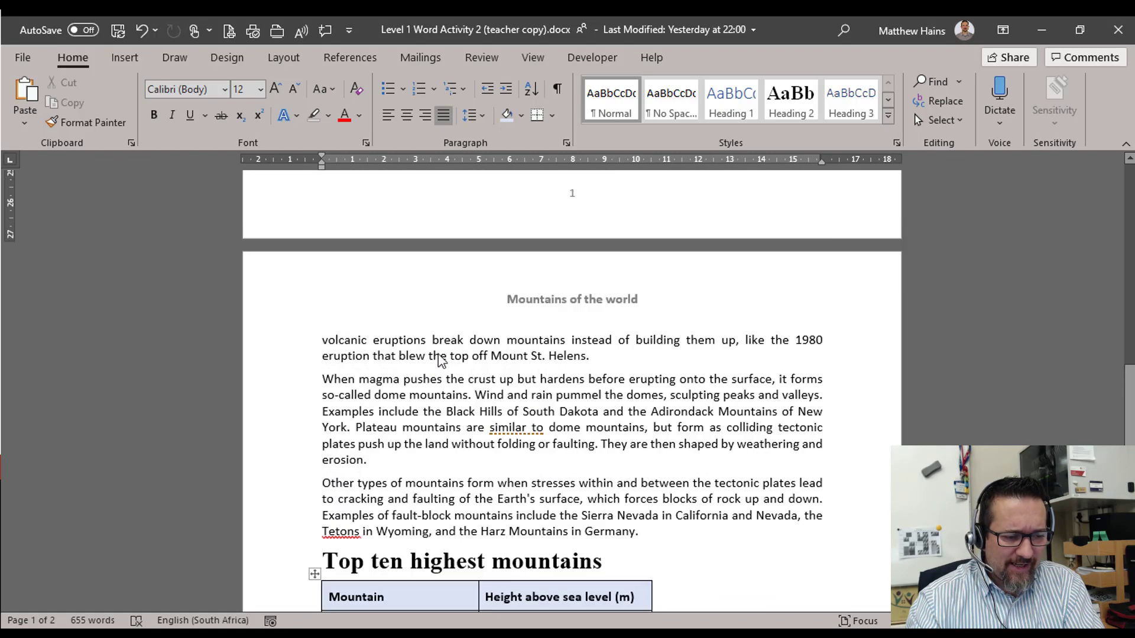
- Add a blank line after the last Everest paragraph, ready to insert content there
{"action": "scroll", "scroll_direction": "up", "scroll_amount": 3}
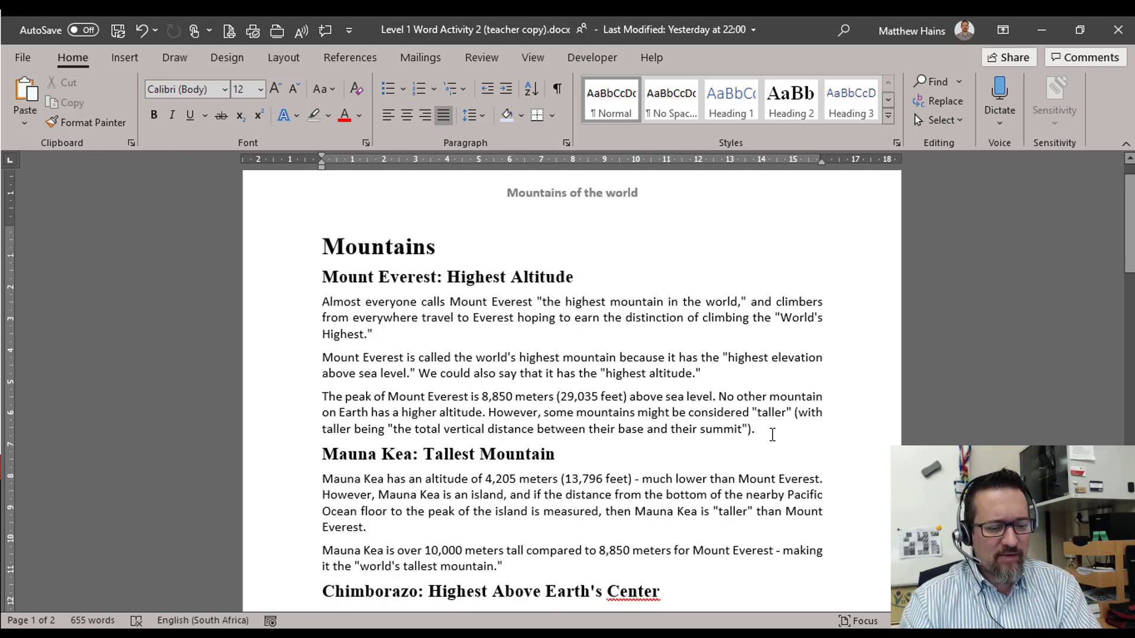
{"action": "scroll", "scroll_direction": "down", "scroll_amount": 3}
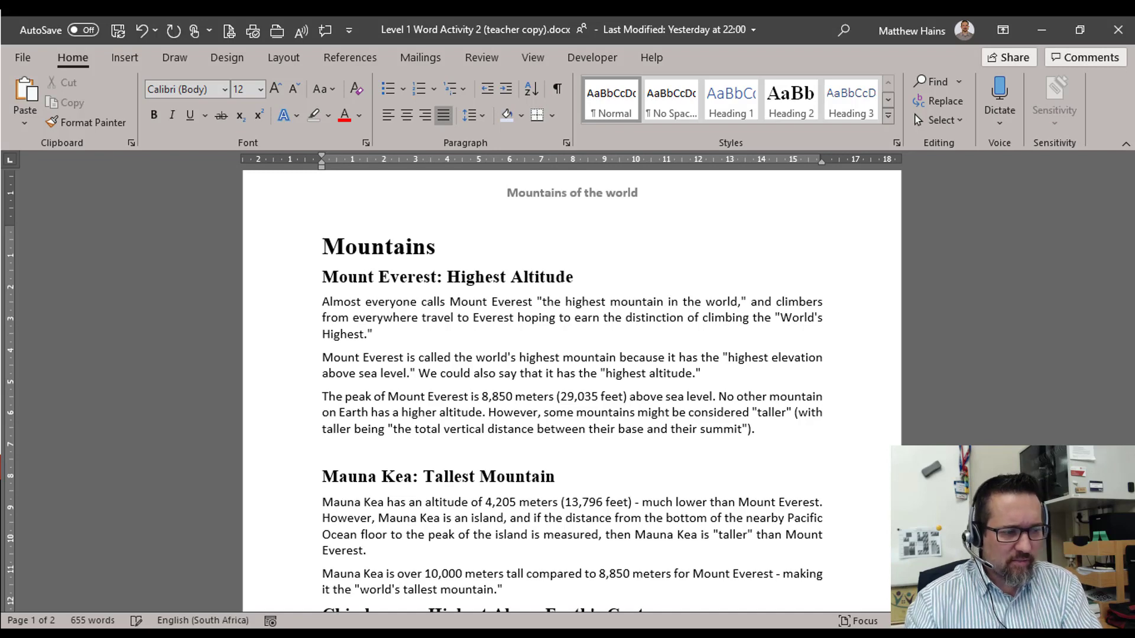
{"action": "left_click", "coordinate": [124, 57]}
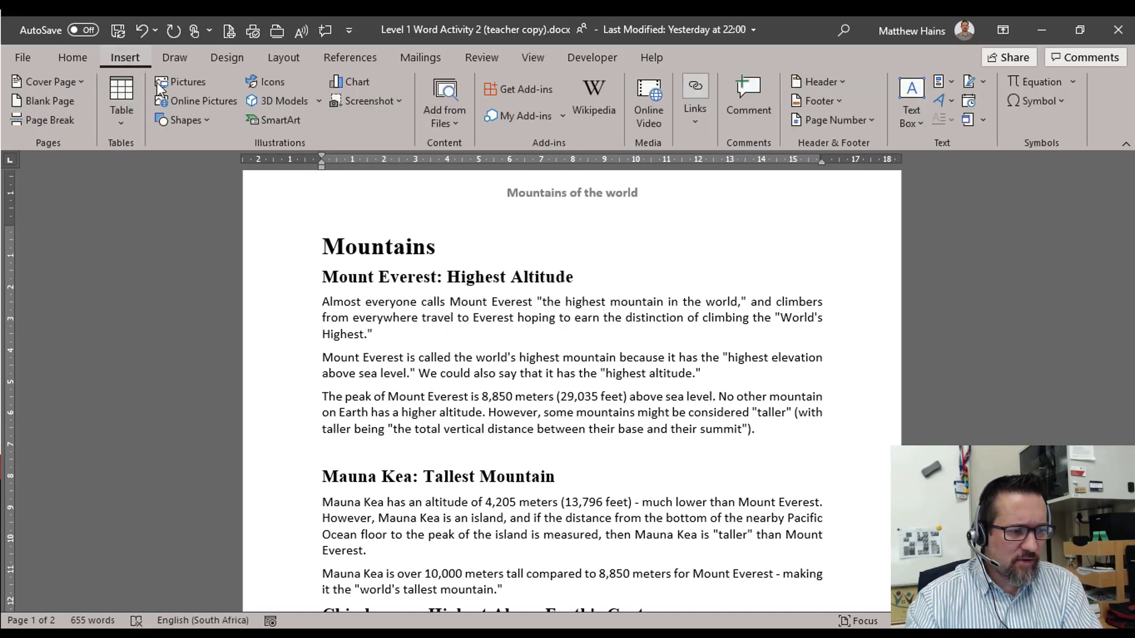
{"action": "mouse_move", "coordinate": [186, 119]}
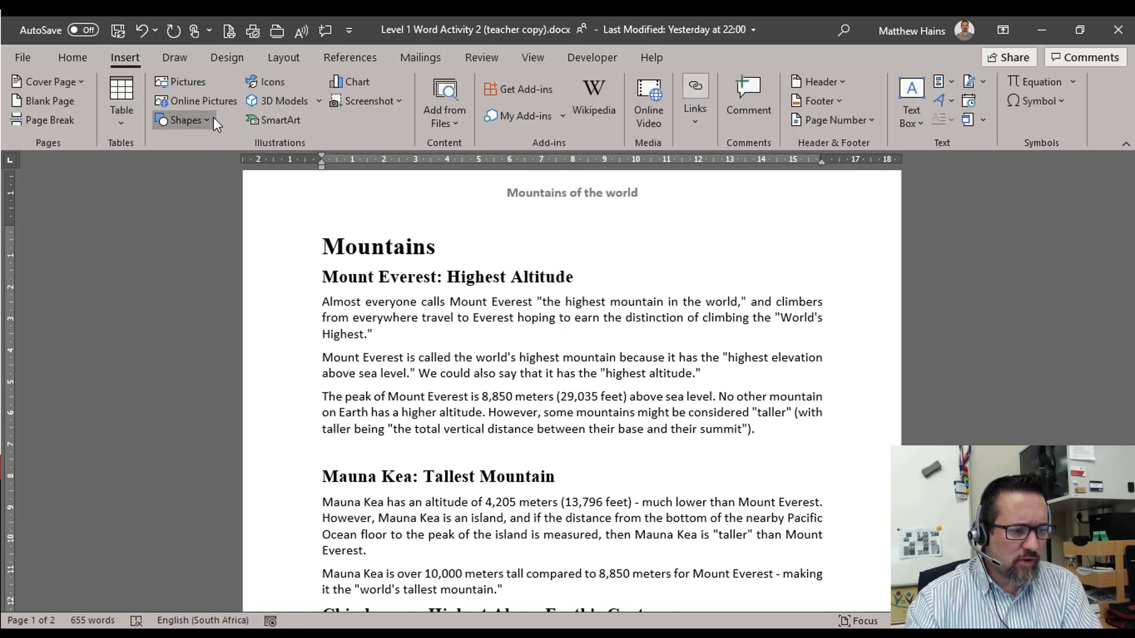
- Search Online Pictures for Mount Everest without the Creative Commons filter and pick a snowy photo
{"action": "left_click", "coordinate": [202, 100]}
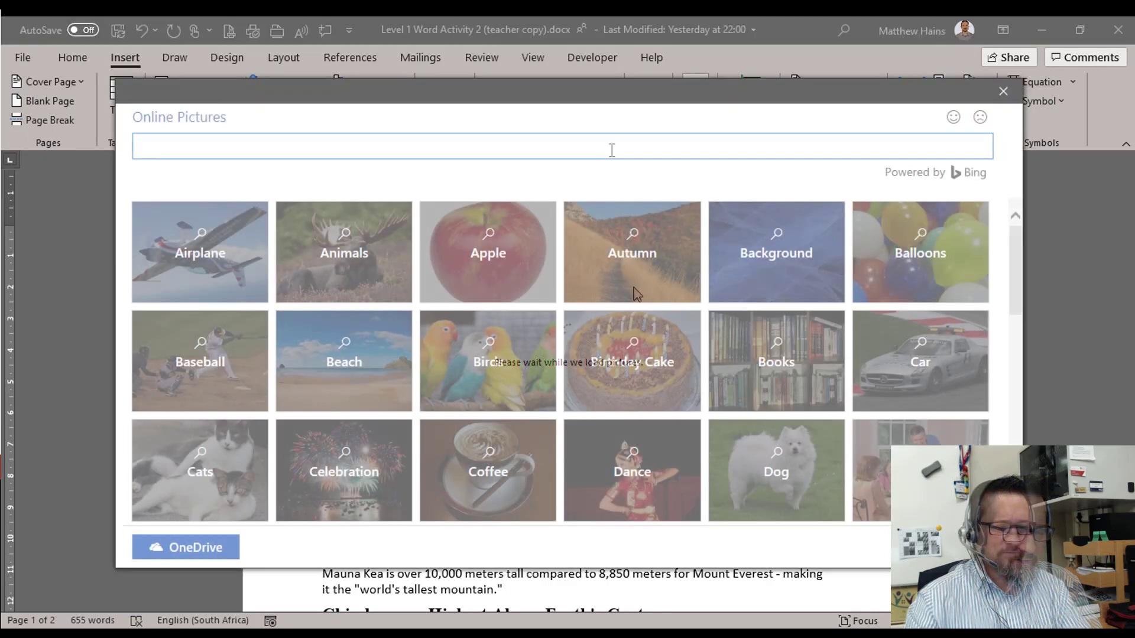
{"action": "type", "text": "mount everest"}
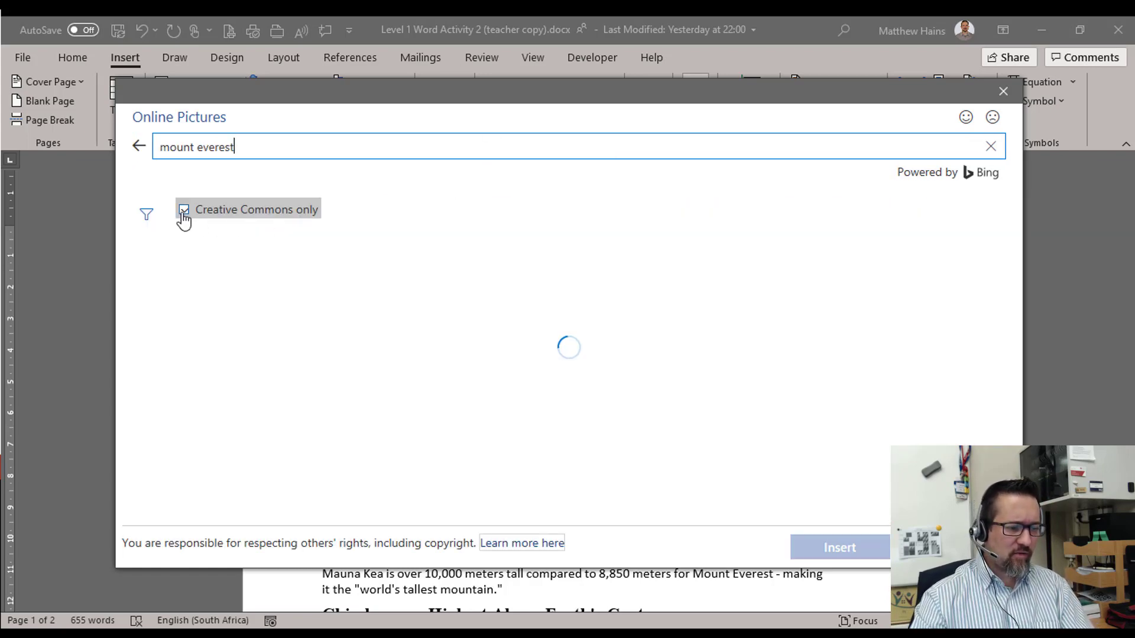
{"action": "left_click", "coordinate": [184, 209]}
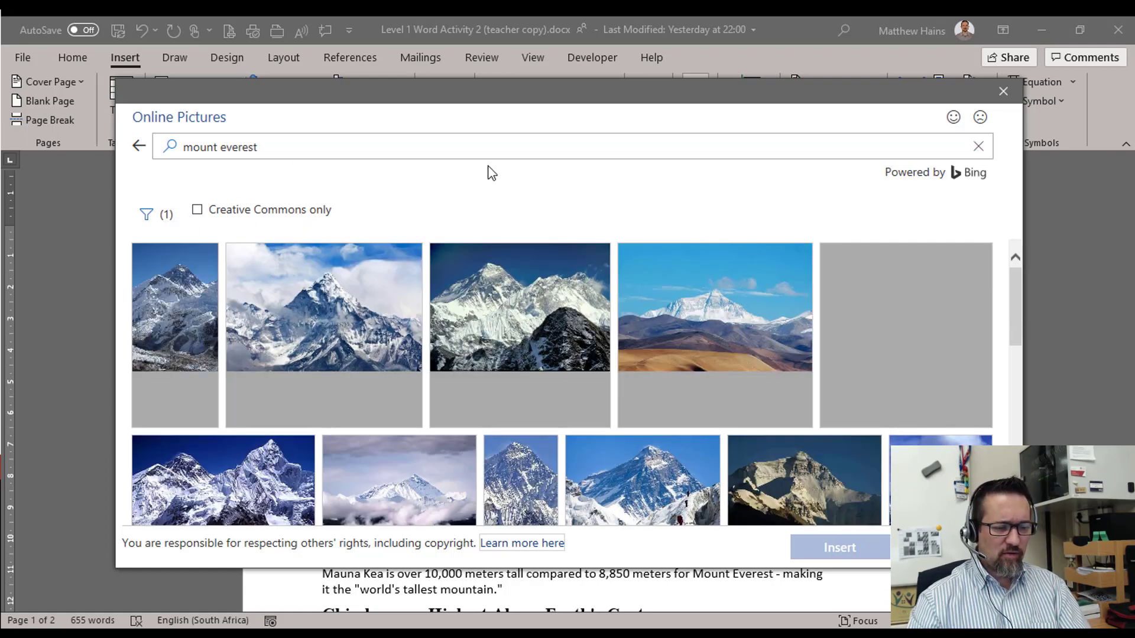
{"action": "mouse_move", "coordinate": [330, 178]}
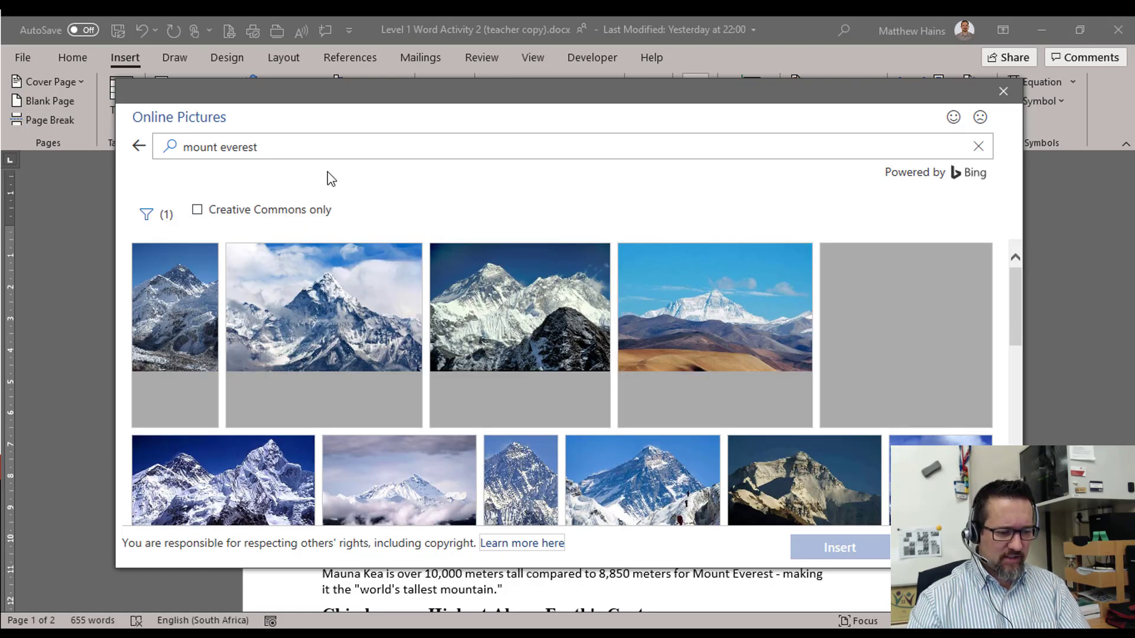
{"action": "scroll", "scroll_direction": "down", "scroll_amount": 3}
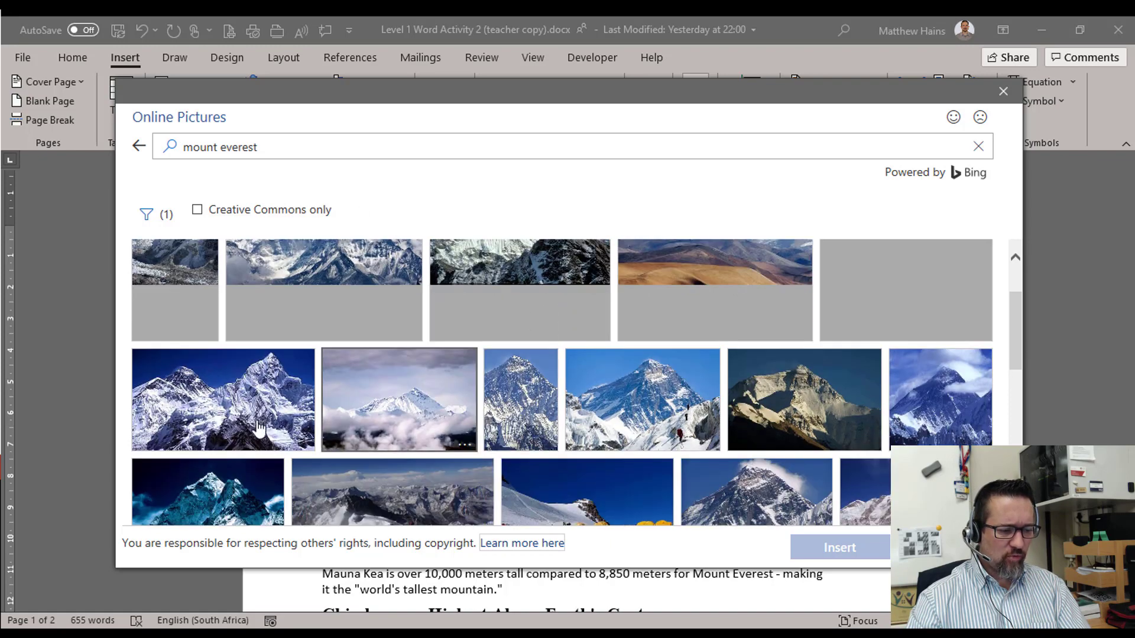
{"action": "left_click", "coordinate": [222, 400]}
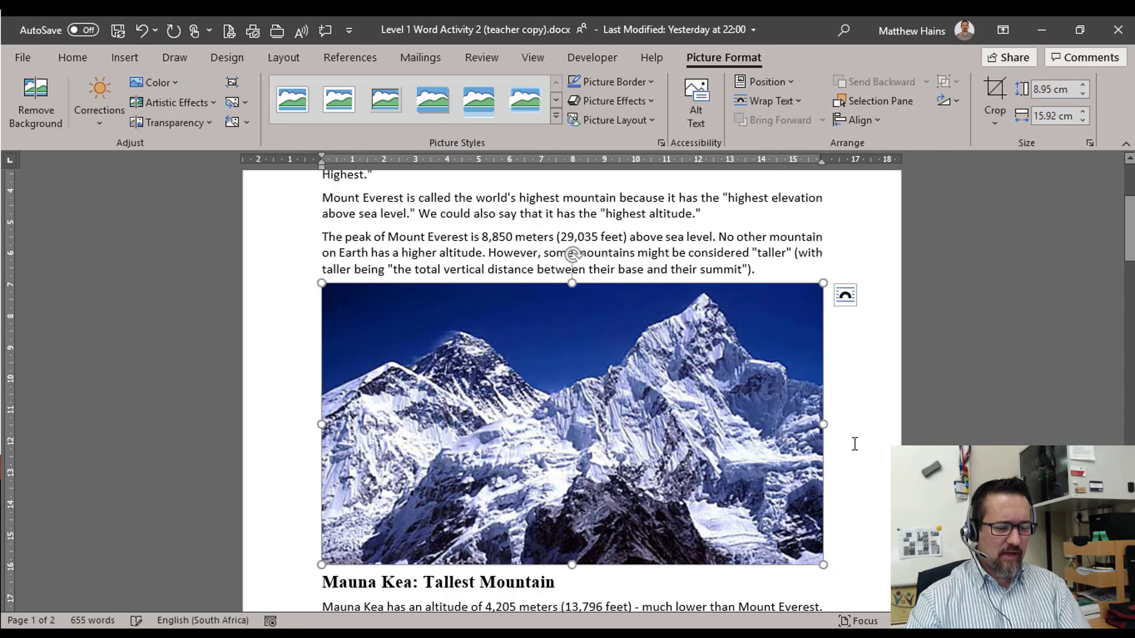
- Apply a thick dark Picture Border to the selected Everest photo
{"action": "scroll", "scroll_direction": "down", "scroll_amount": 3}
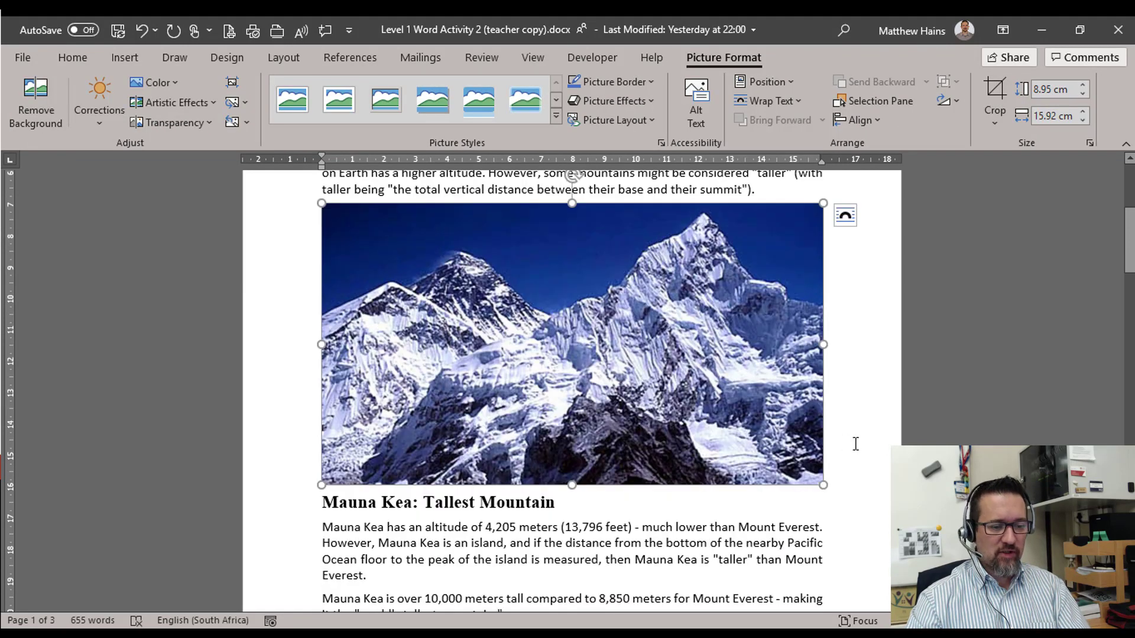
{"action": "mouse_move", "coordinate": [705, 360]}
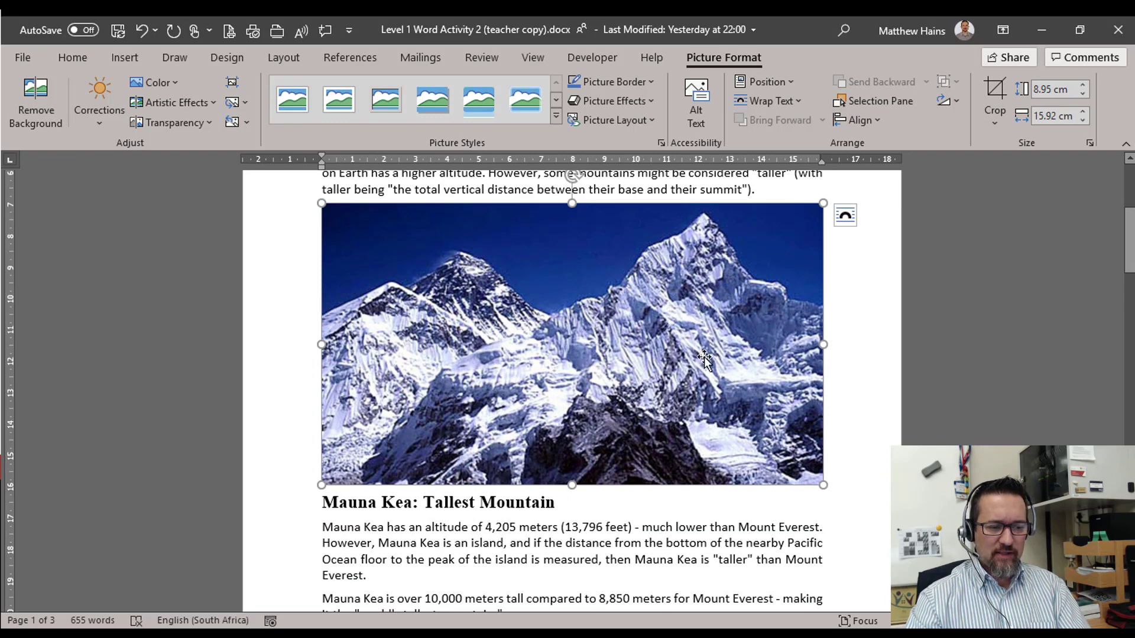
{"action": "left_click", "coordinate": [850, 409]}
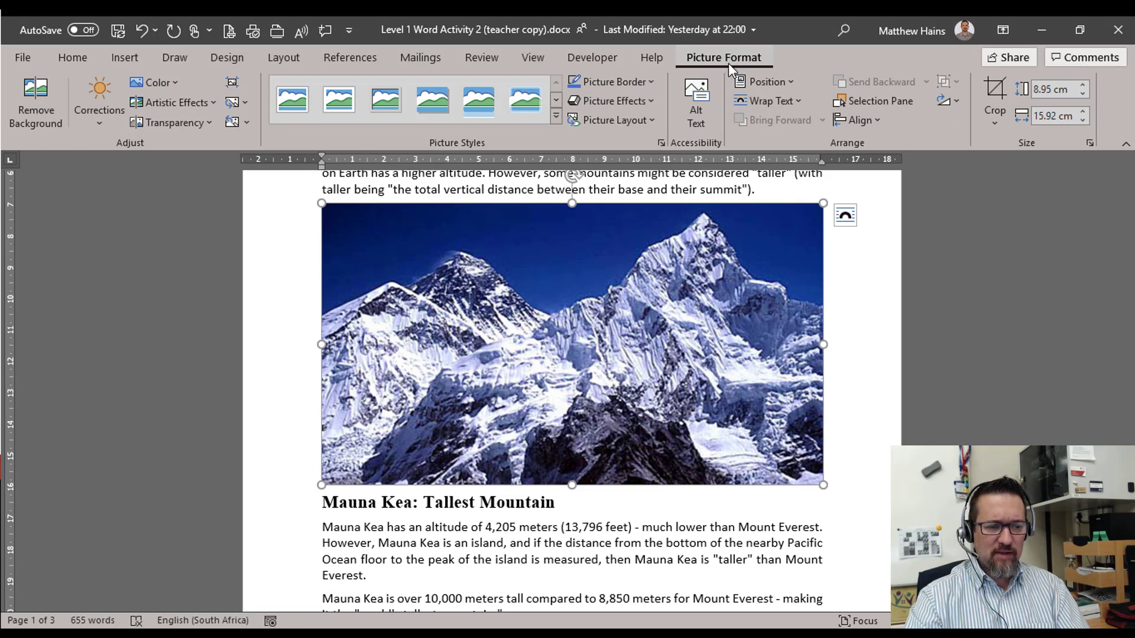
{"action": "mouse_move", "coordinate": [613, 119]}
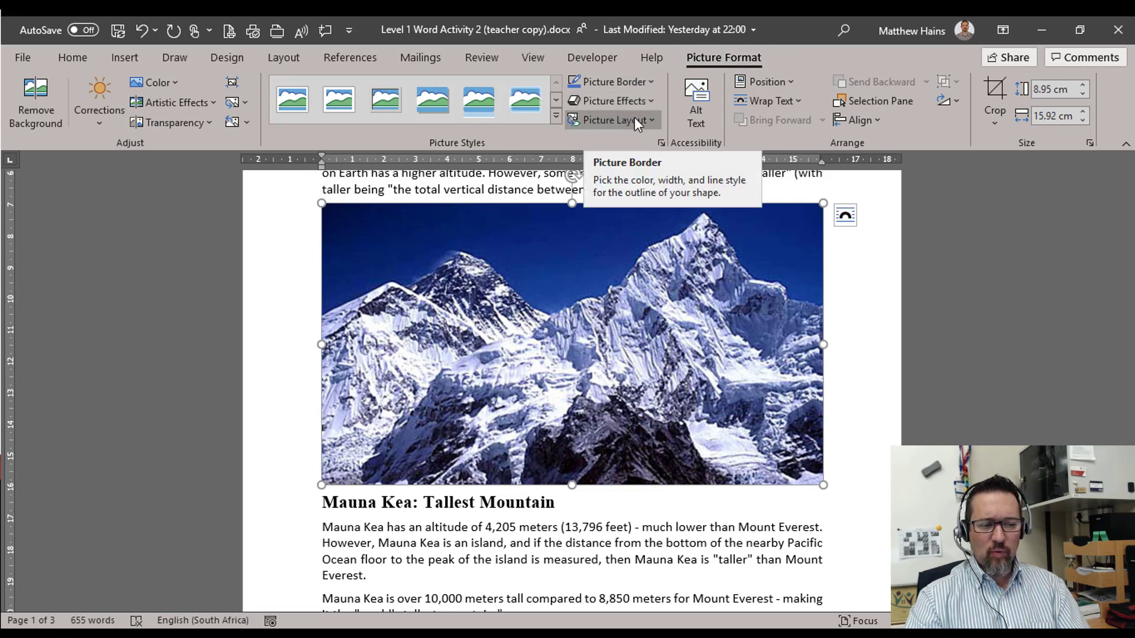
{"action": "mouse_move", "coordinate": [551, 144]}
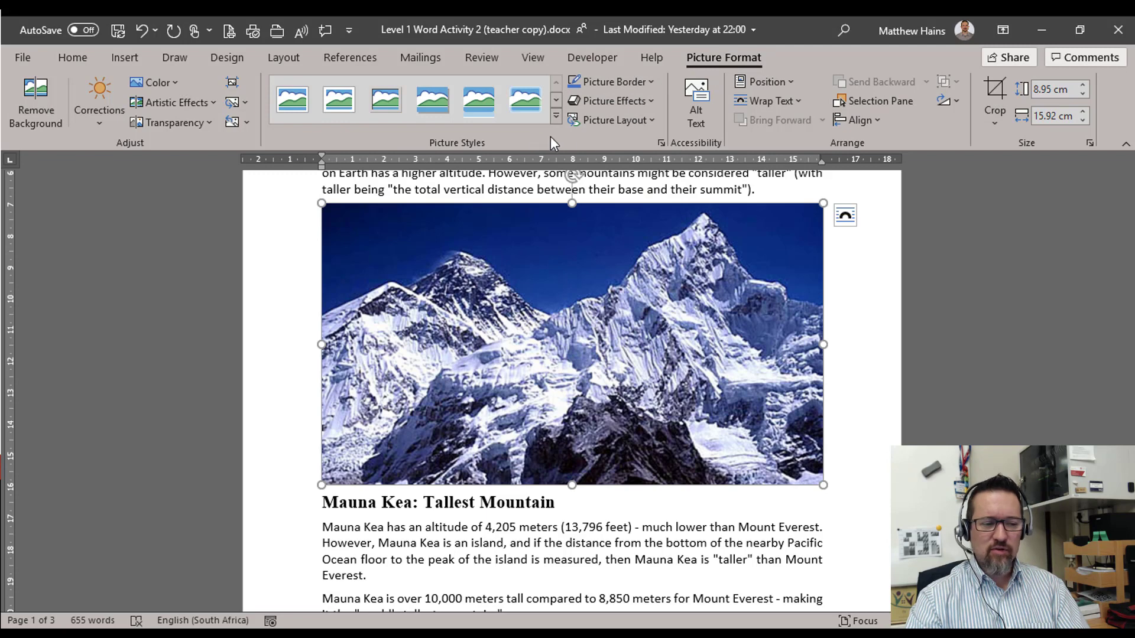
{"action": "left_click", "coordinate": [611, 82]}
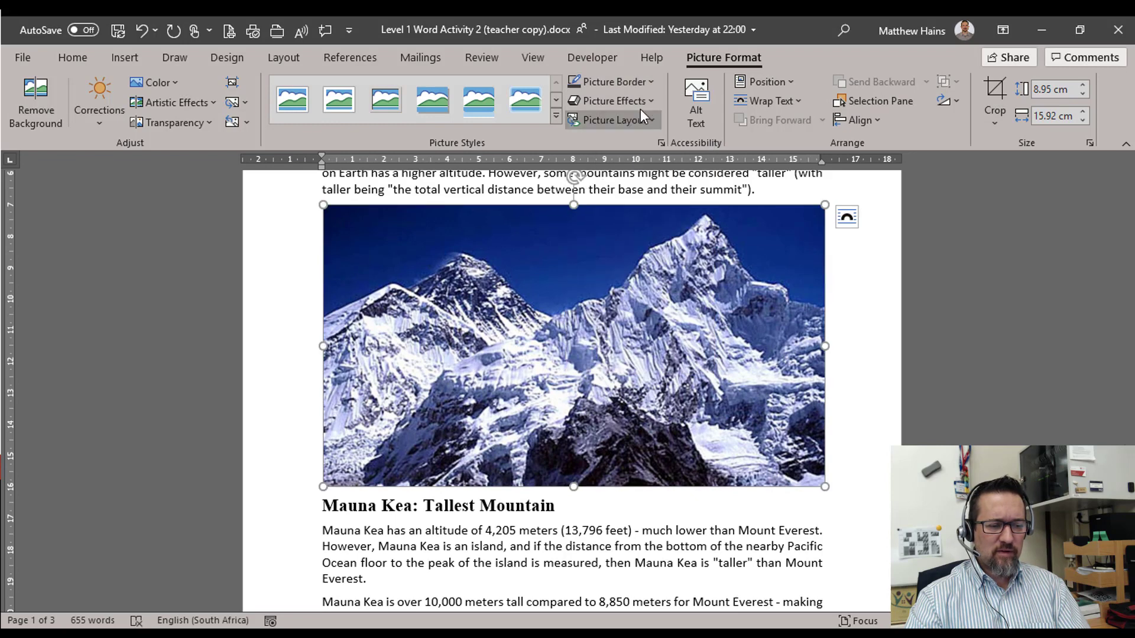
{"action": "left_click", "coordinate": [611, 82]}
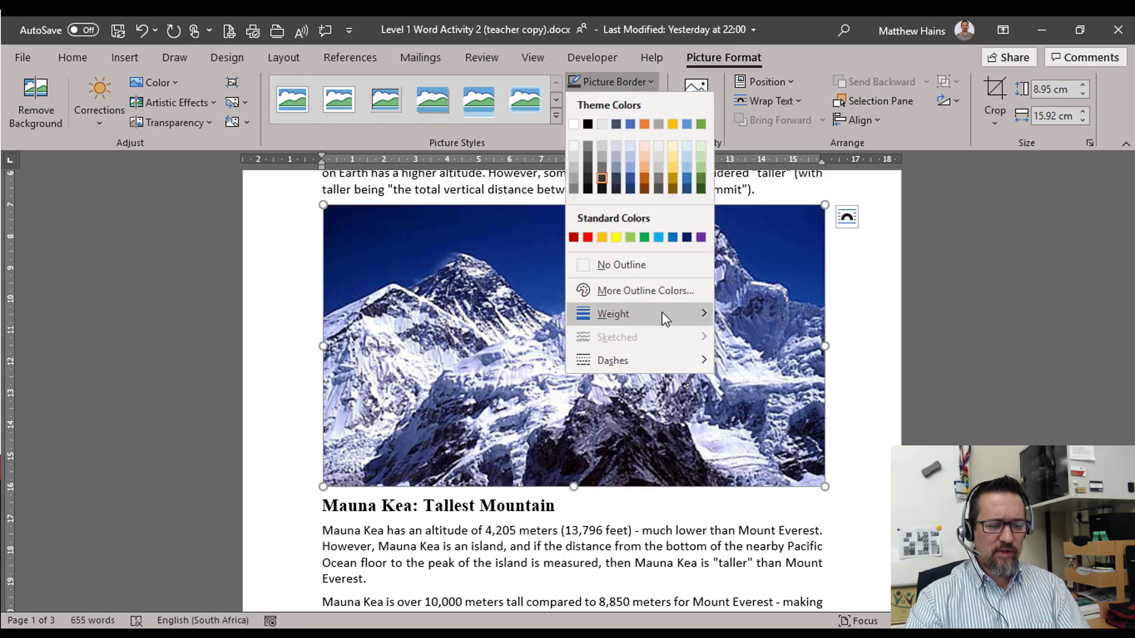
{"action": "left_click", "coordinate": [612, 313]}
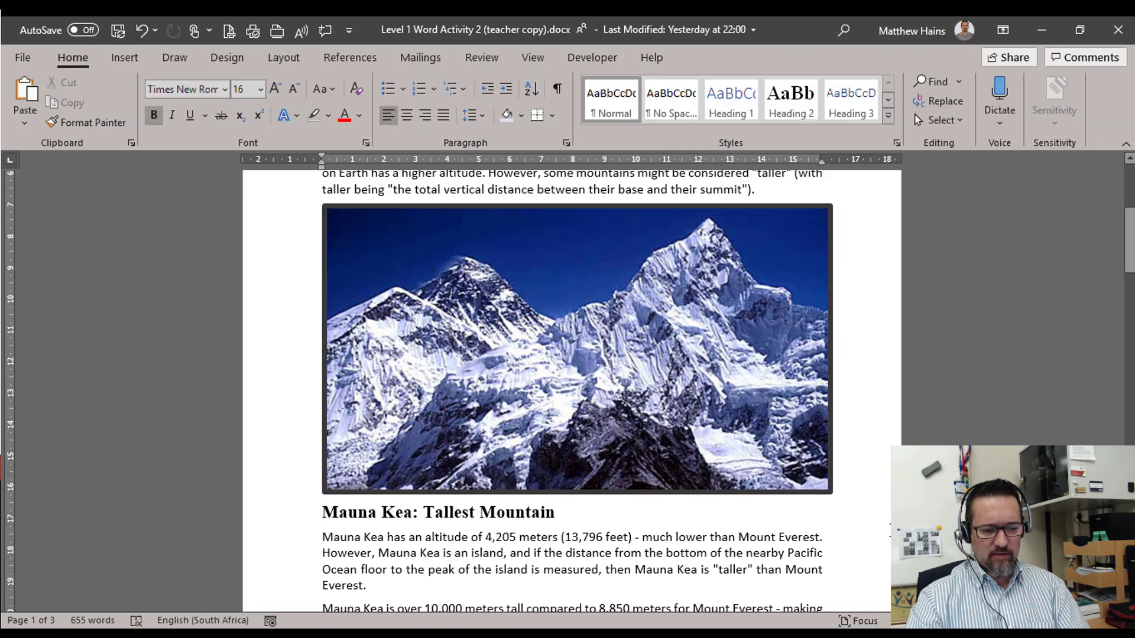
{"action": "scroll", "scroll_direction": "down", "scroll_amount": 3}
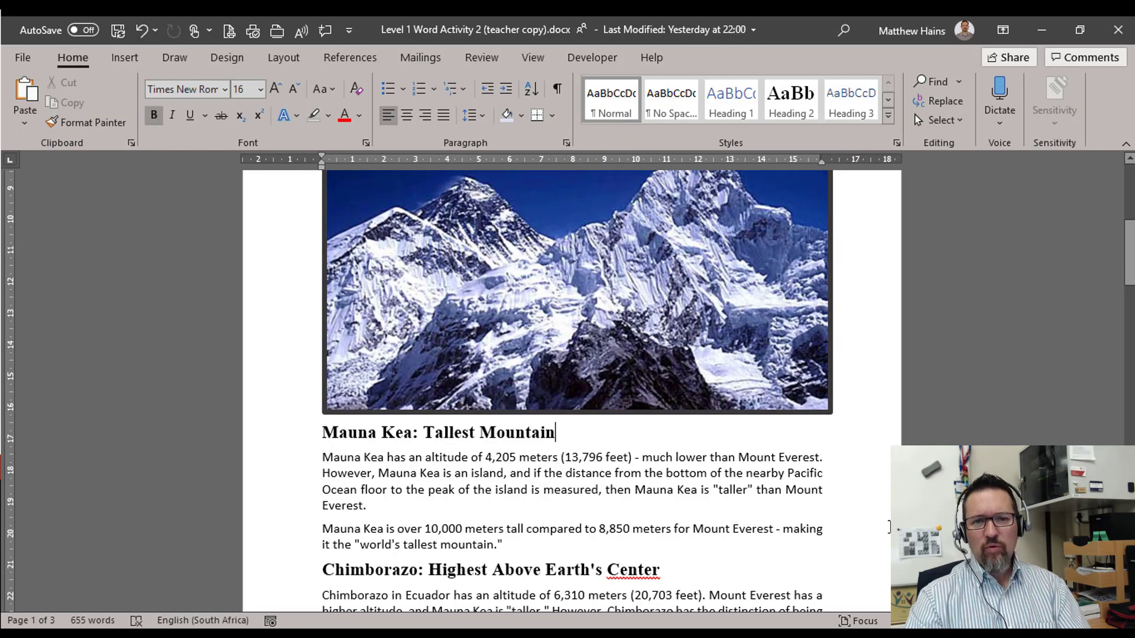
{"action": "scroll", "scroll_direction": "down", "scroll_amount": 3}
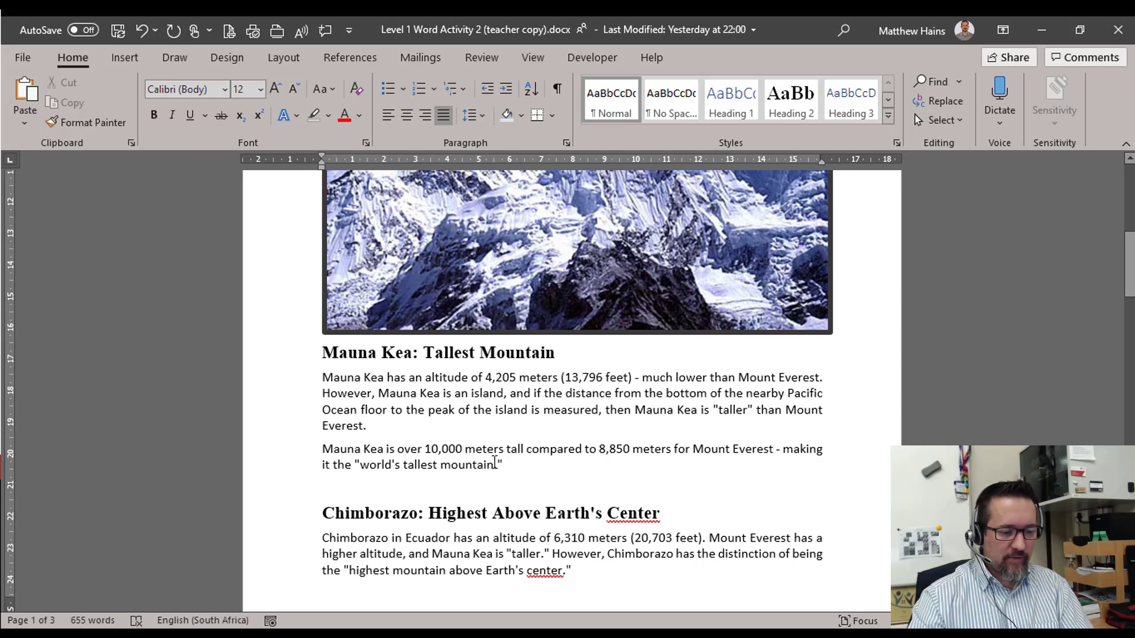
- Search Online Pictures for 'mauna kea mountain'
{"action": "left_click", "coordinate": [125, 56]}
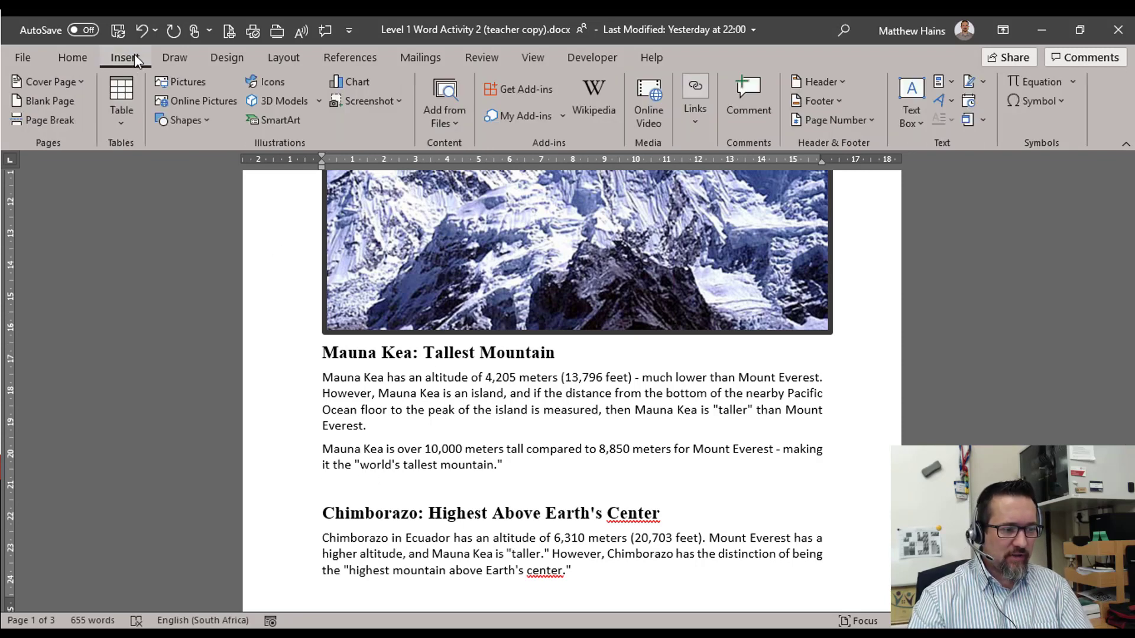
{"action": "left_click", "coordinate": [202, 101]}
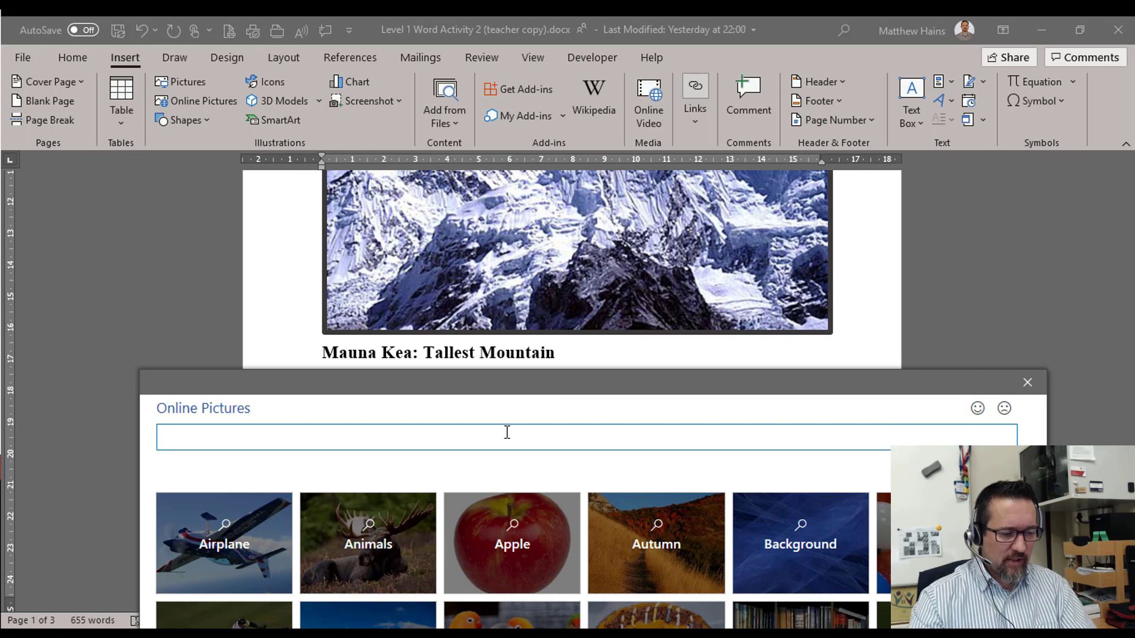
{"action": "type", "text": "ma"}
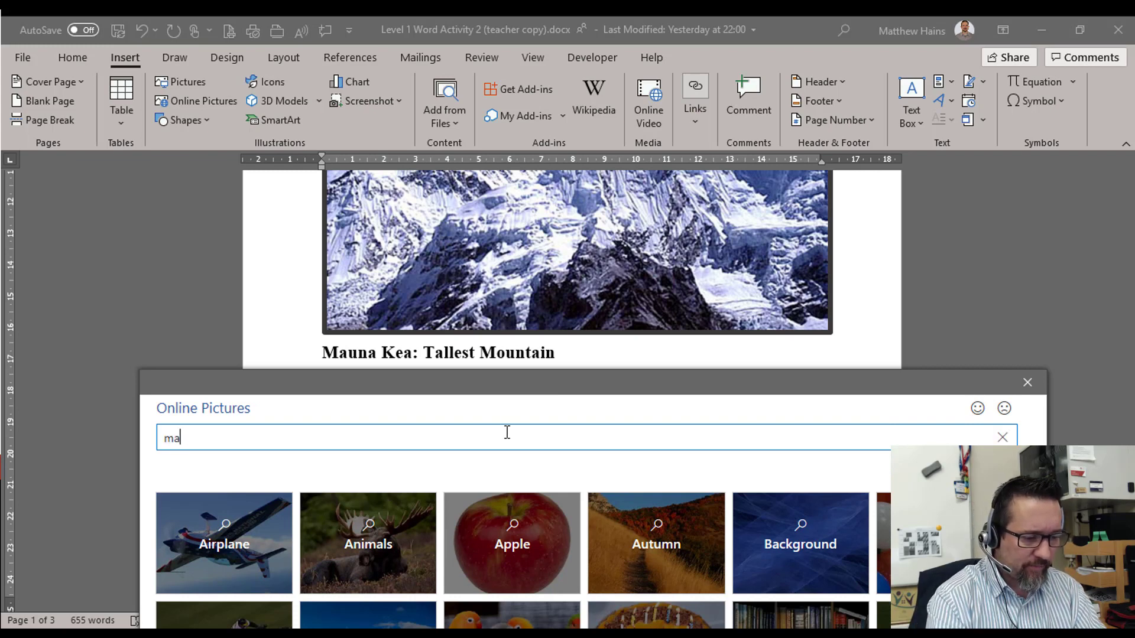
{"action": "type", "text": "una"}
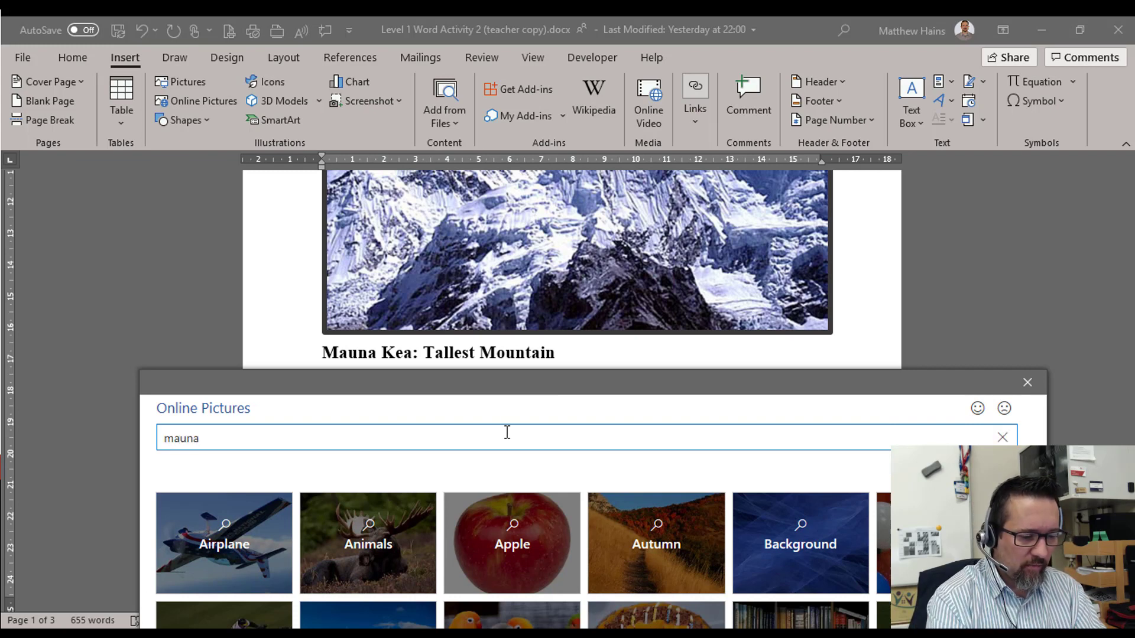
{"action": "type", "text": "ke"}
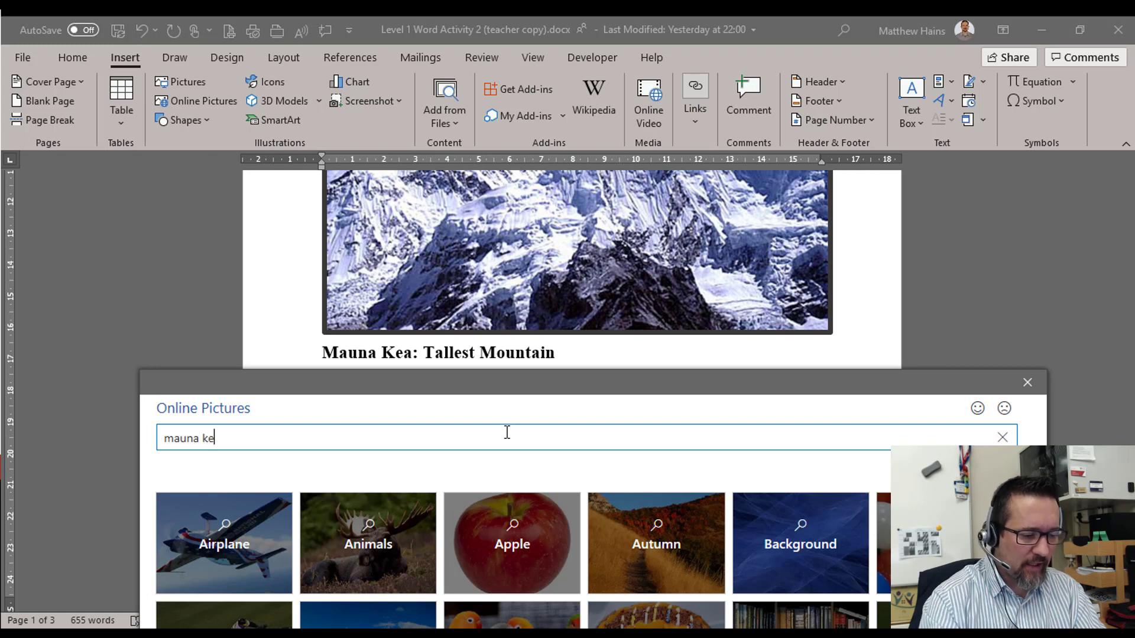
{"action": "type", "text": "a mountain"}
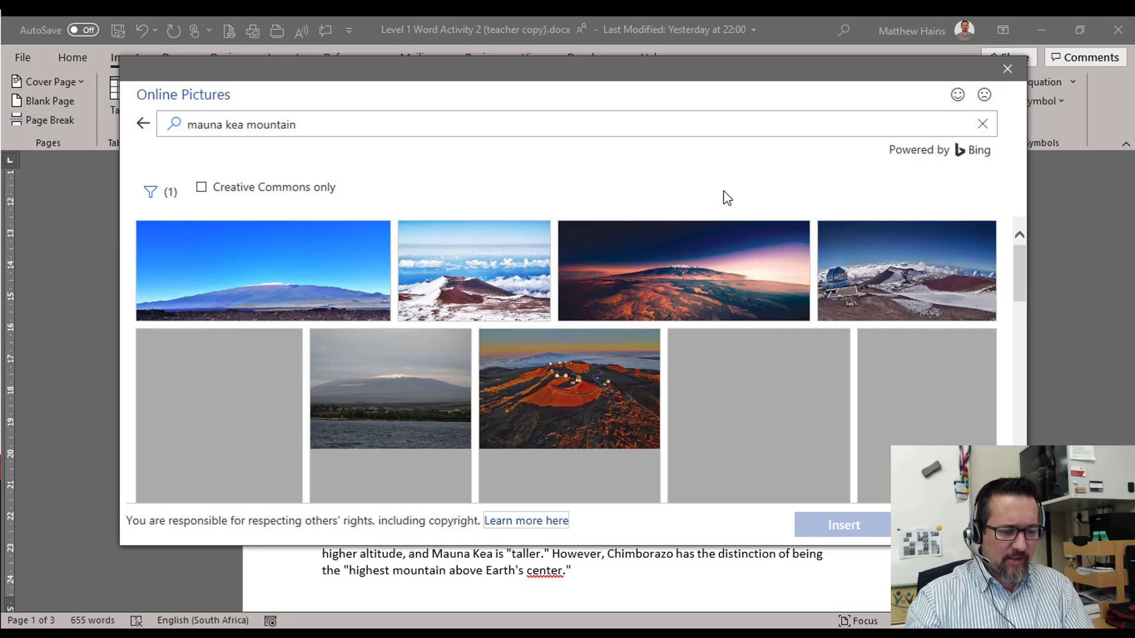
- Choose the snowy red crater photo of Mauna Kea and insert it into the document
{"action": "scroll", "scroll_direction": "down", "scroll_amount": 3}
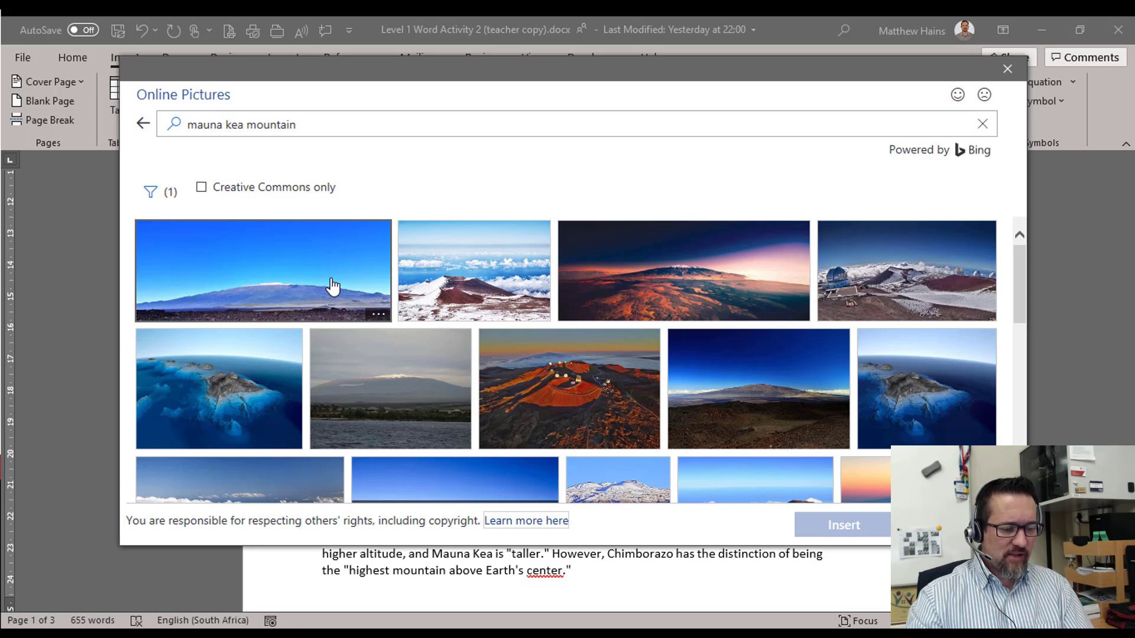
{"action": "left_click", "coordinate": [474, 271]}
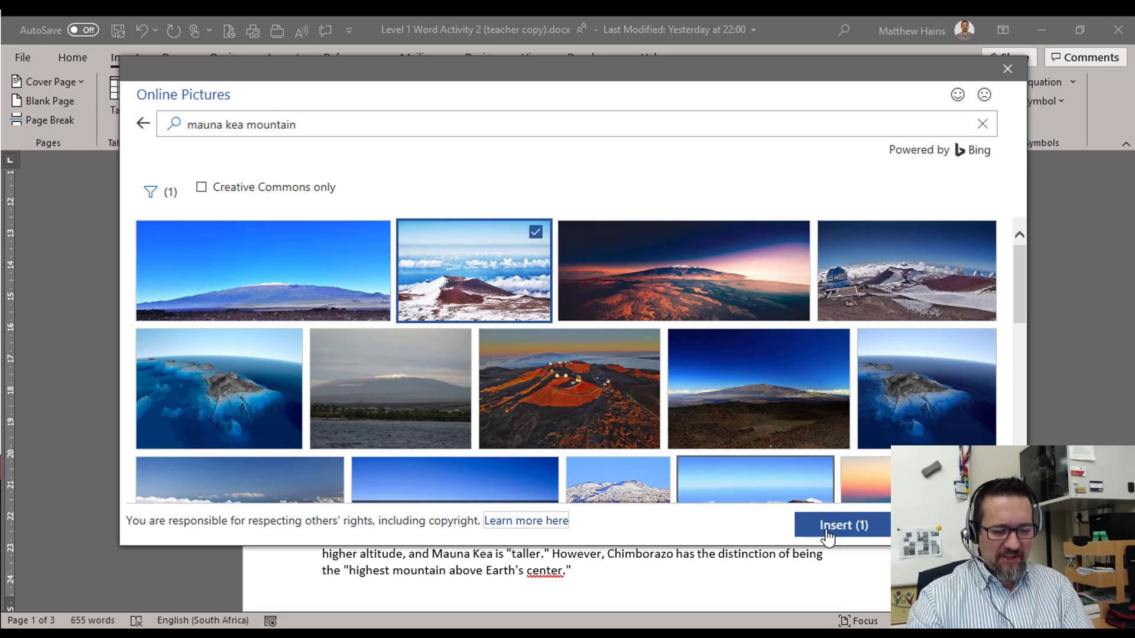
{"action": "left_click", "coordinate": [841, 525]}
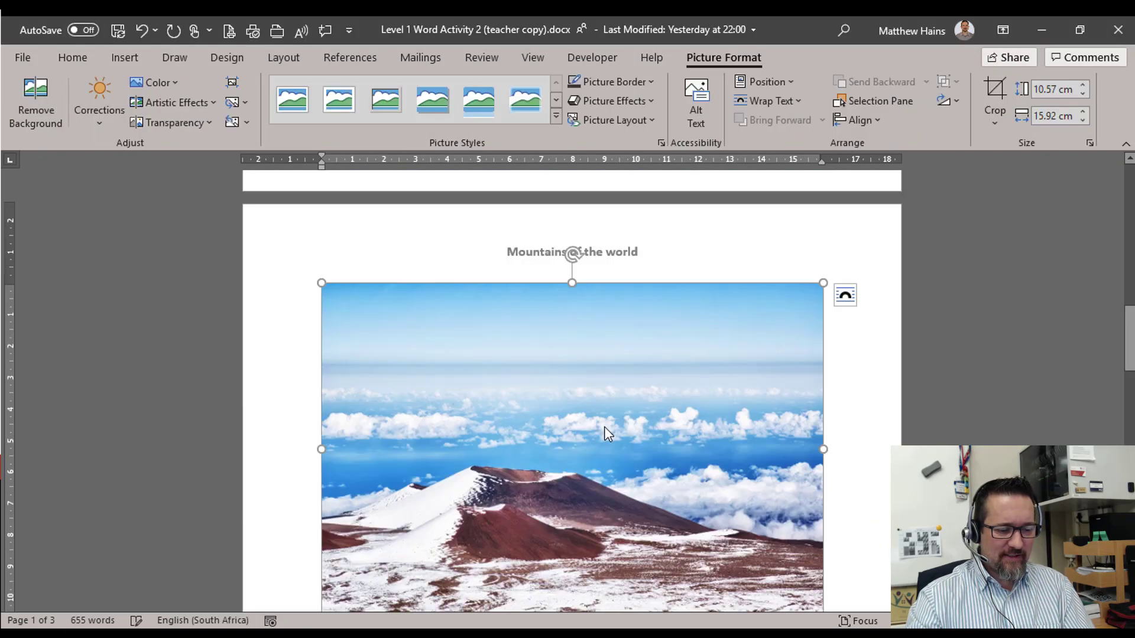
- Give the Mauna Kea photo a thick orange theme-colour border
{"action": "scroll", "scroll_direction": "down", "scroll_amount": 3}
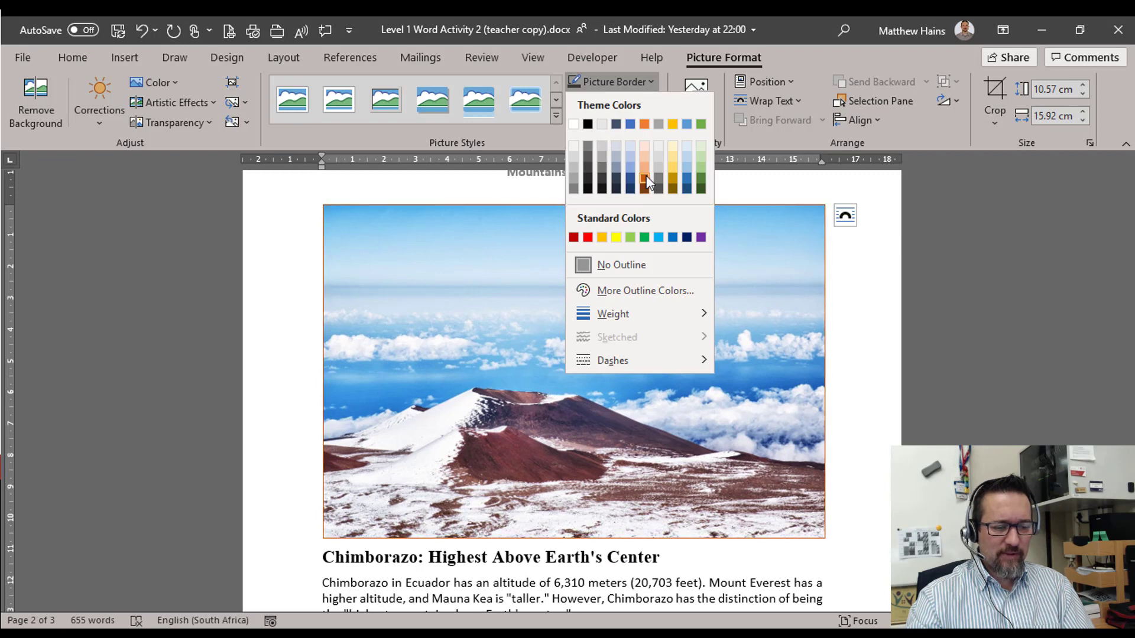
{"action": "left_click", "coordinate": [613, 100]}
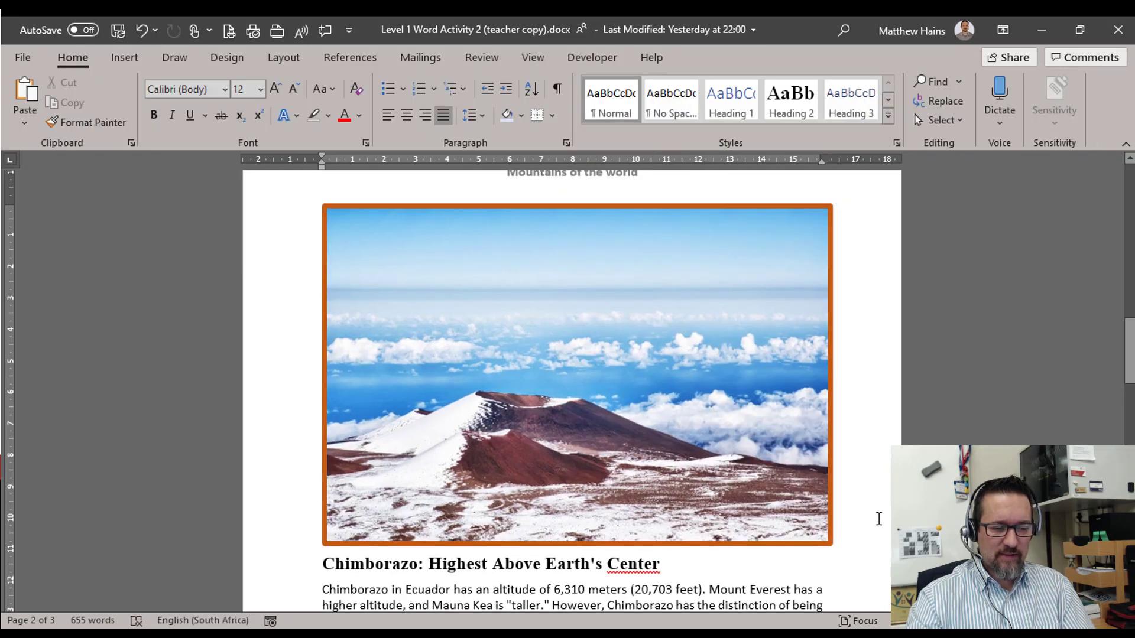
{"action": "scroll", "scroll_direction": "down", "scroll_amount": 3}
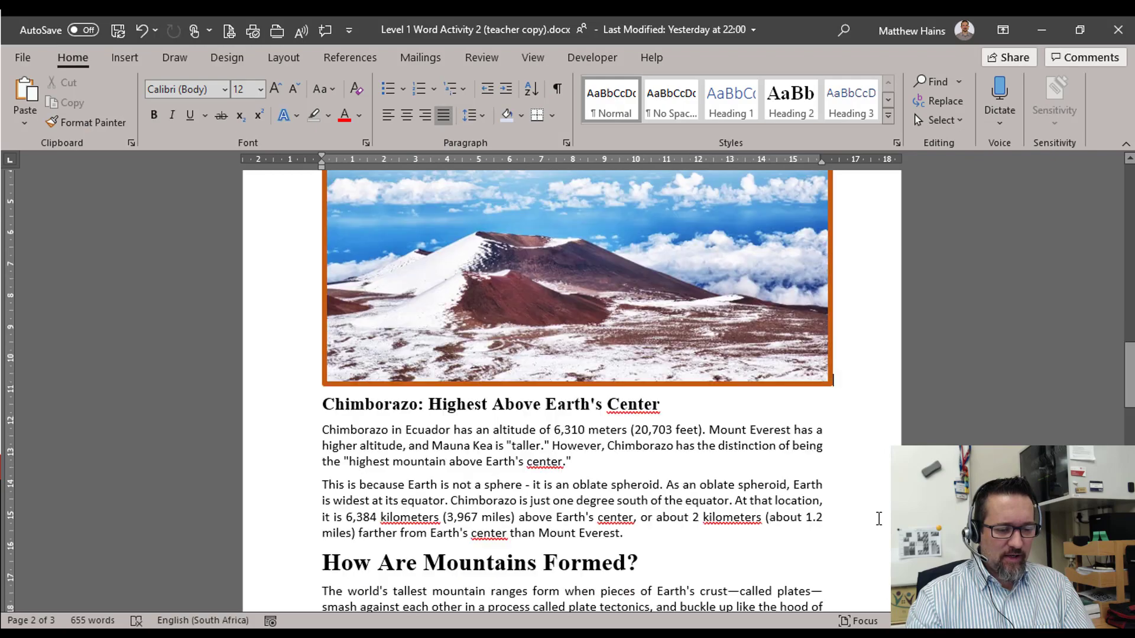
{"action": "scroll", "scroll_direction": "down", "scroll_amount": 3}
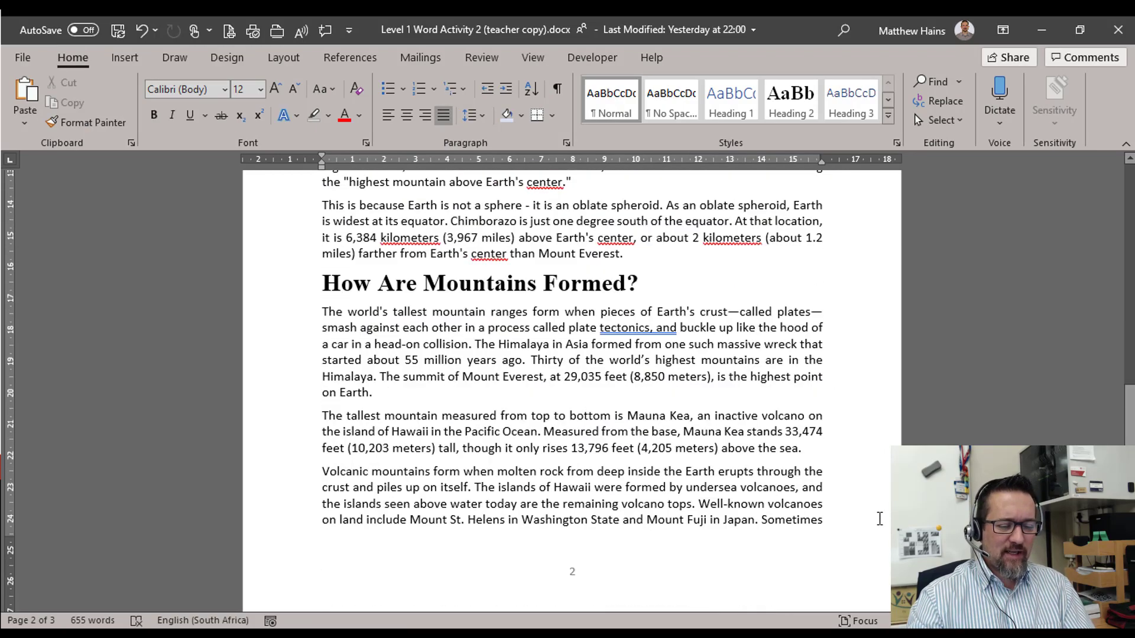
{"action": "scroll", "scroll_direction": "up", "scroll_amount": 3}
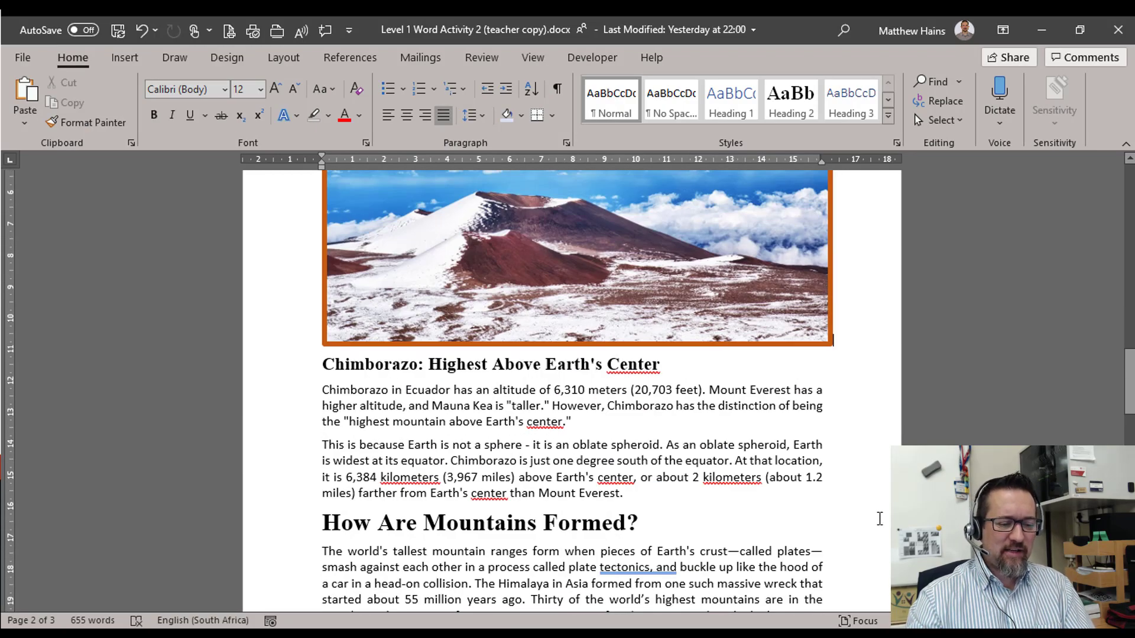
{"action": "scroll", "scroll_direction": "up", "scroll_amount": 3}
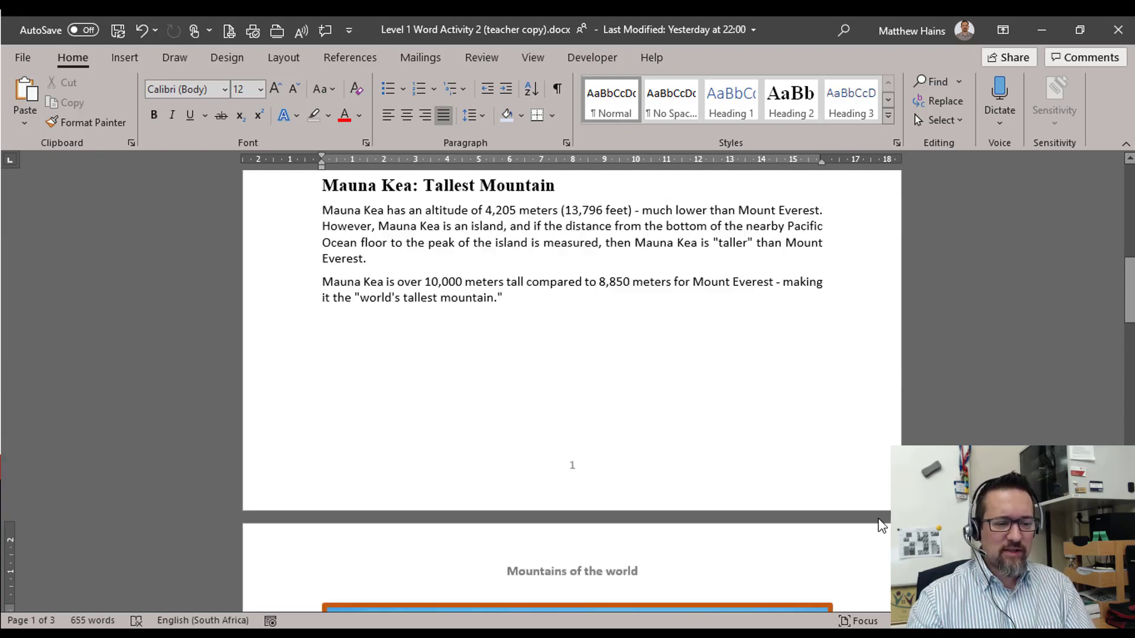
{"action": "scroll", "scroll_direction": "up", "scroll_amount": 3}
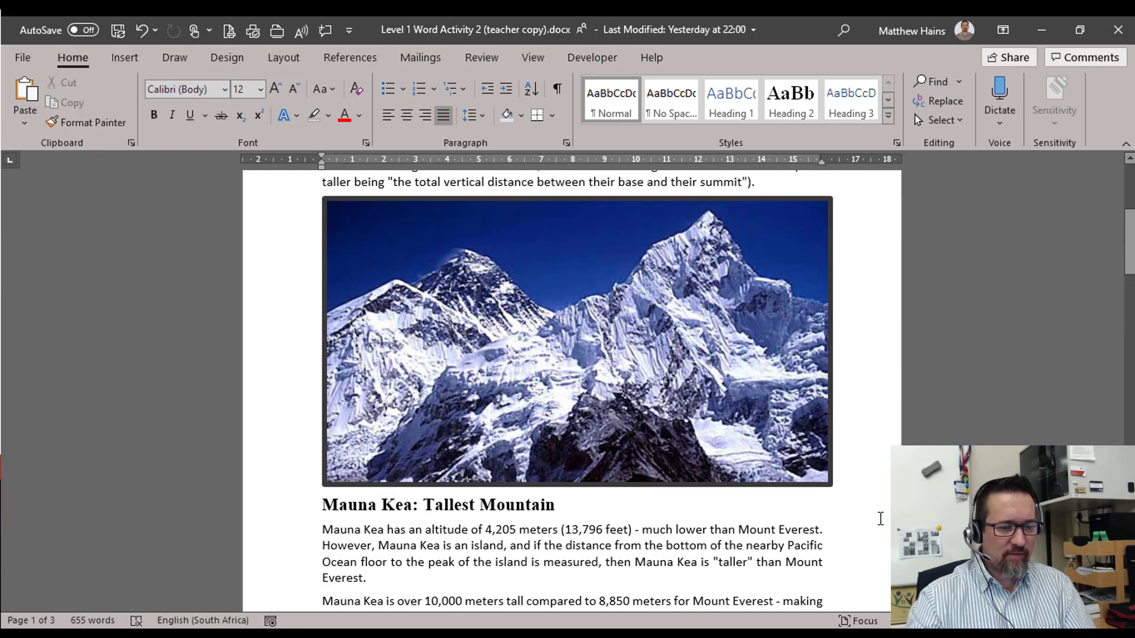
{"action": "scroll", "scroll_direction": "up", "scroll_amount": 3}
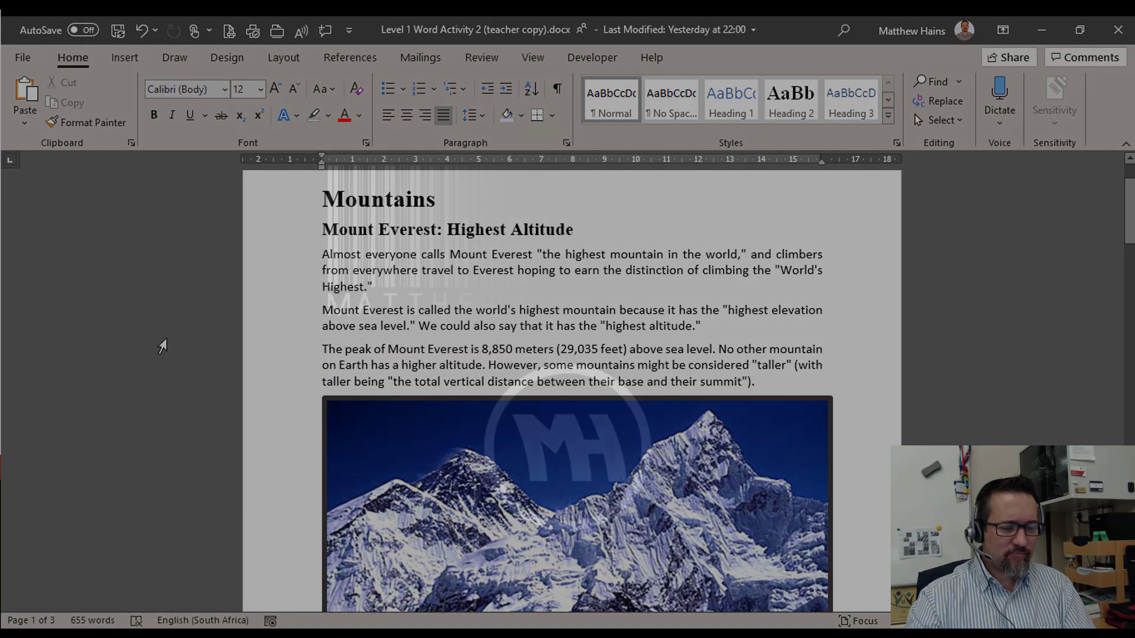
- Start an Online Pictures search to replace the removed Everest photo
{"action": "left_click", "coordinate": [124, 57]}
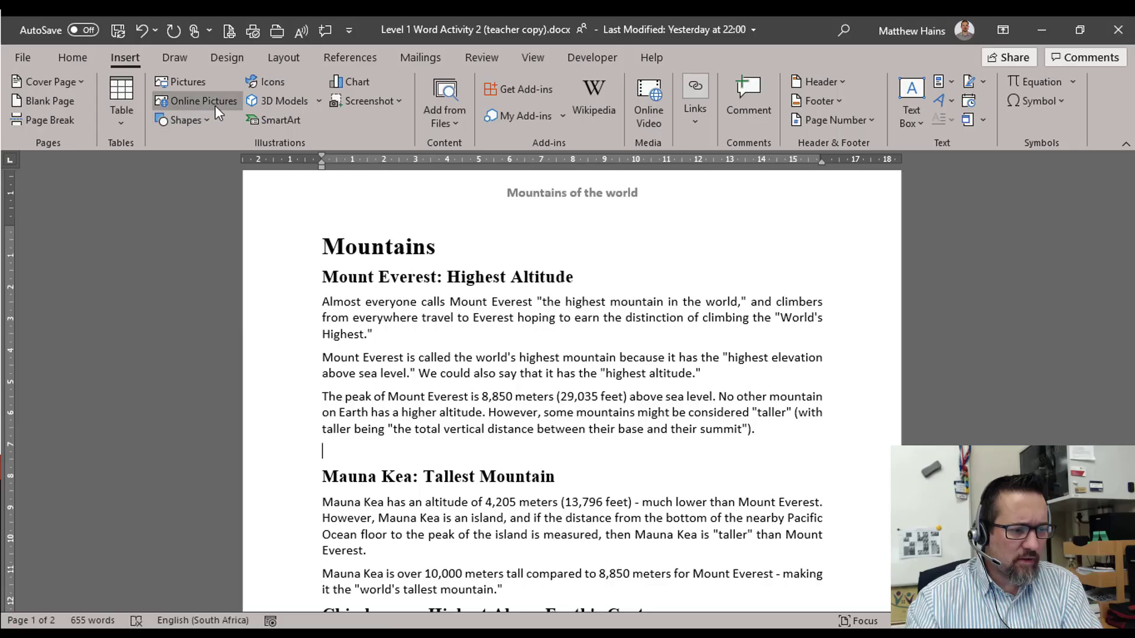
{"action": "left_click", "coordinate": [203, 101]}
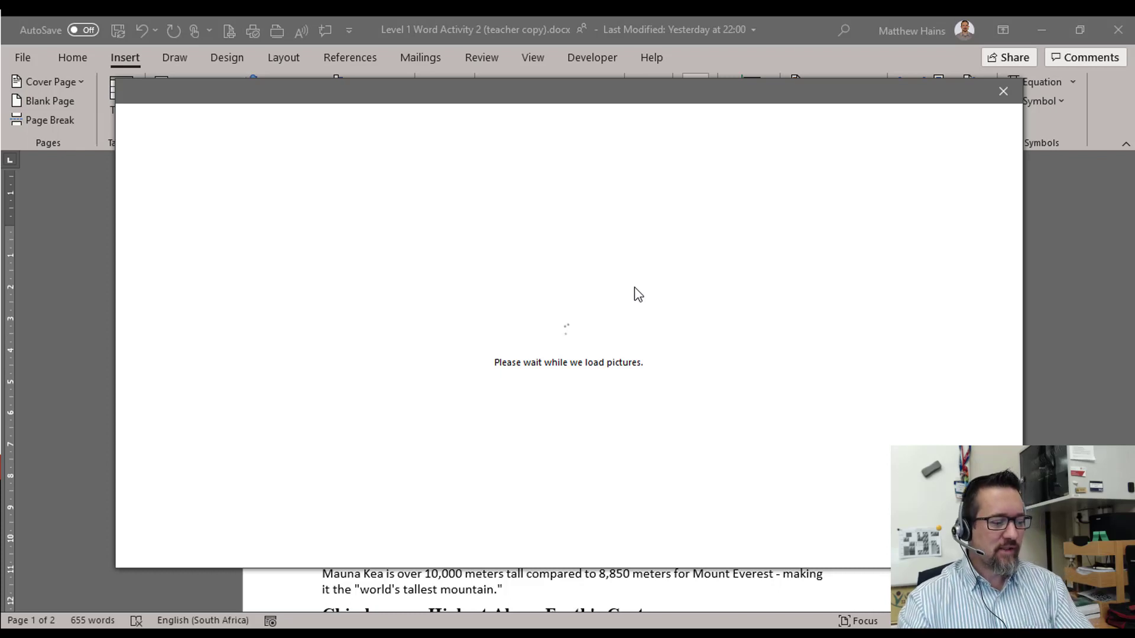
{"action": "mouse_move", "coordinate": [552, 192]}
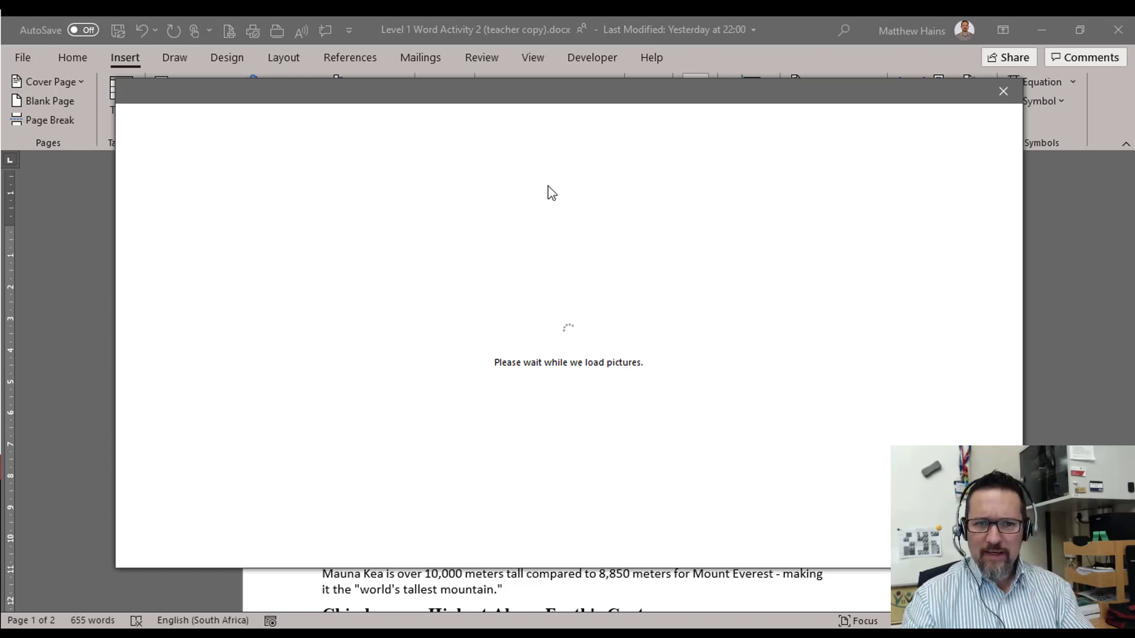